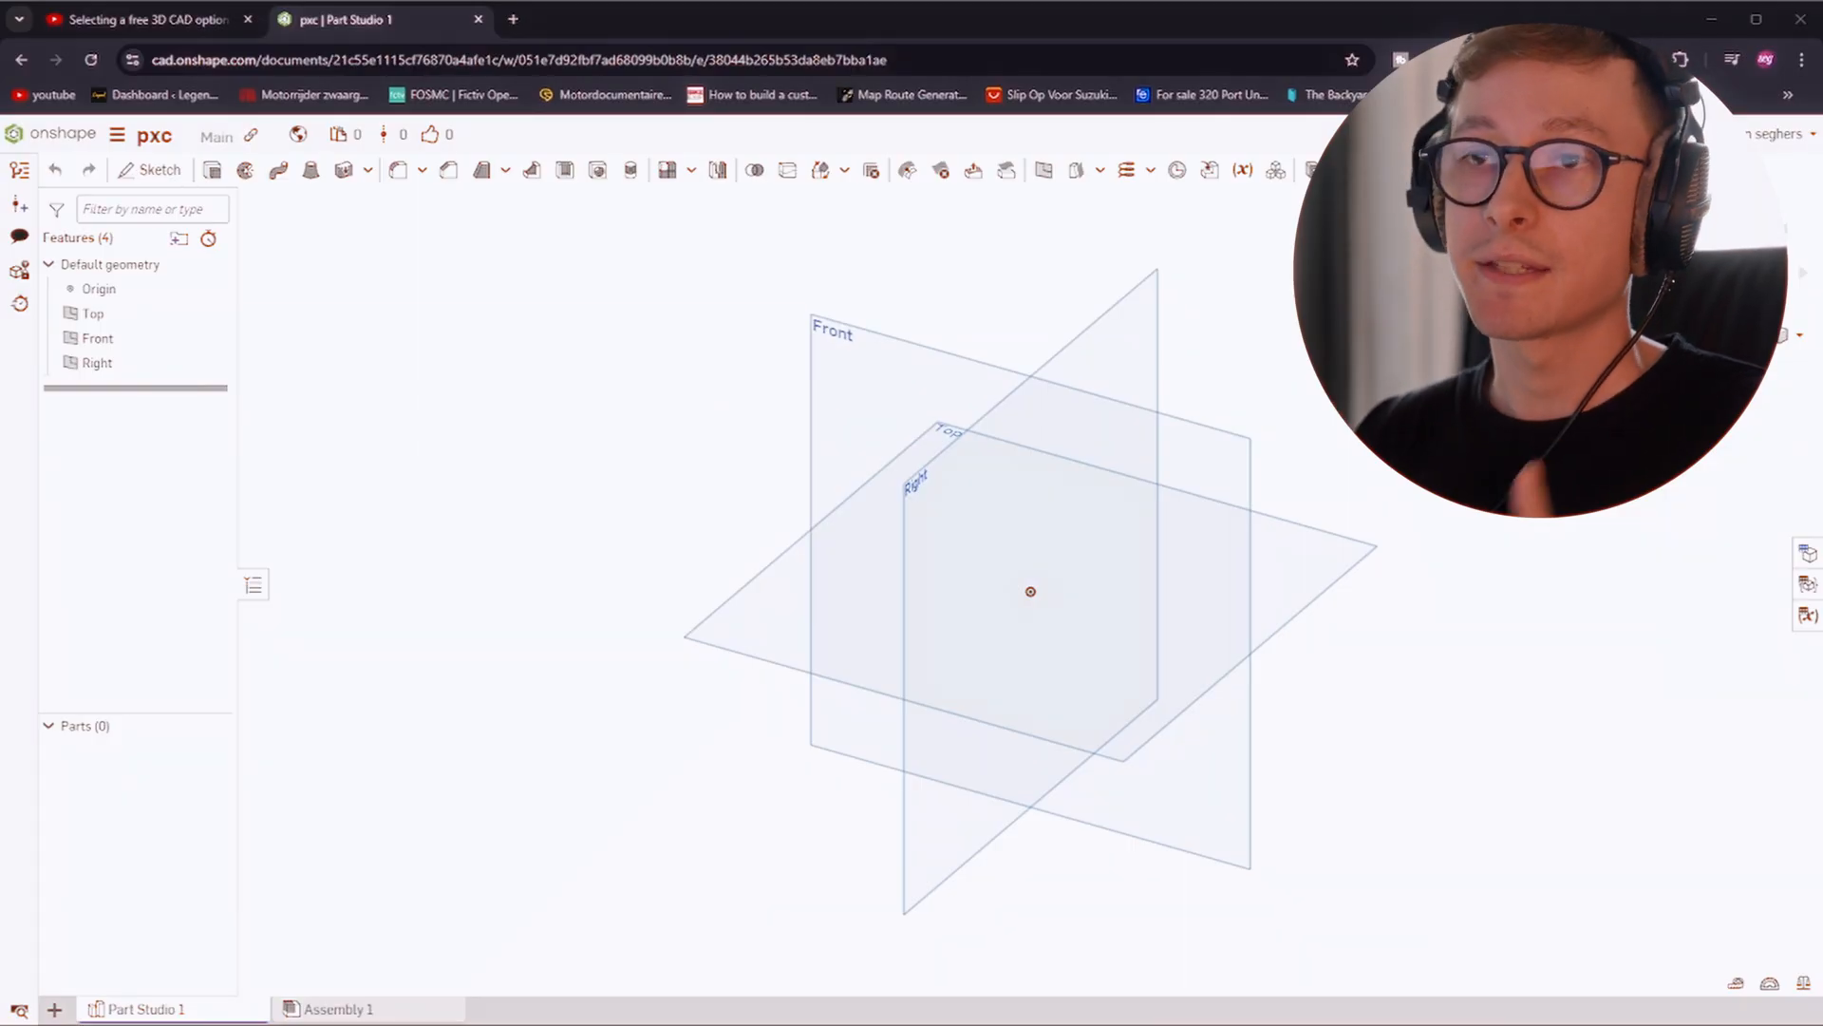
Begin a new sketch for the 73 mm base circle, restarting it once after cancelling
{"action": "left_click", "coordinate": [148, 169]}
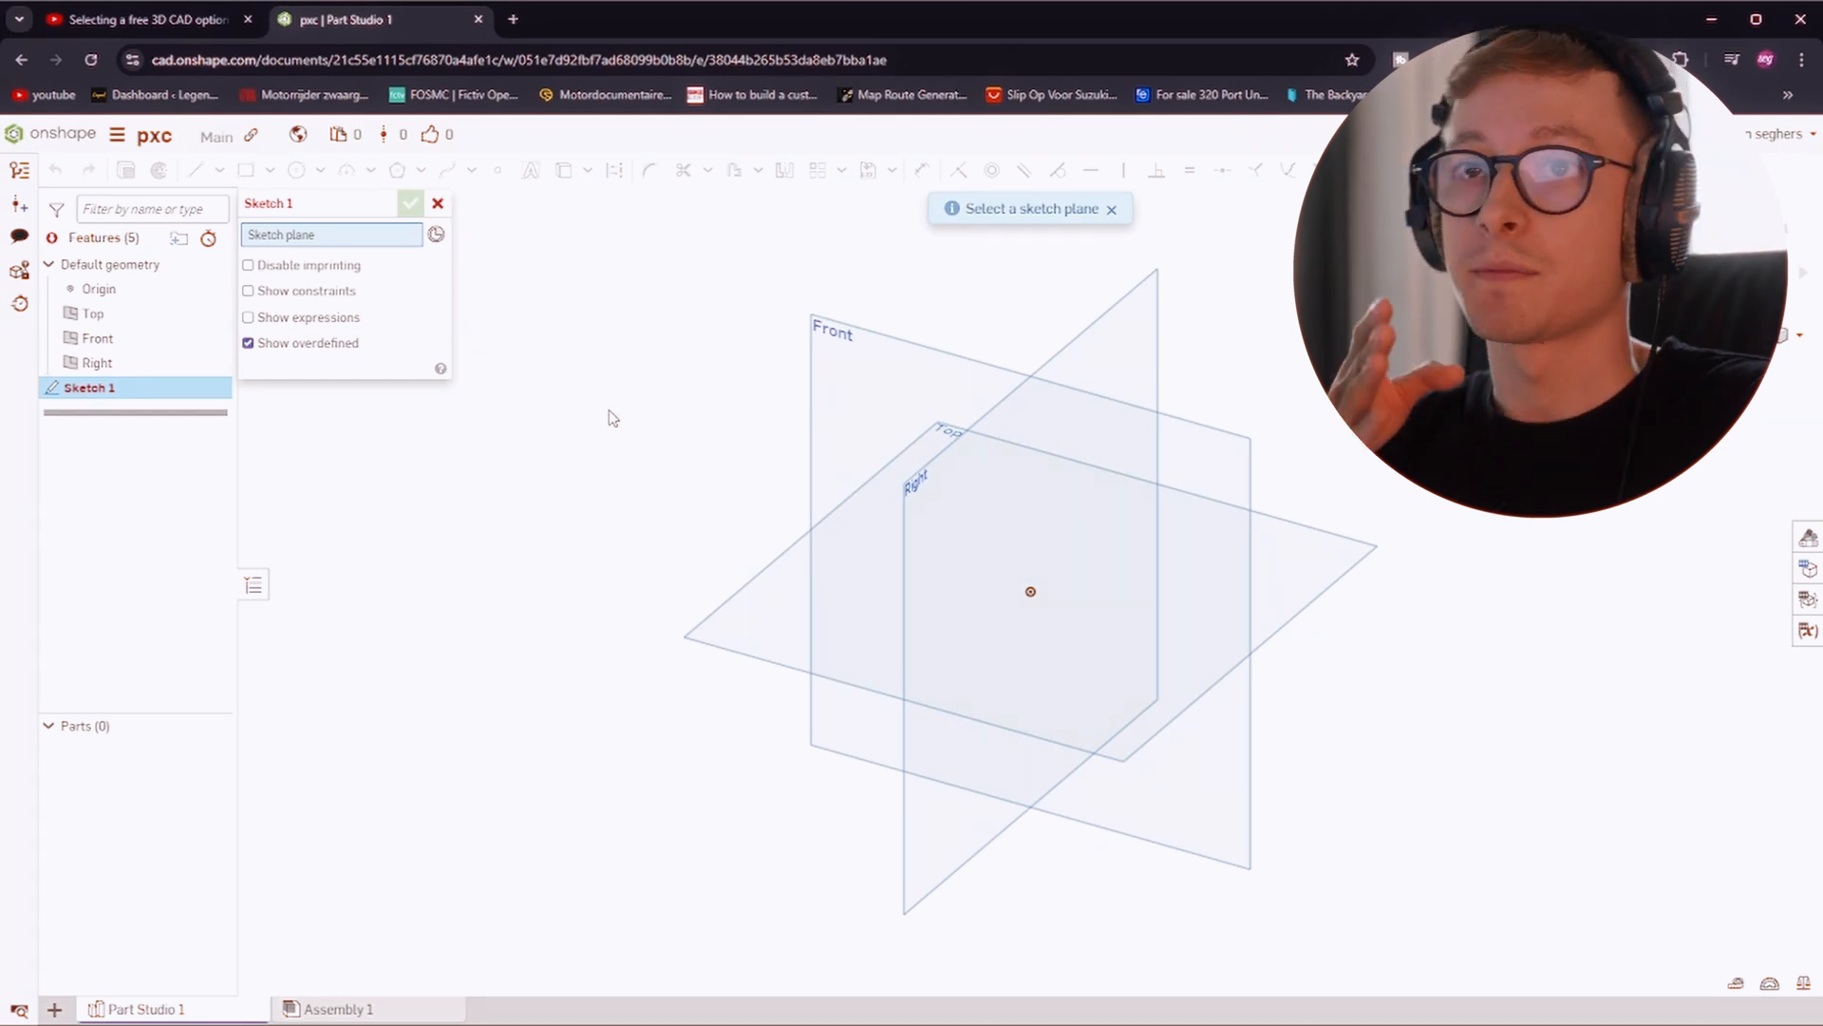
{"action": "left_click", "coordinate": [437, 203]}
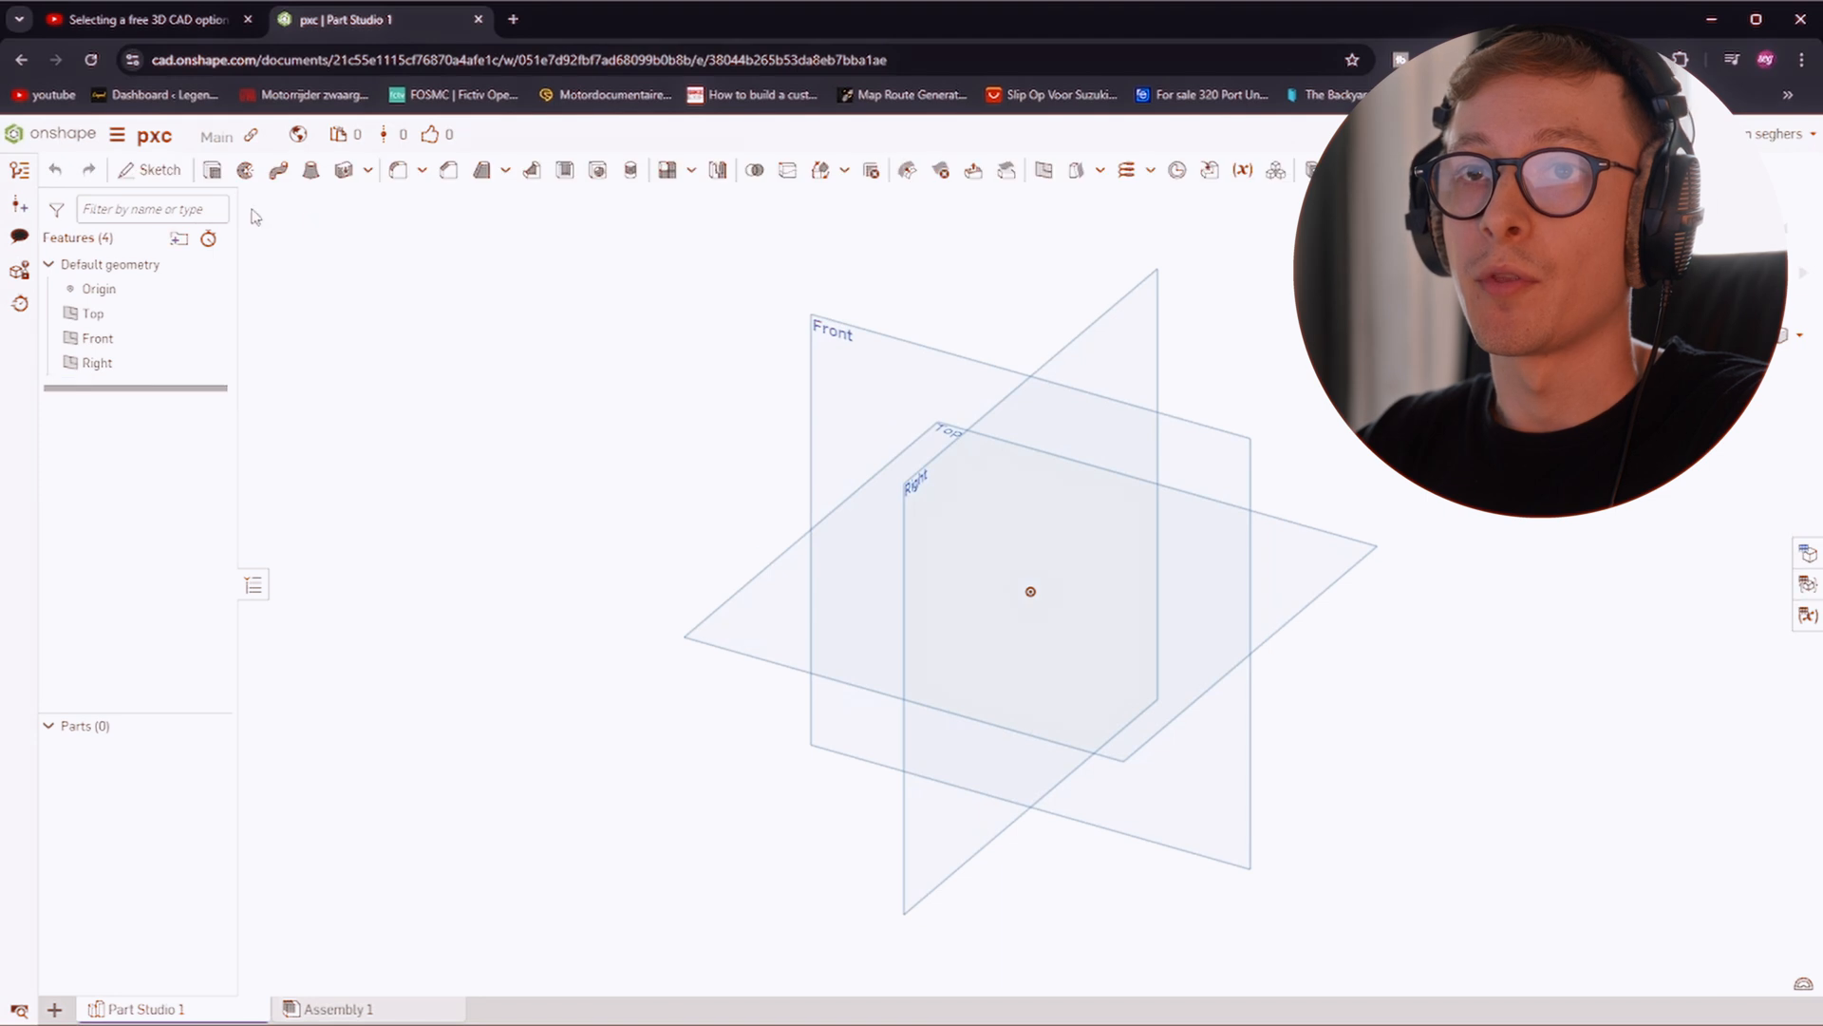
{"action": "left_click", "coordinate": [150, 169]}
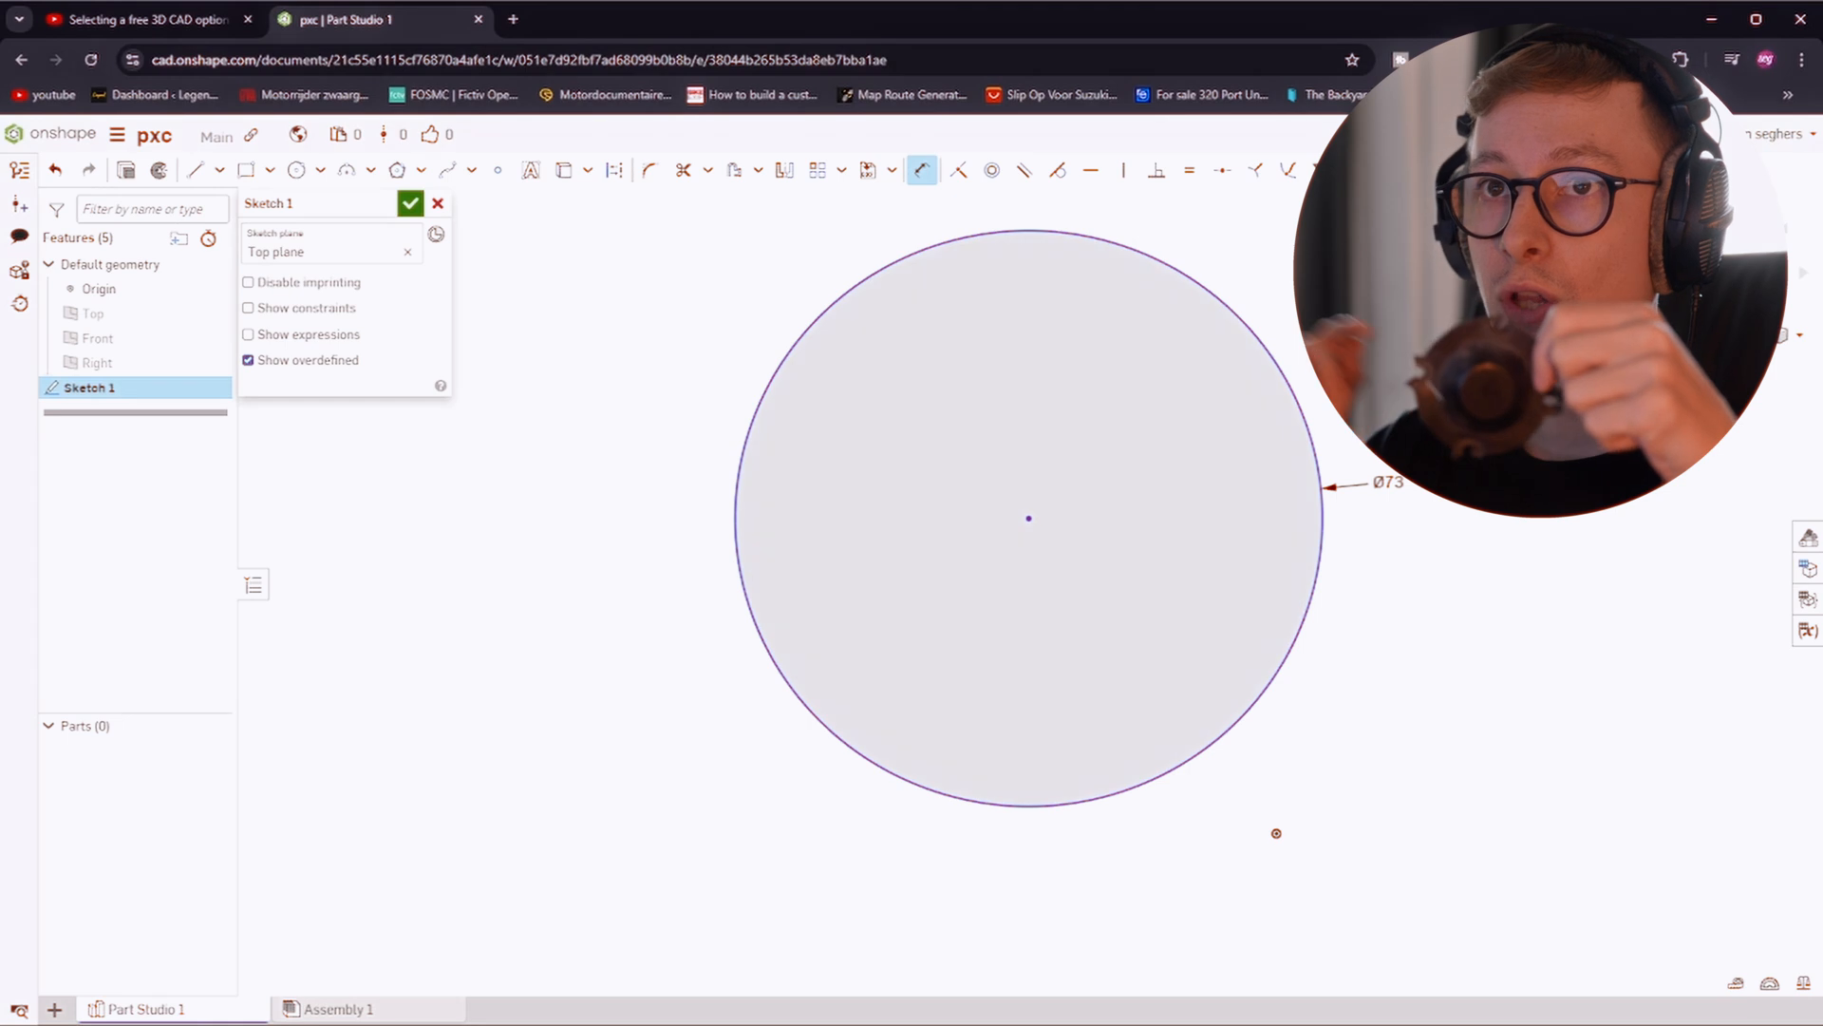
{"action": "mouse_move", "coordinate": [345, 171]}
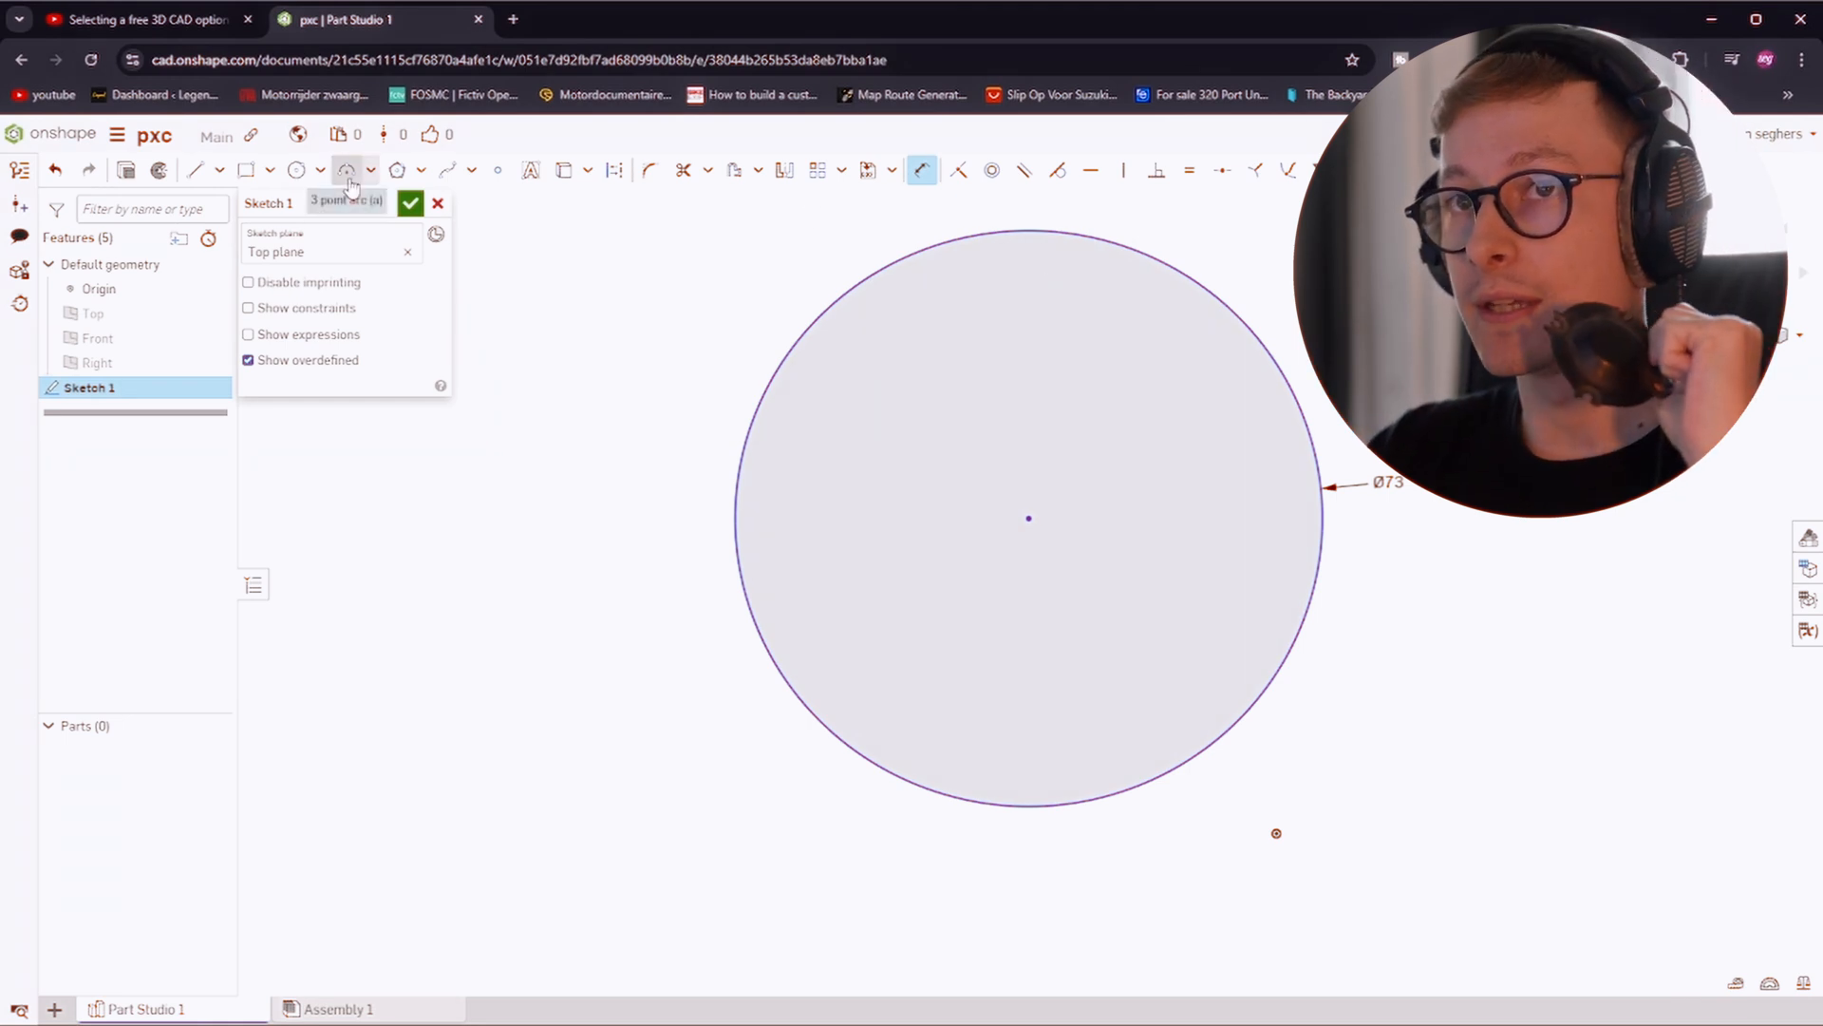
{"action": "mouse_move", "coordinate": [348, 170]}
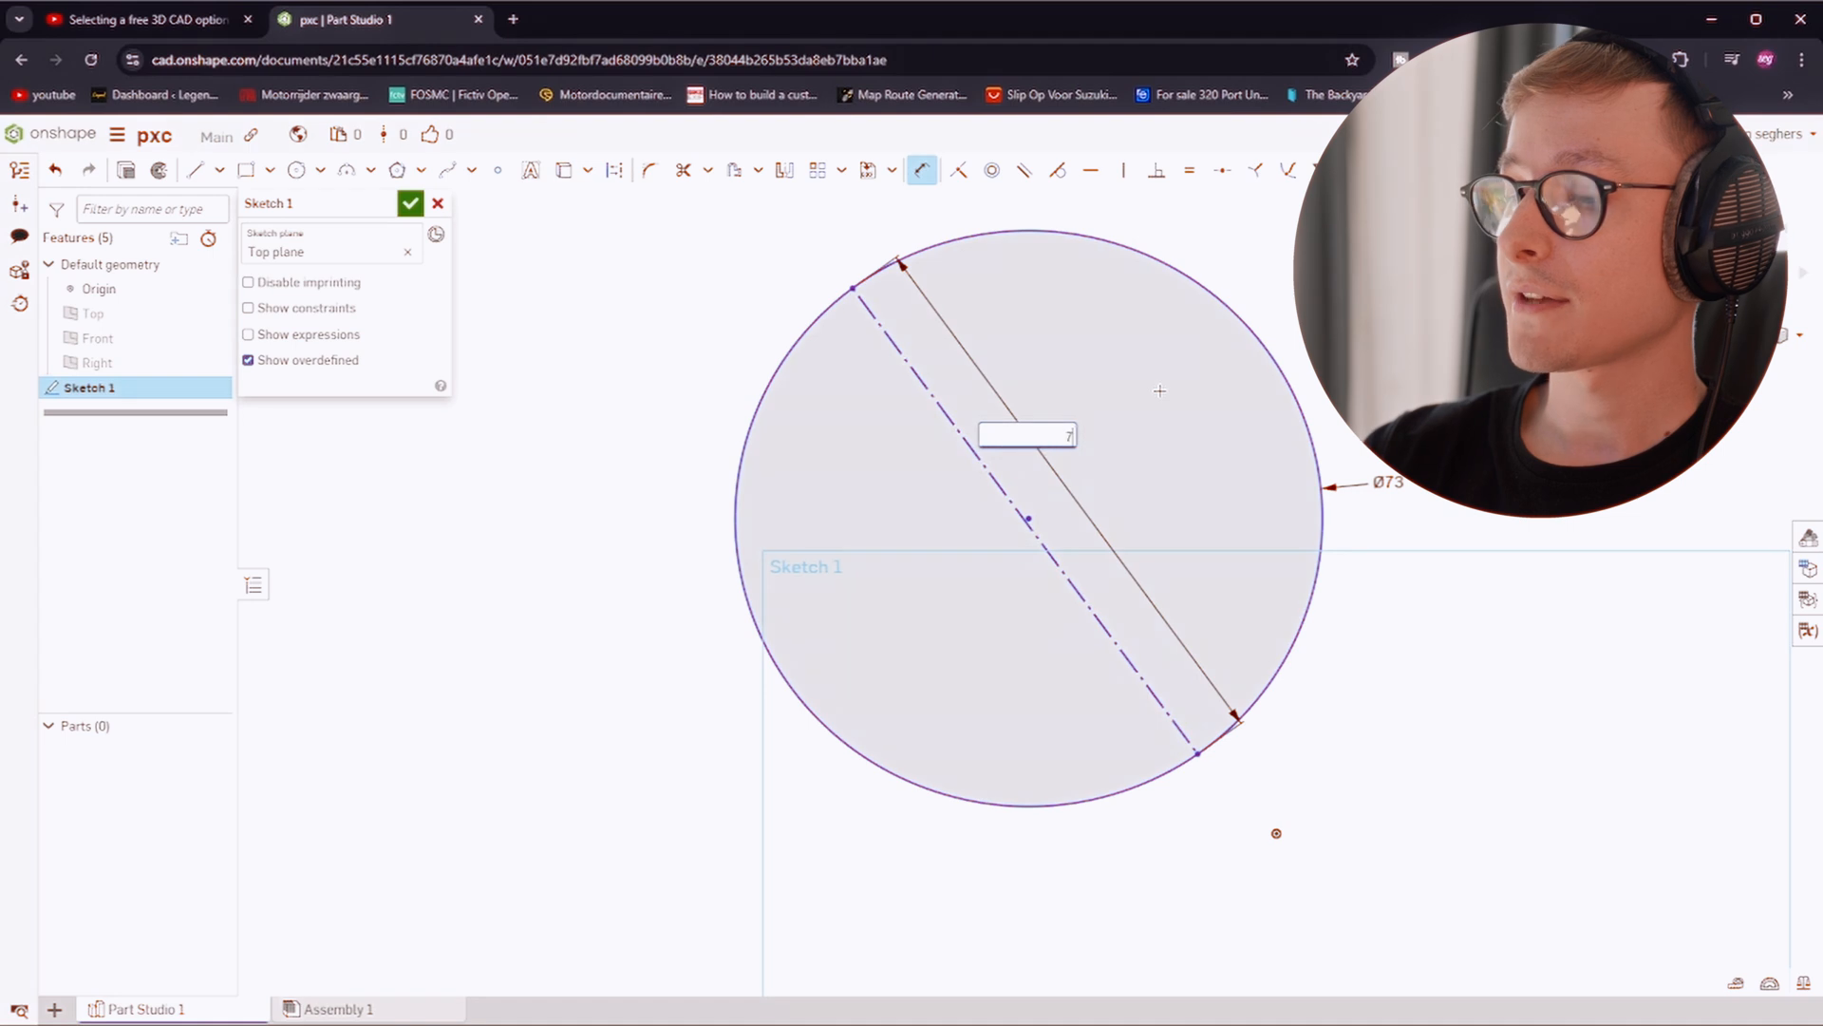
Dimension the crossing construction lines to 73 mm
{"action": "type", "text": "3"}
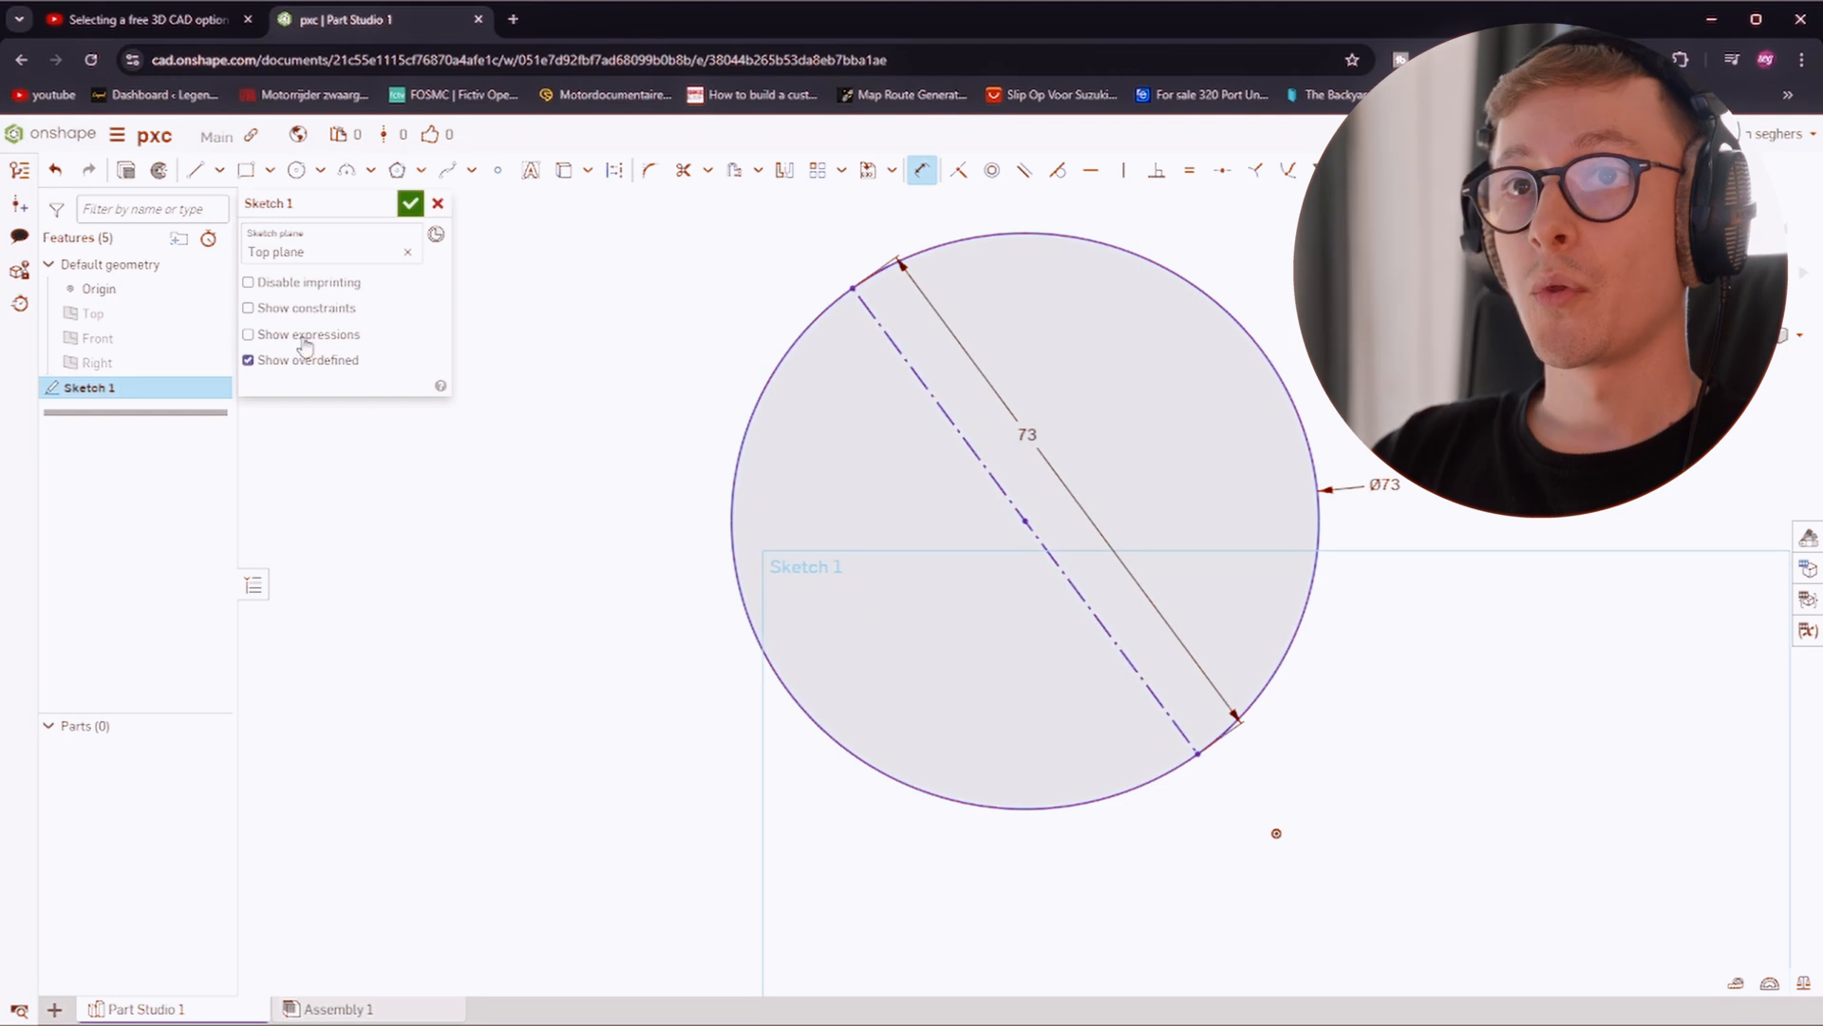
{"action": "mouse_move", "coordinate": [614, 171]}
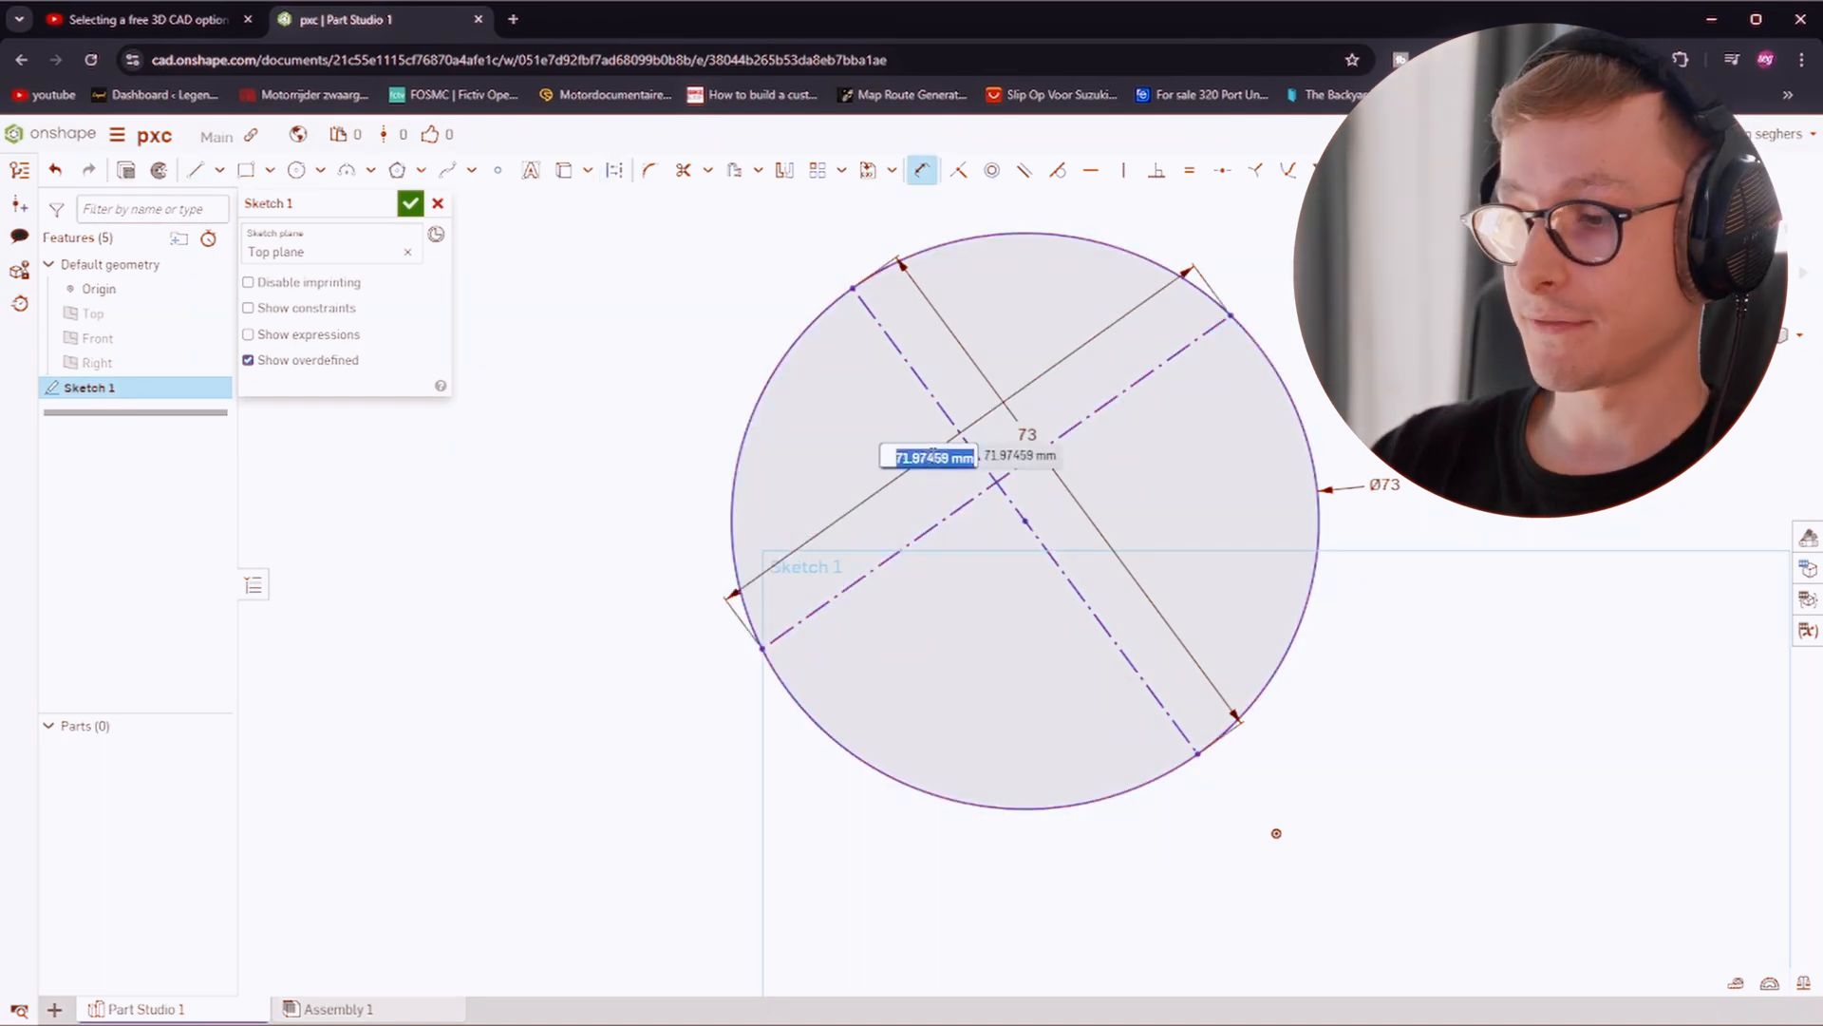
{"action": "type", "text": "73"}
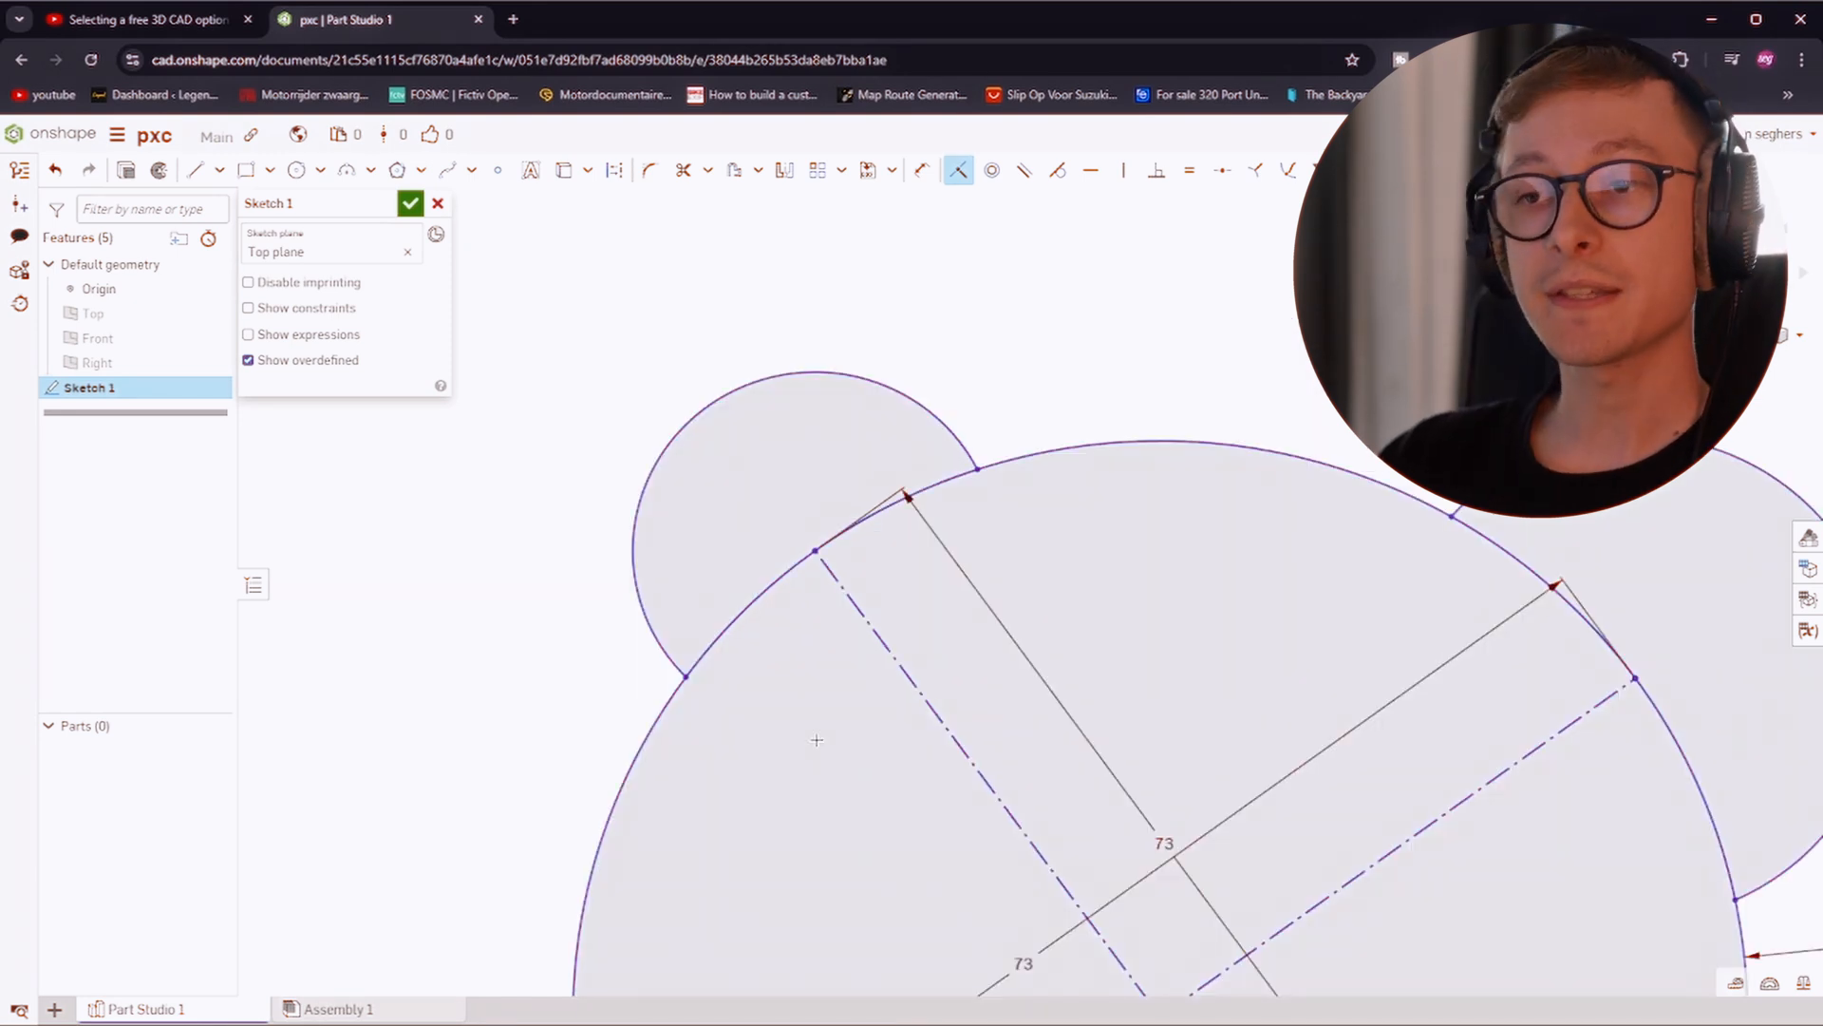
{"action": "mouse_move", "coordinate": [1006, 501]}
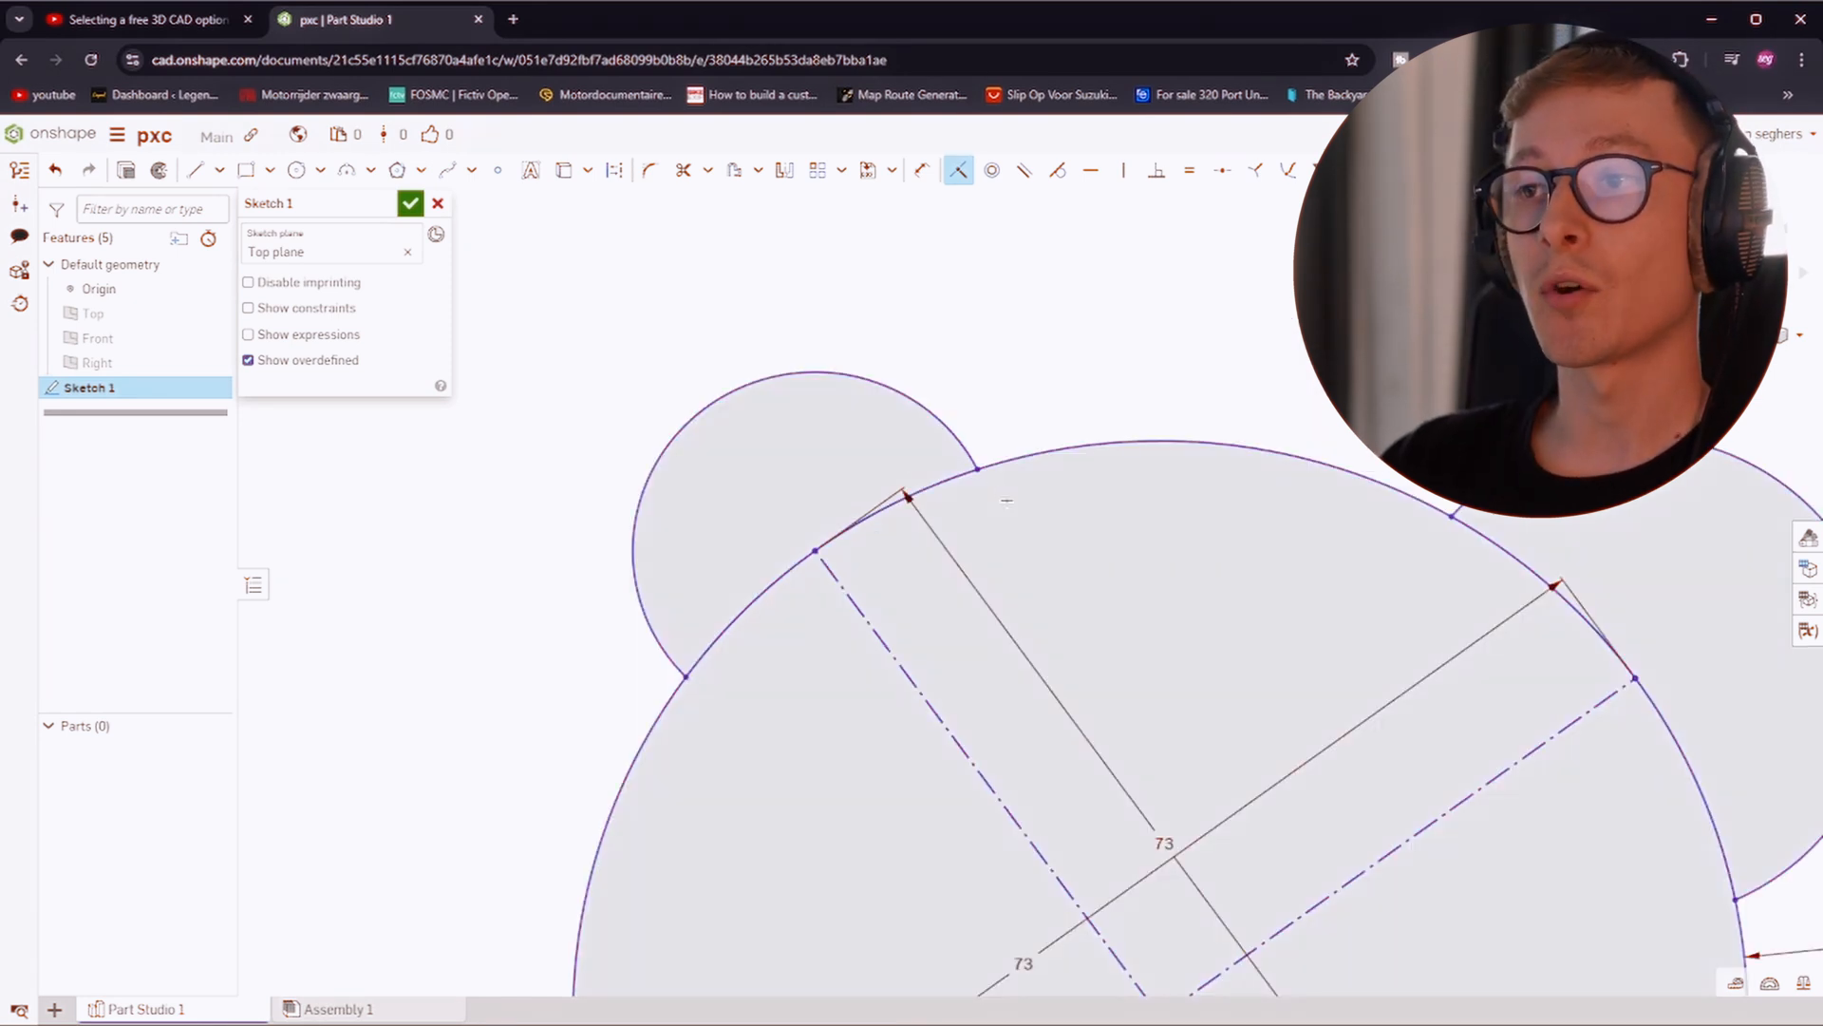
{"action": "mouse_move", "coordinate": [688, 678]}
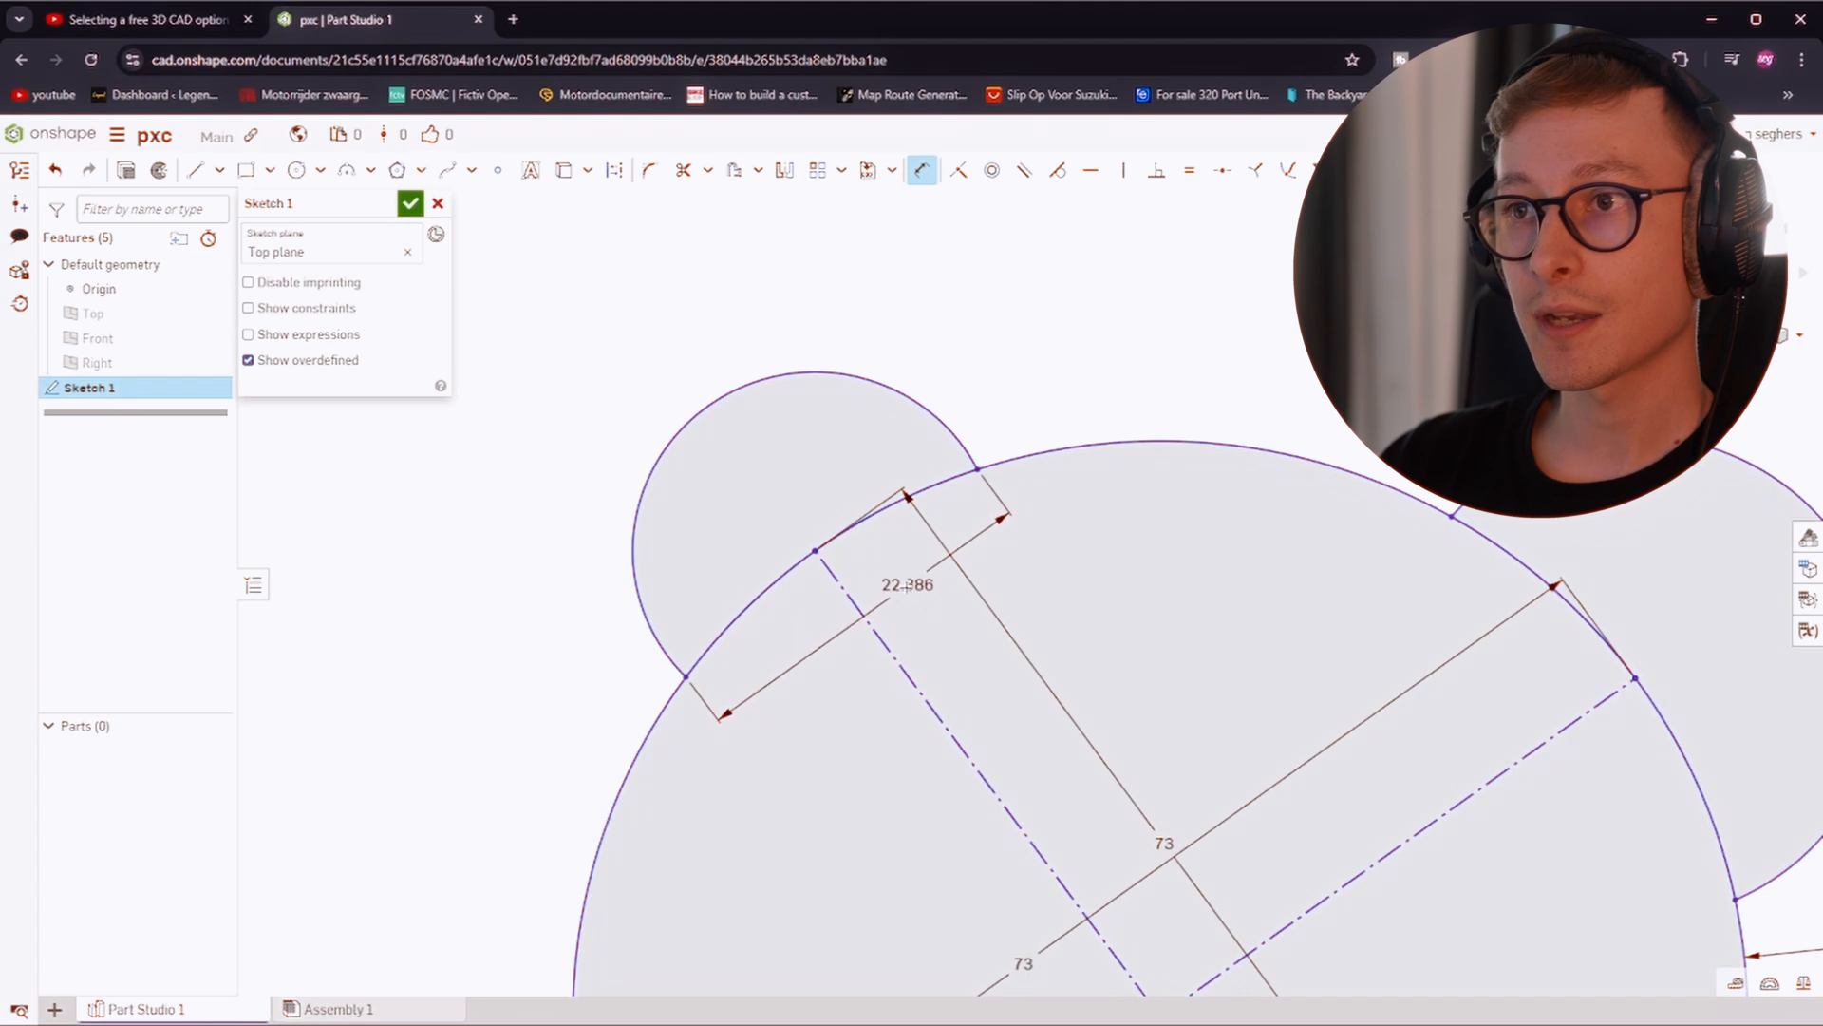
Edit a tab circle's dimension to 16 mm
{"action": "double_click", "coordinate": [908, 585]}
{"action": "type", "text": "16"}
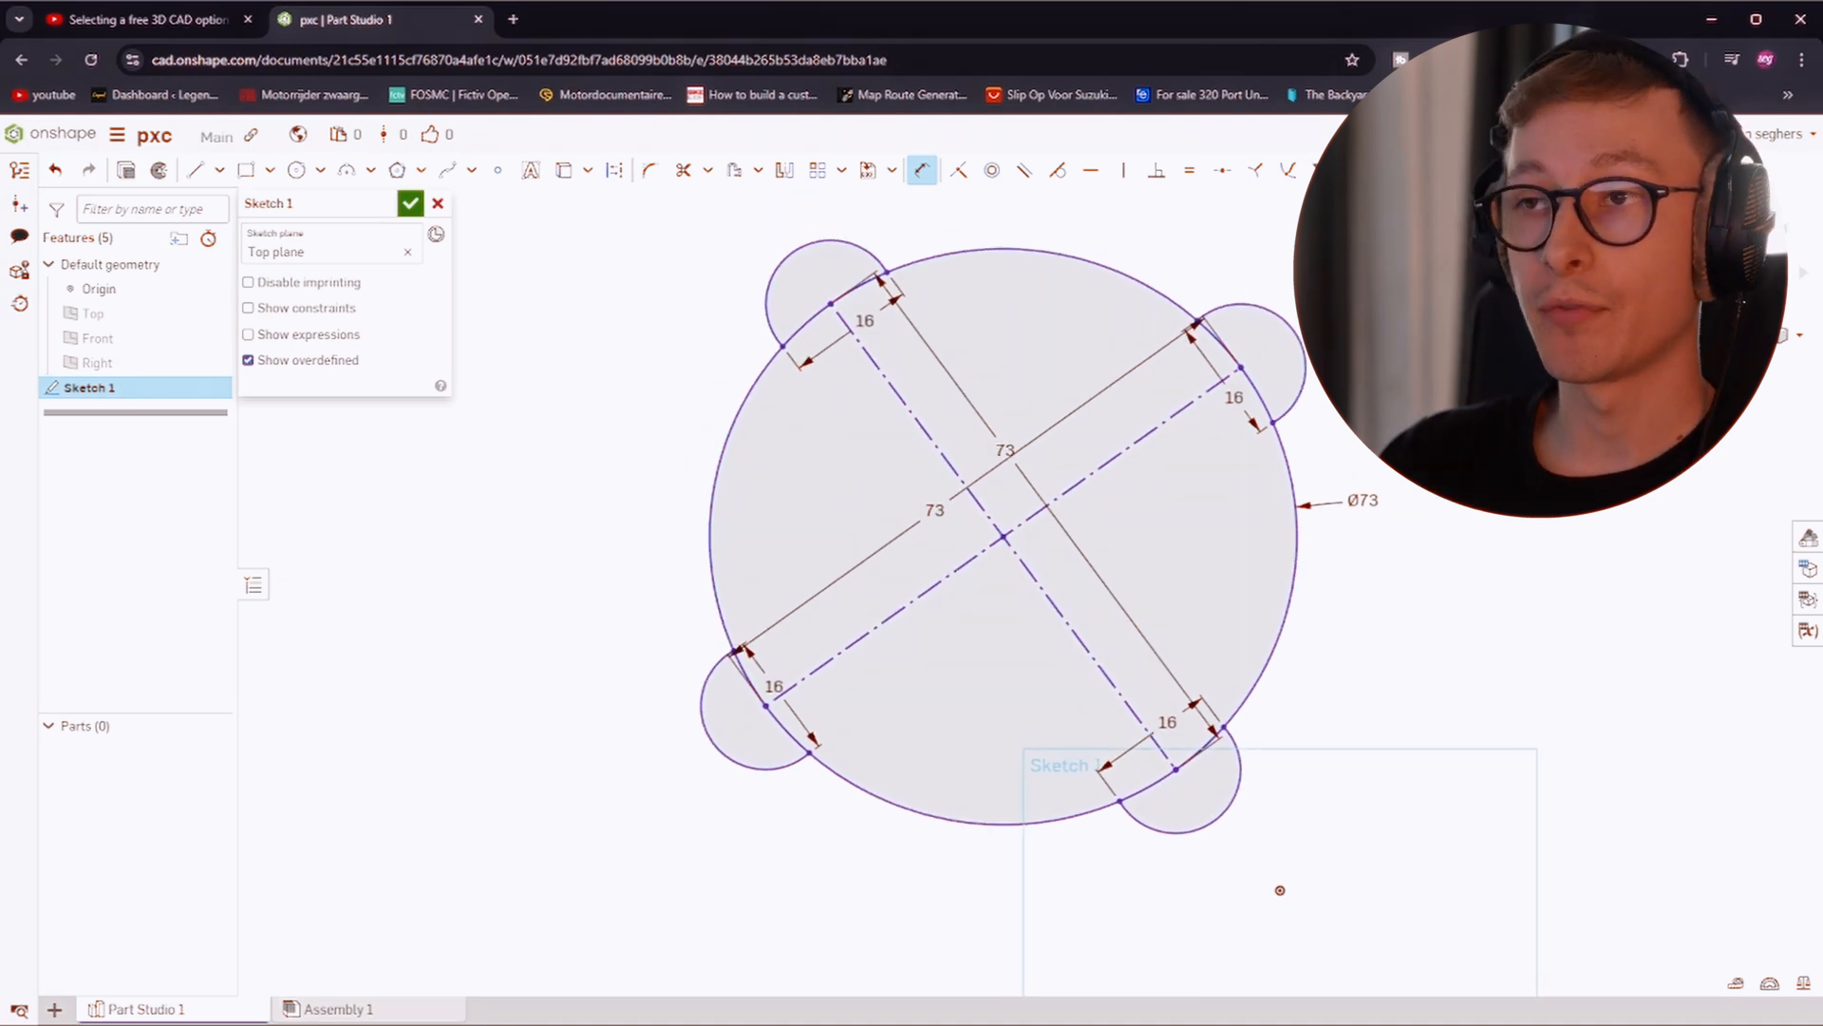
{"action": "mouse_move", "coordinate": [296, 171]}
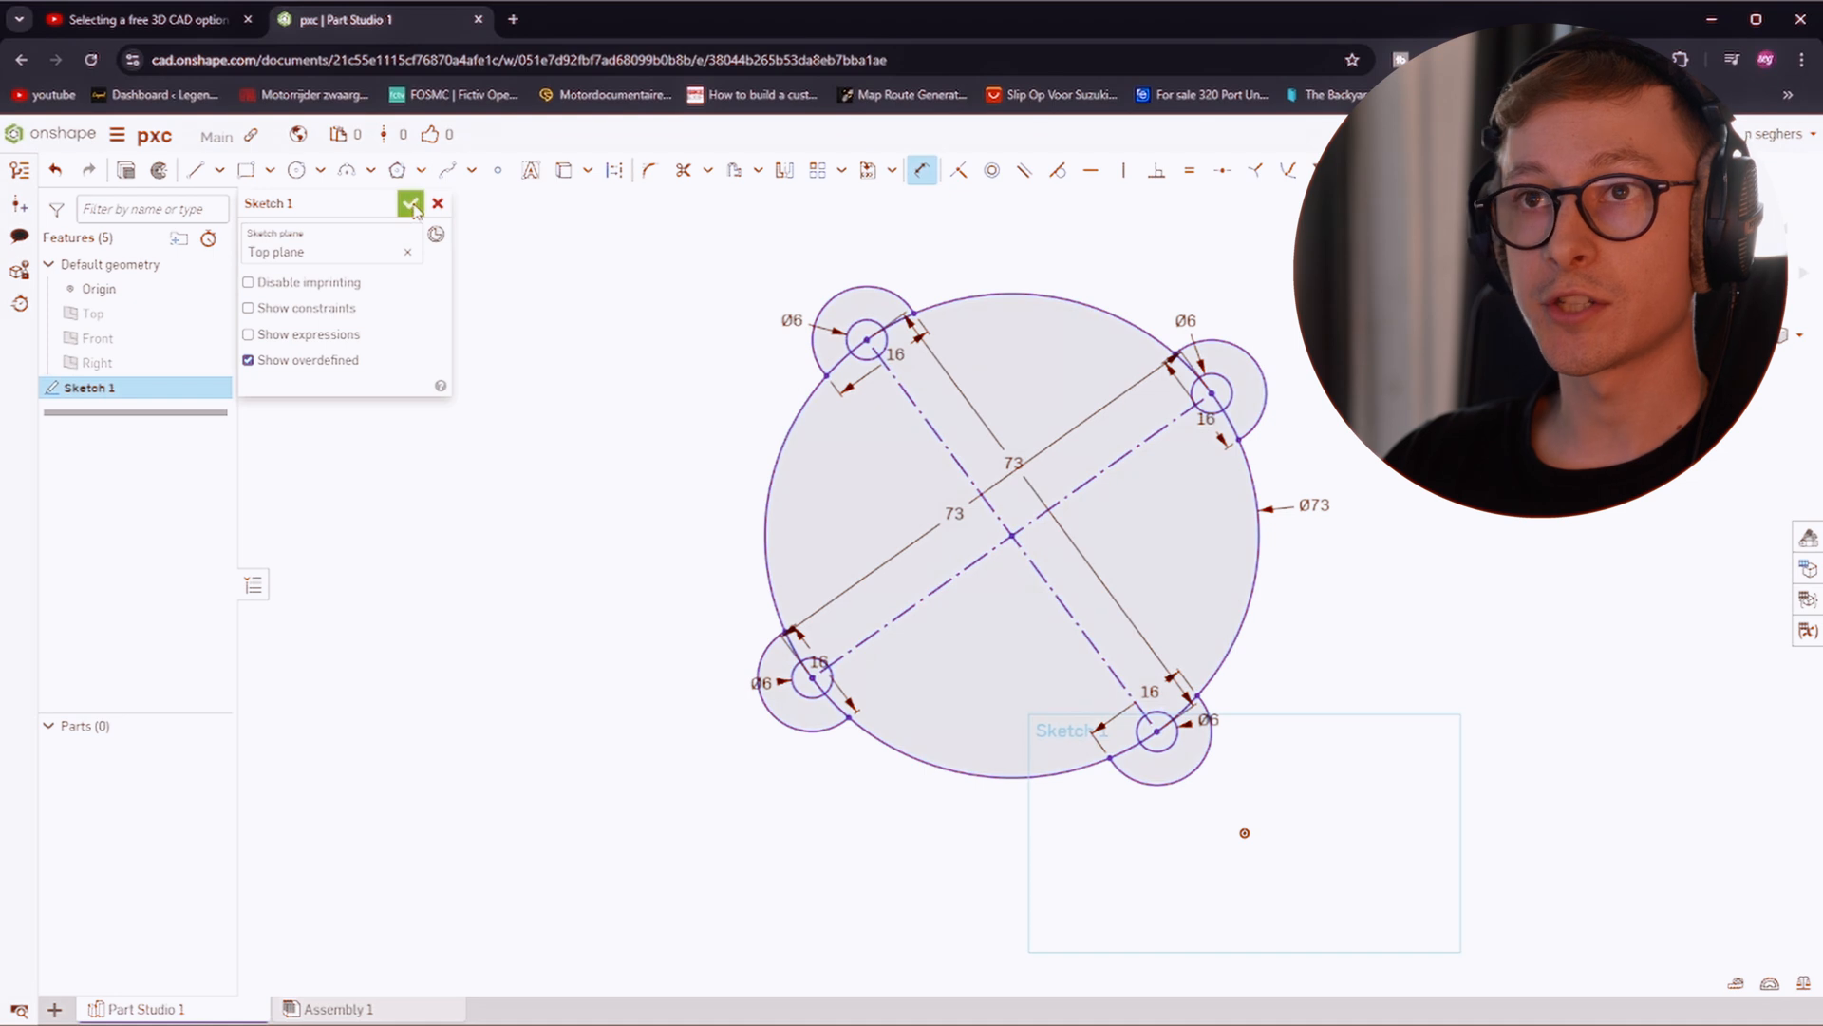
Close the tab-and-hole sketch and extrude its regions into a solid plate
{"action": "left_click", "coordinate": [408, 205]}
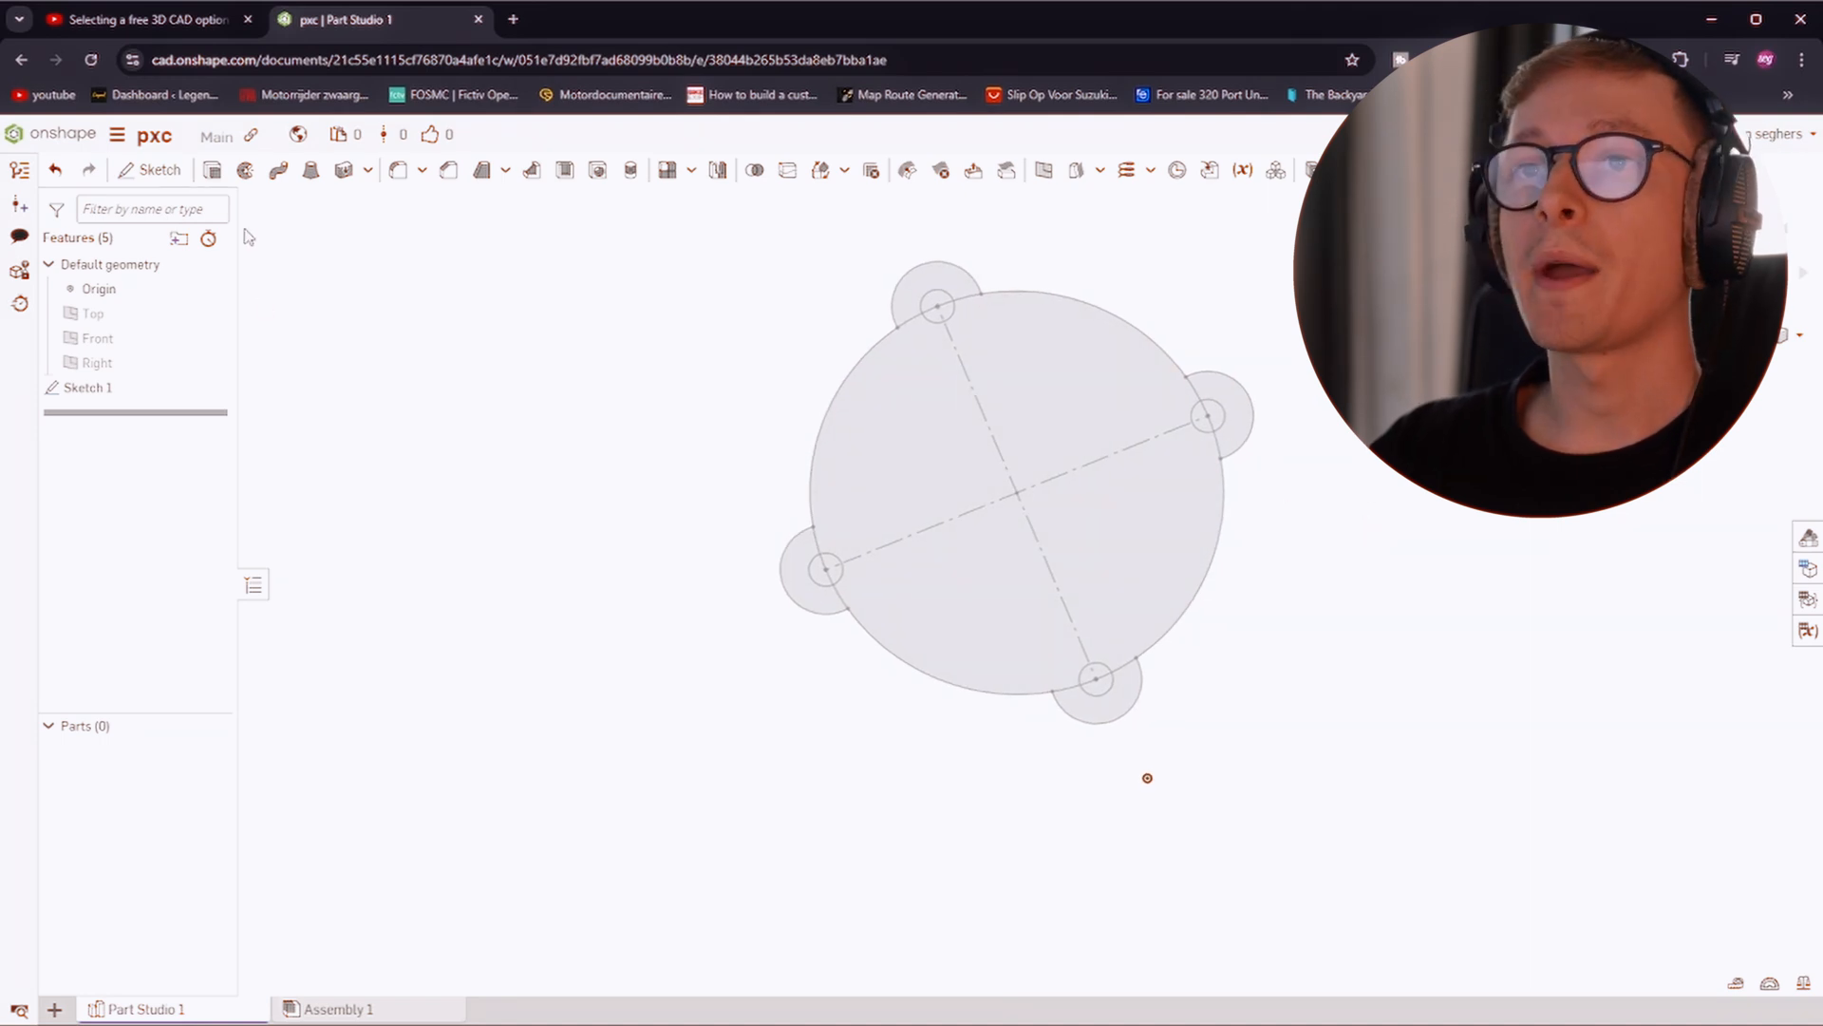
{"action": "mouse_move", "coordinate": [212, 171]}
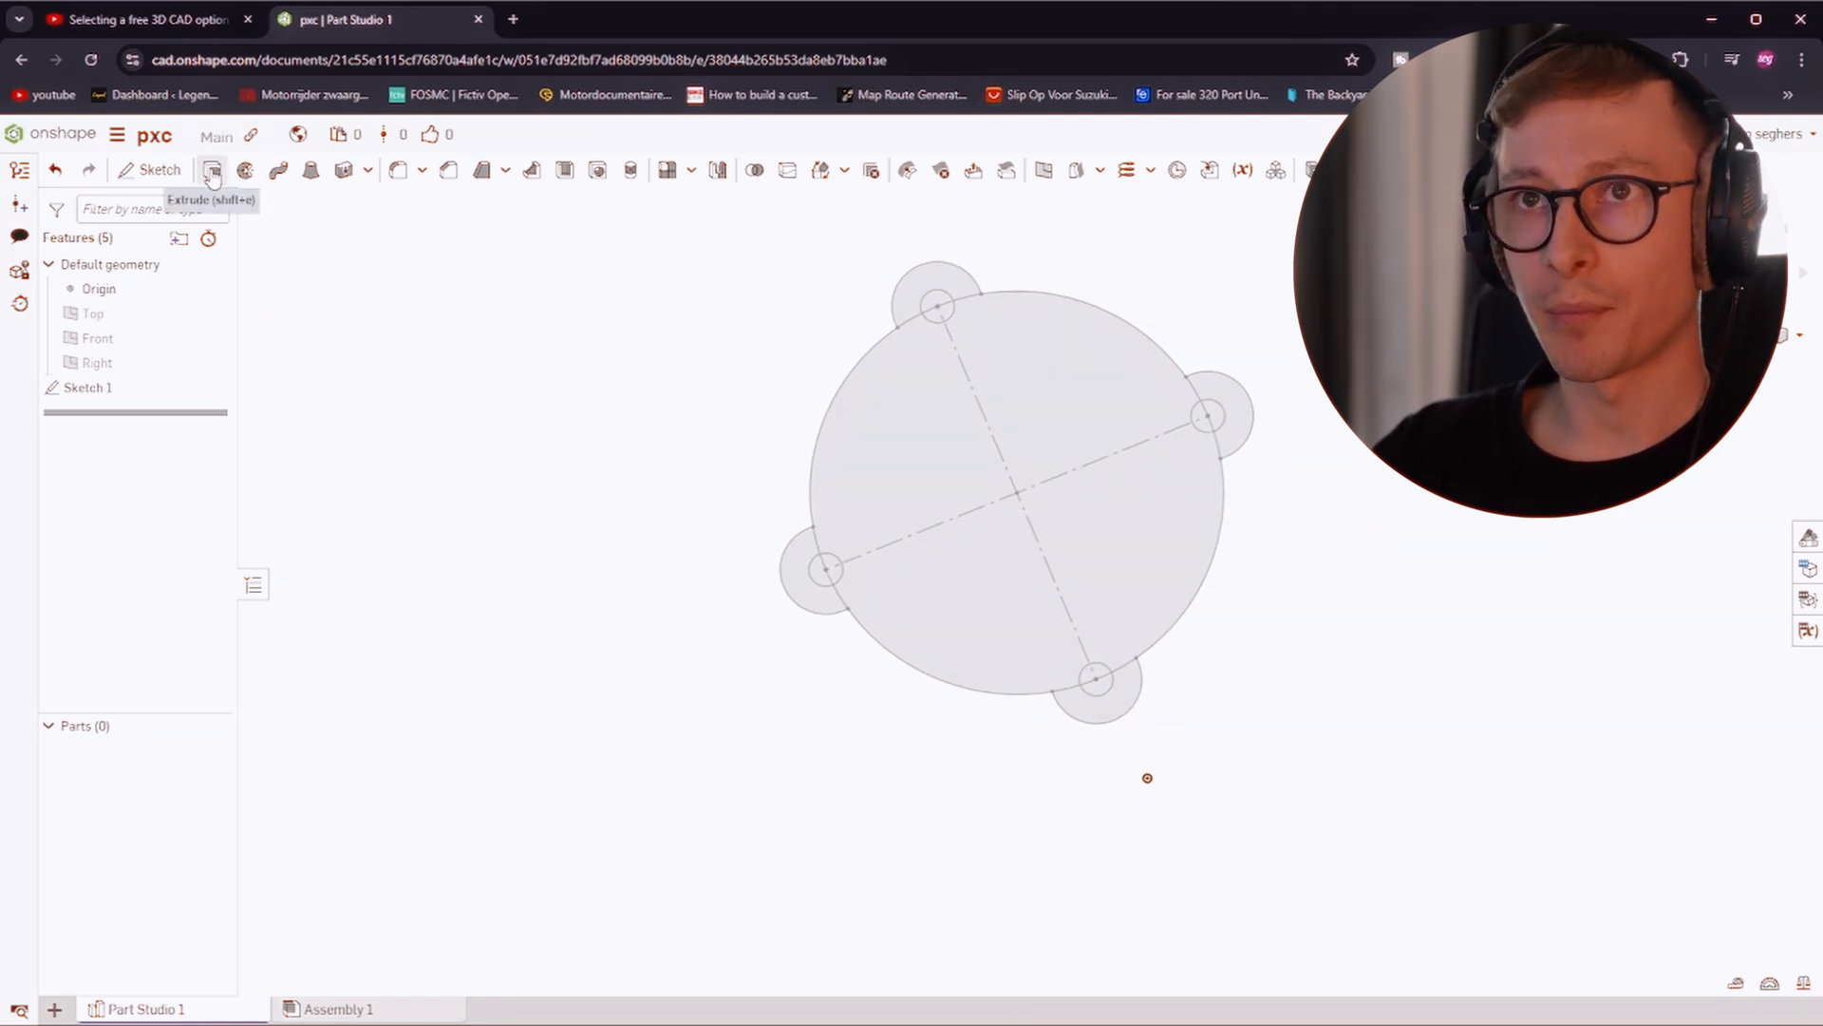
{"action": "left_click", "coordinate": [213, 171]}
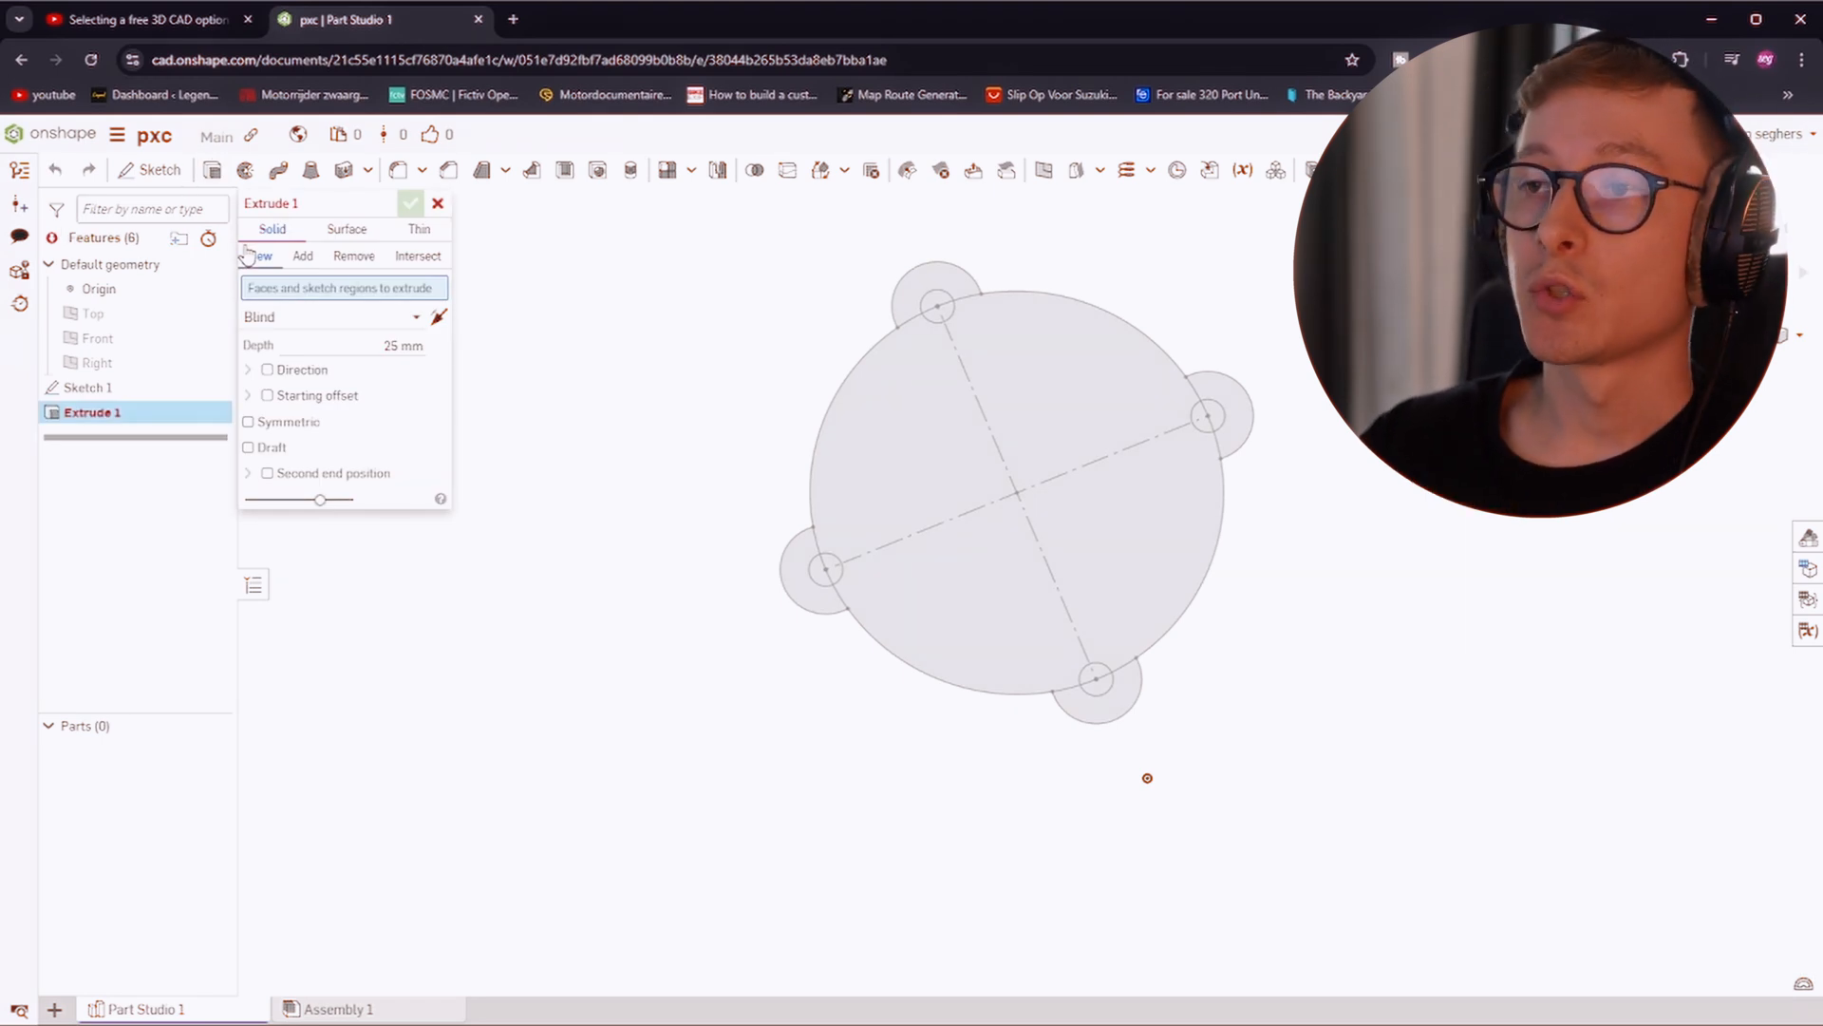
{"action": "left_click", "coordinate": [1037, 452]}
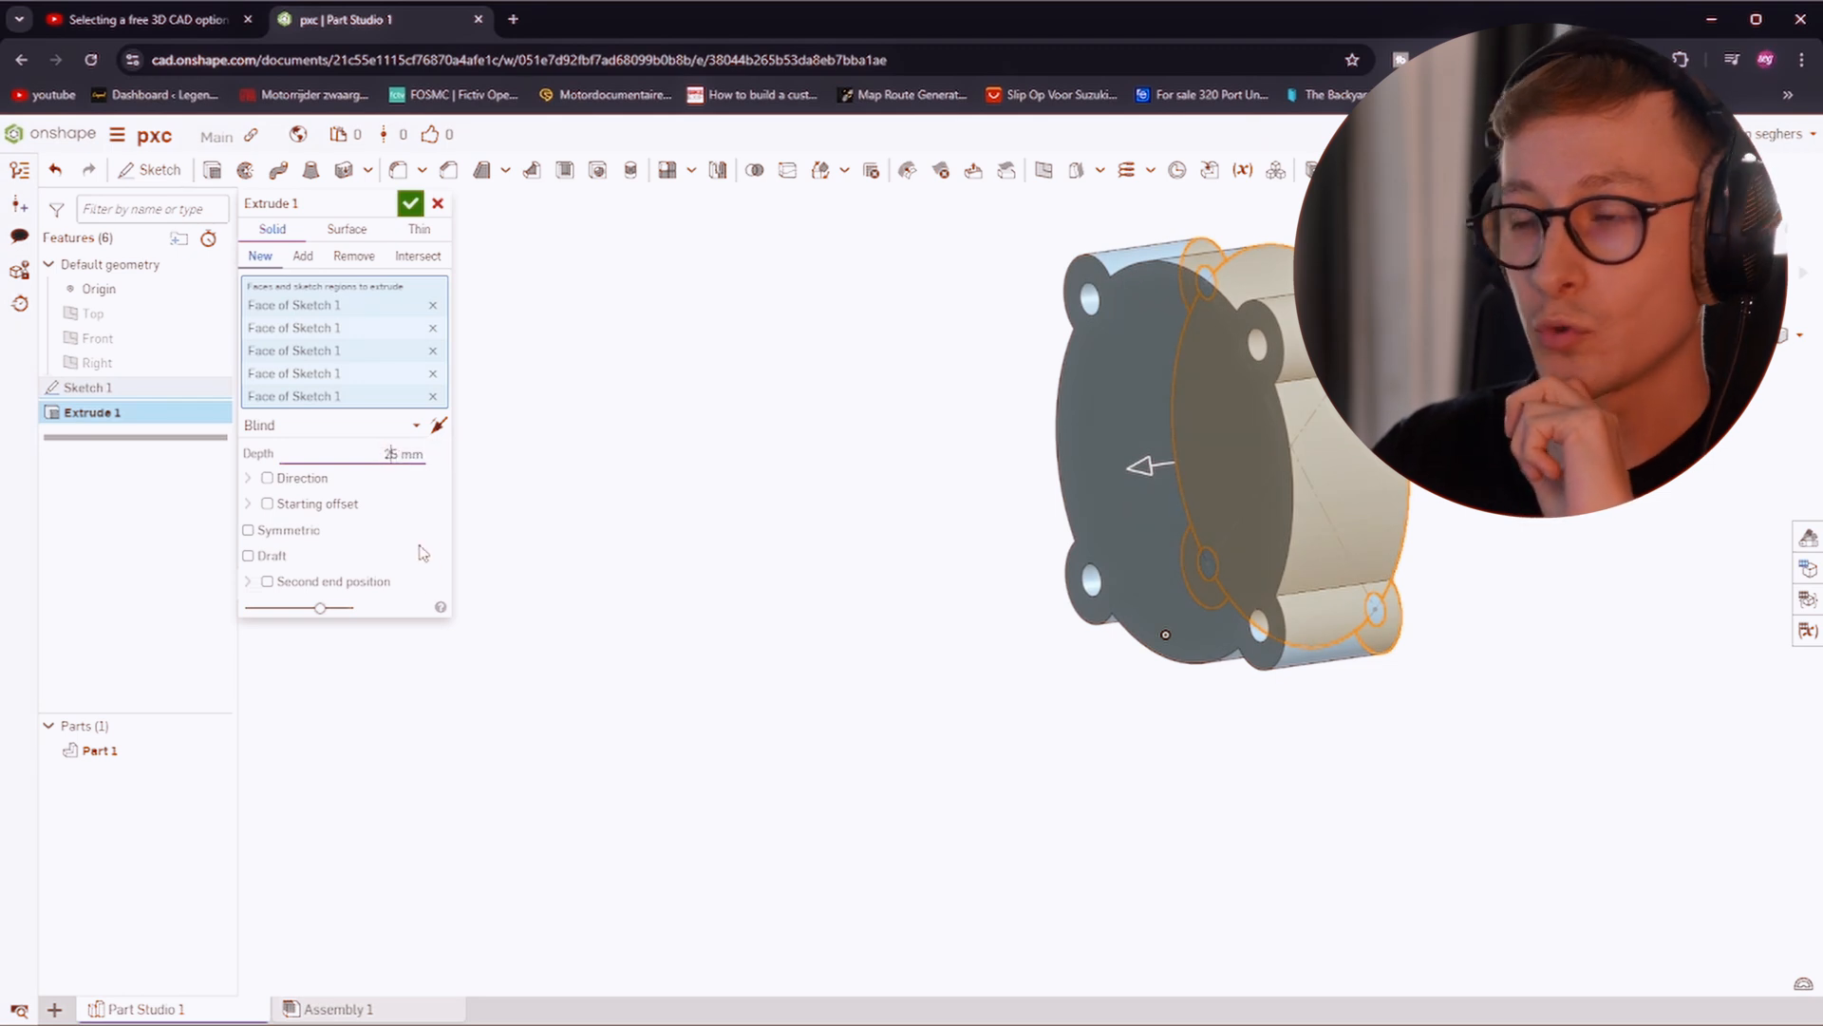
{"action": "left_click", "coordinate": [411, 203]}
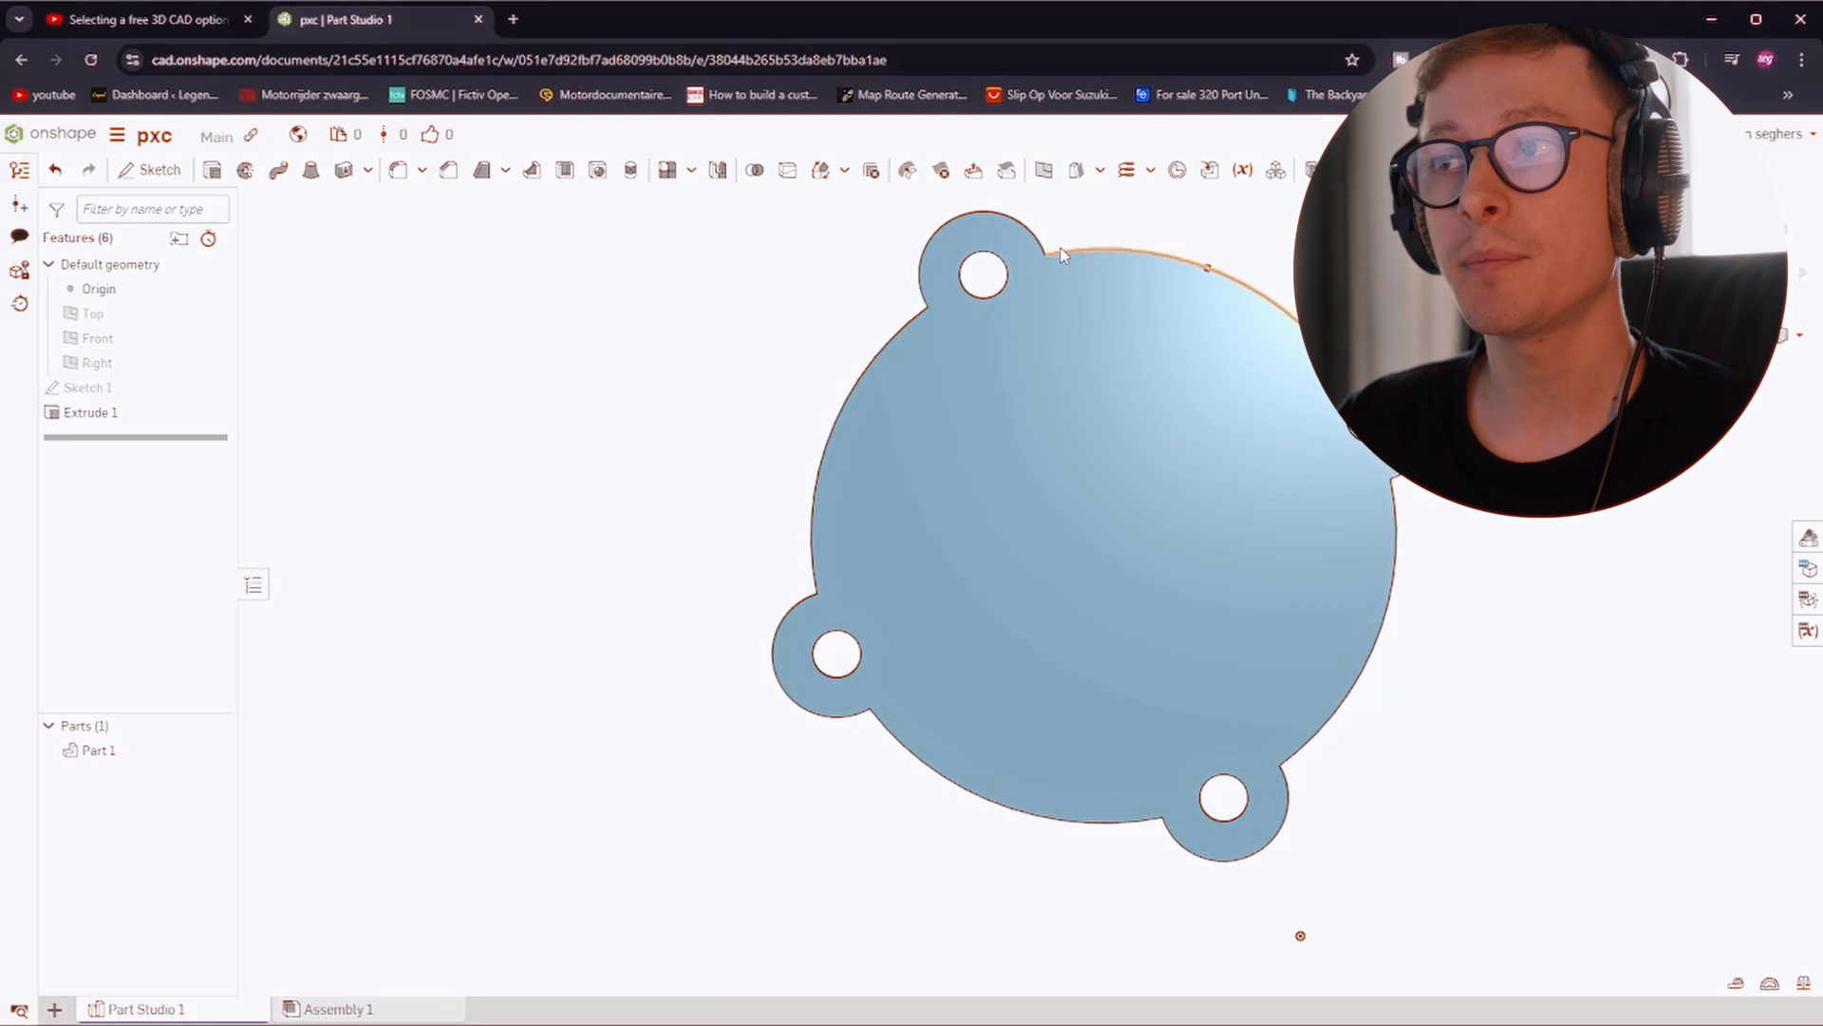
Face the plate and begin filleting the tab junction edges
{"action": "left_click_drag", "start_coordinate": [1058, 256], "coordinate": [791, 535]}
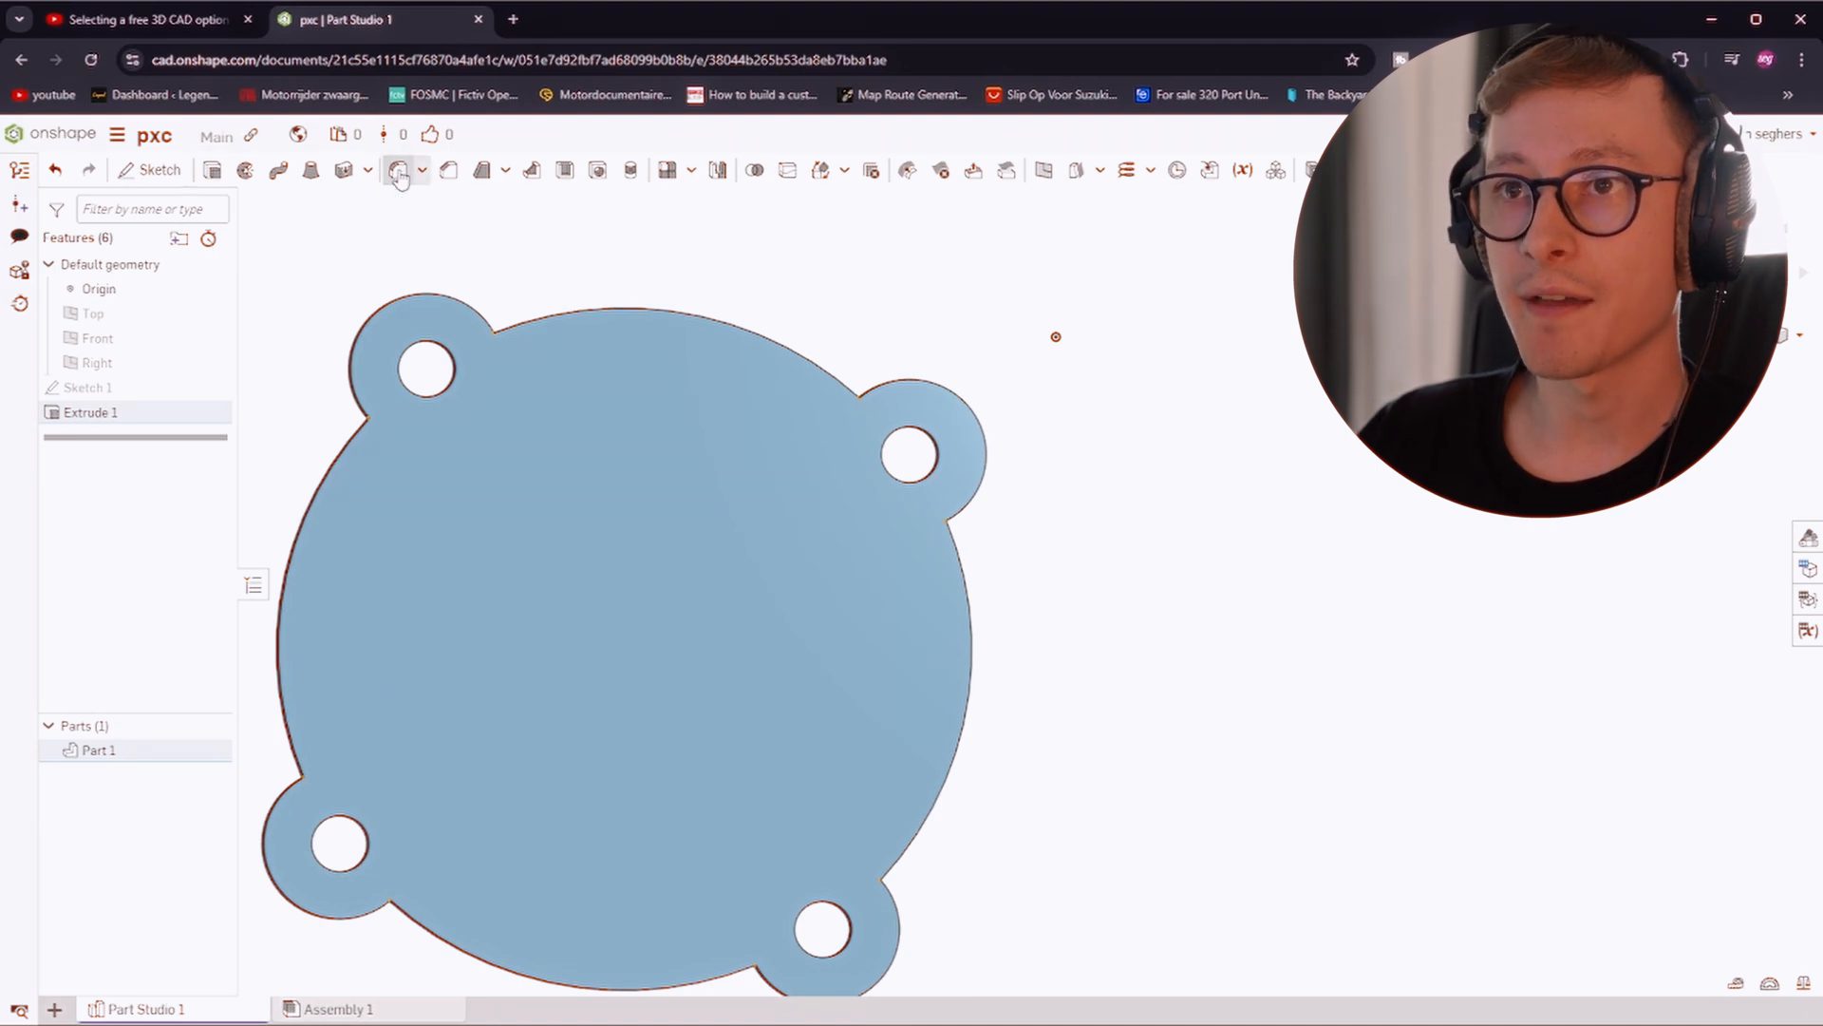
{"action": "left_click", "coordinate": [395, 171]}
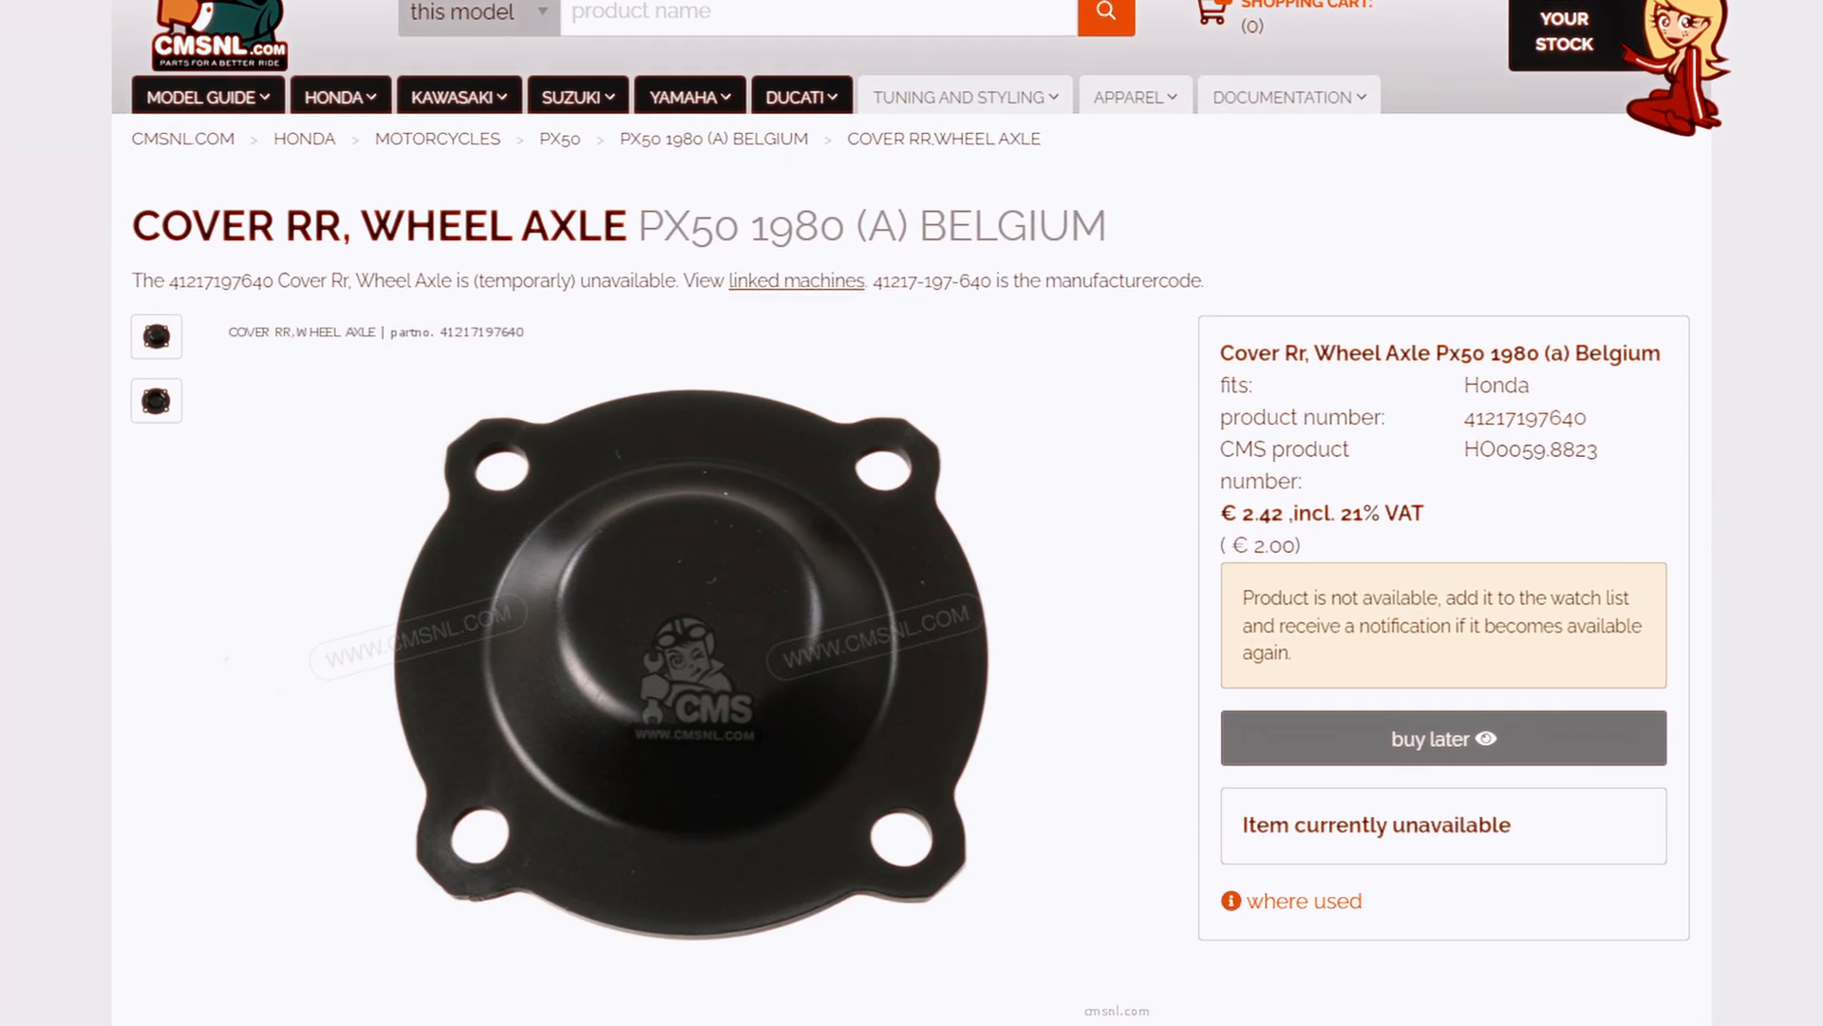
Scroll the CMSNL page to the rear wheel axle cover photo
{"action": "scroll", "scroll_direction": "down", "scroll_amount": 3}
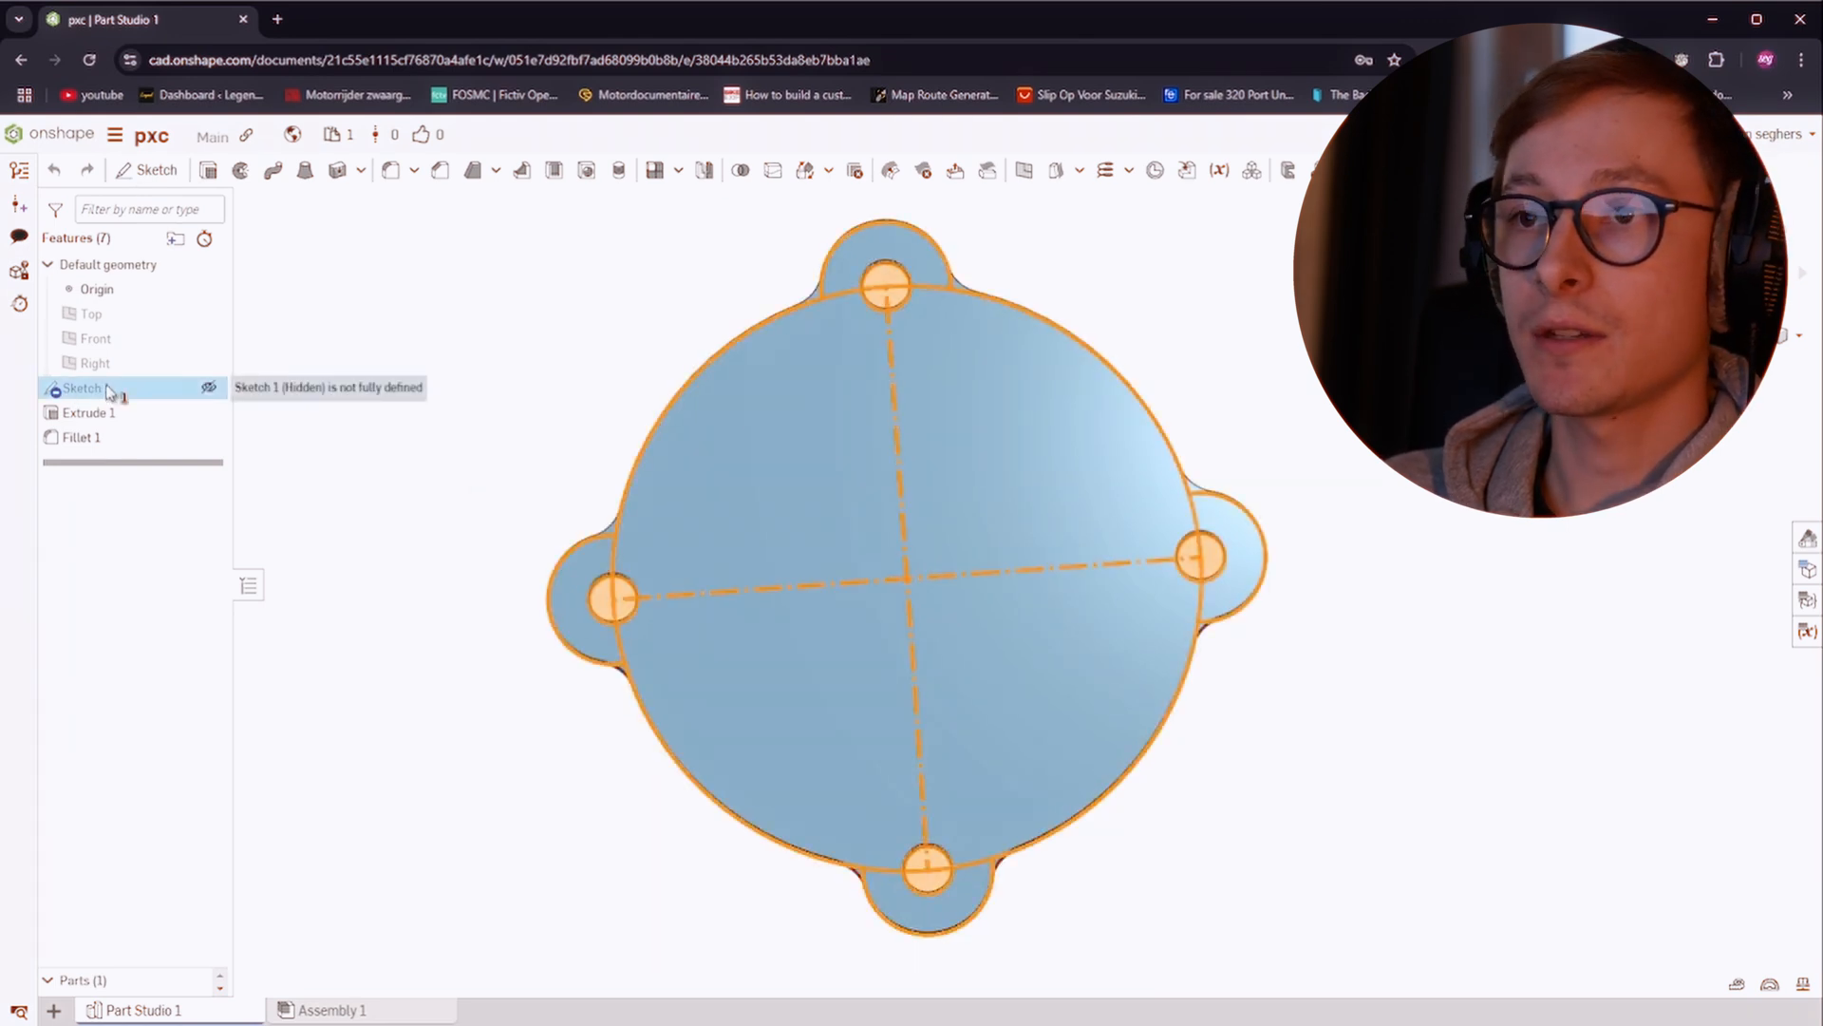
Edit Sketch 1 to add the 51 mm inner circle and accept it
{"action": "double_click", "coordinate": [84, 388]}
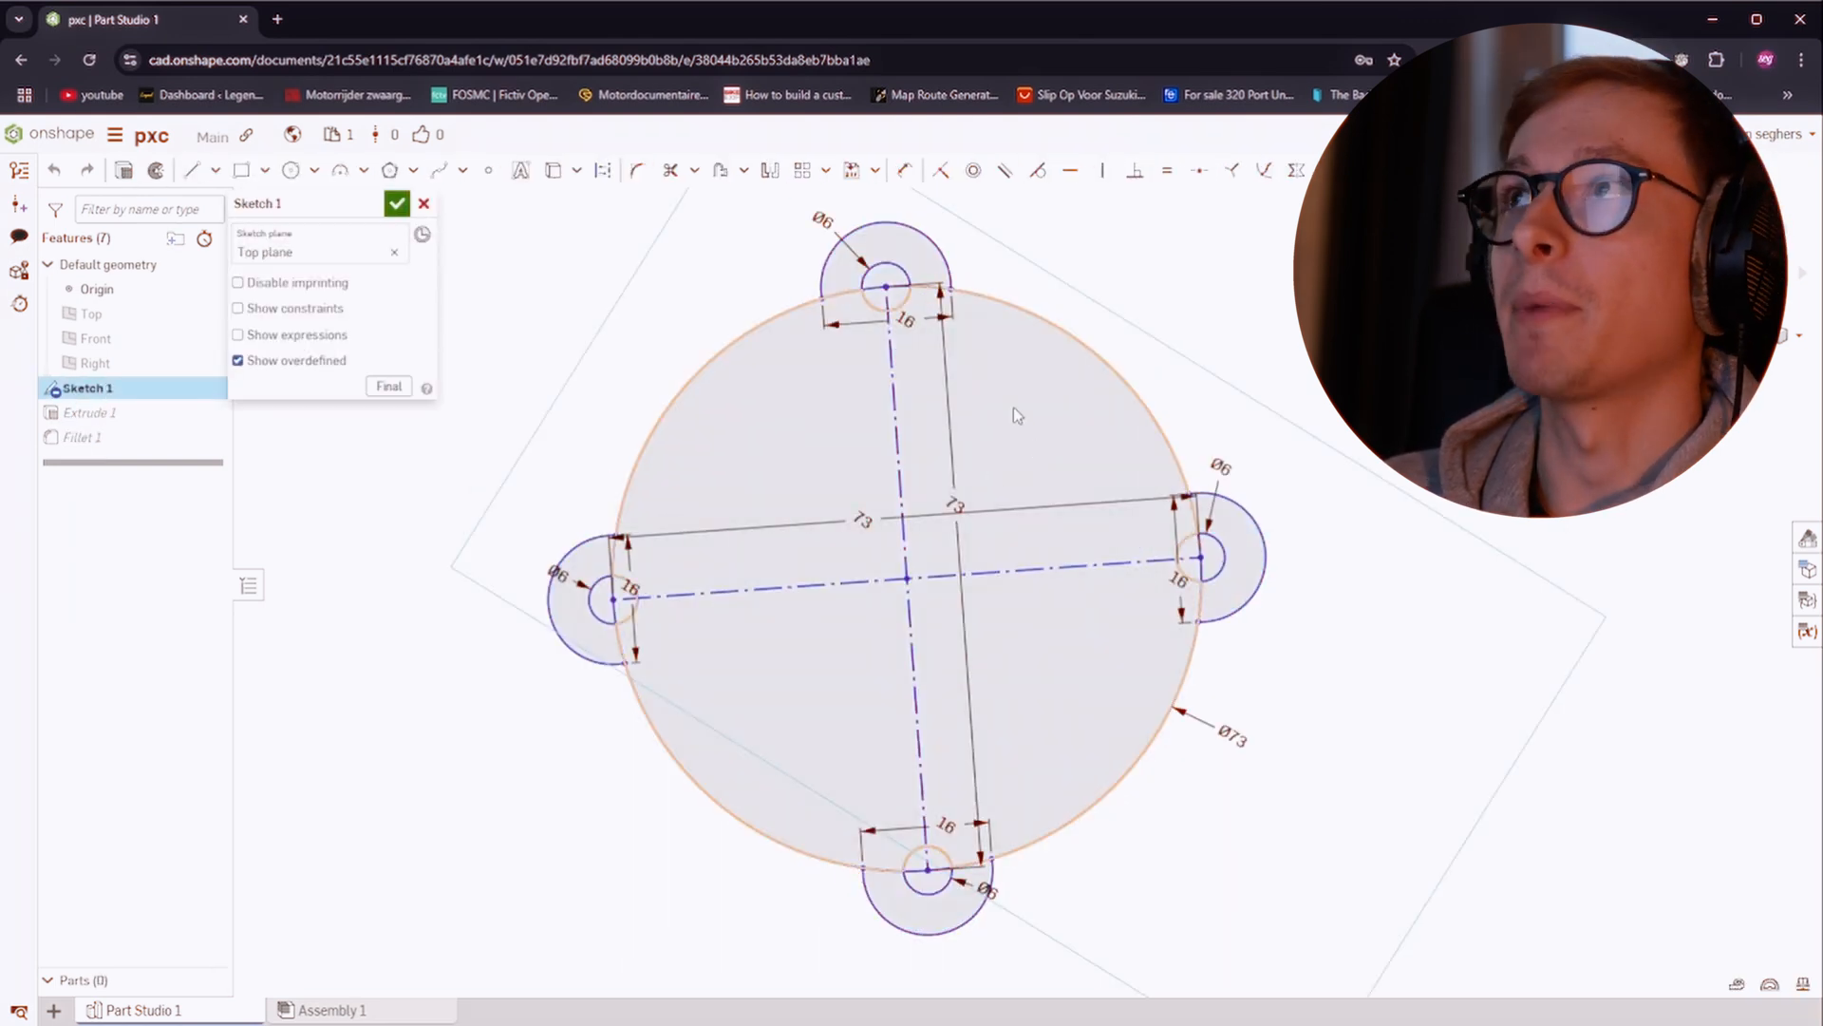
{"action": "mouse_move", "coordinate": [938, 429]}
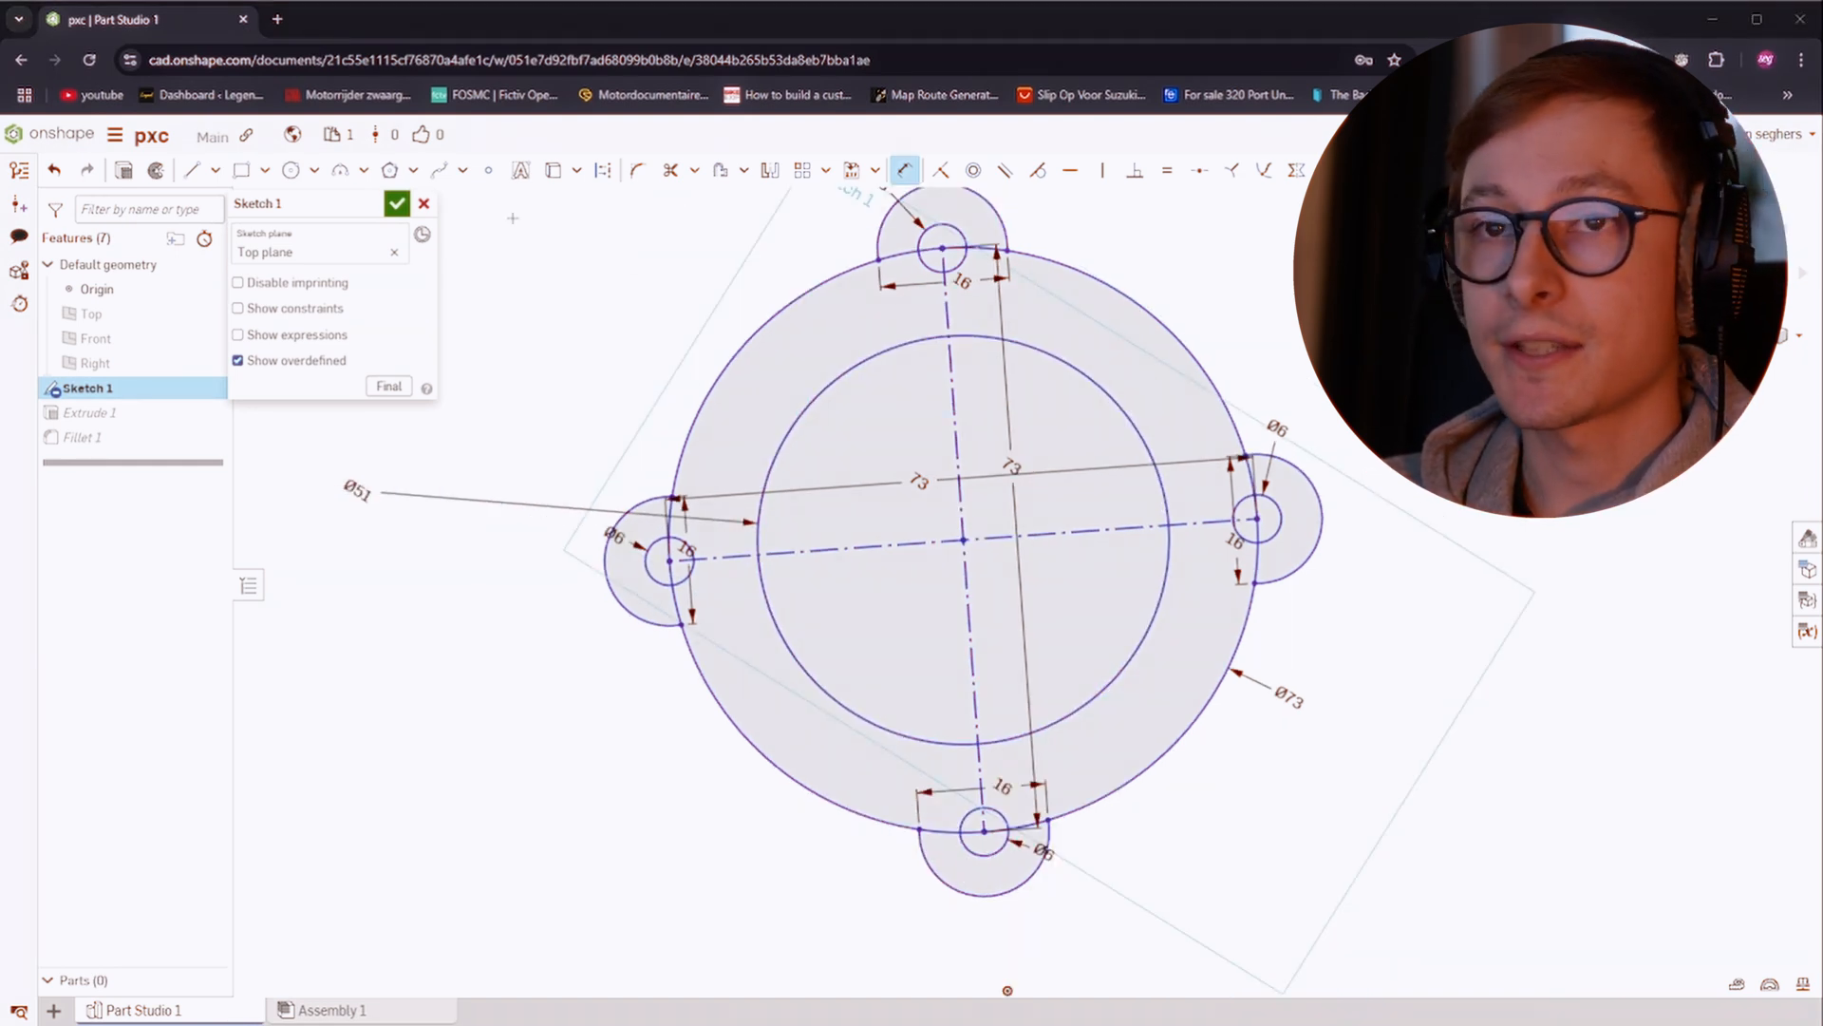
{"action": "left_click", "coordinate": [395, 204]}
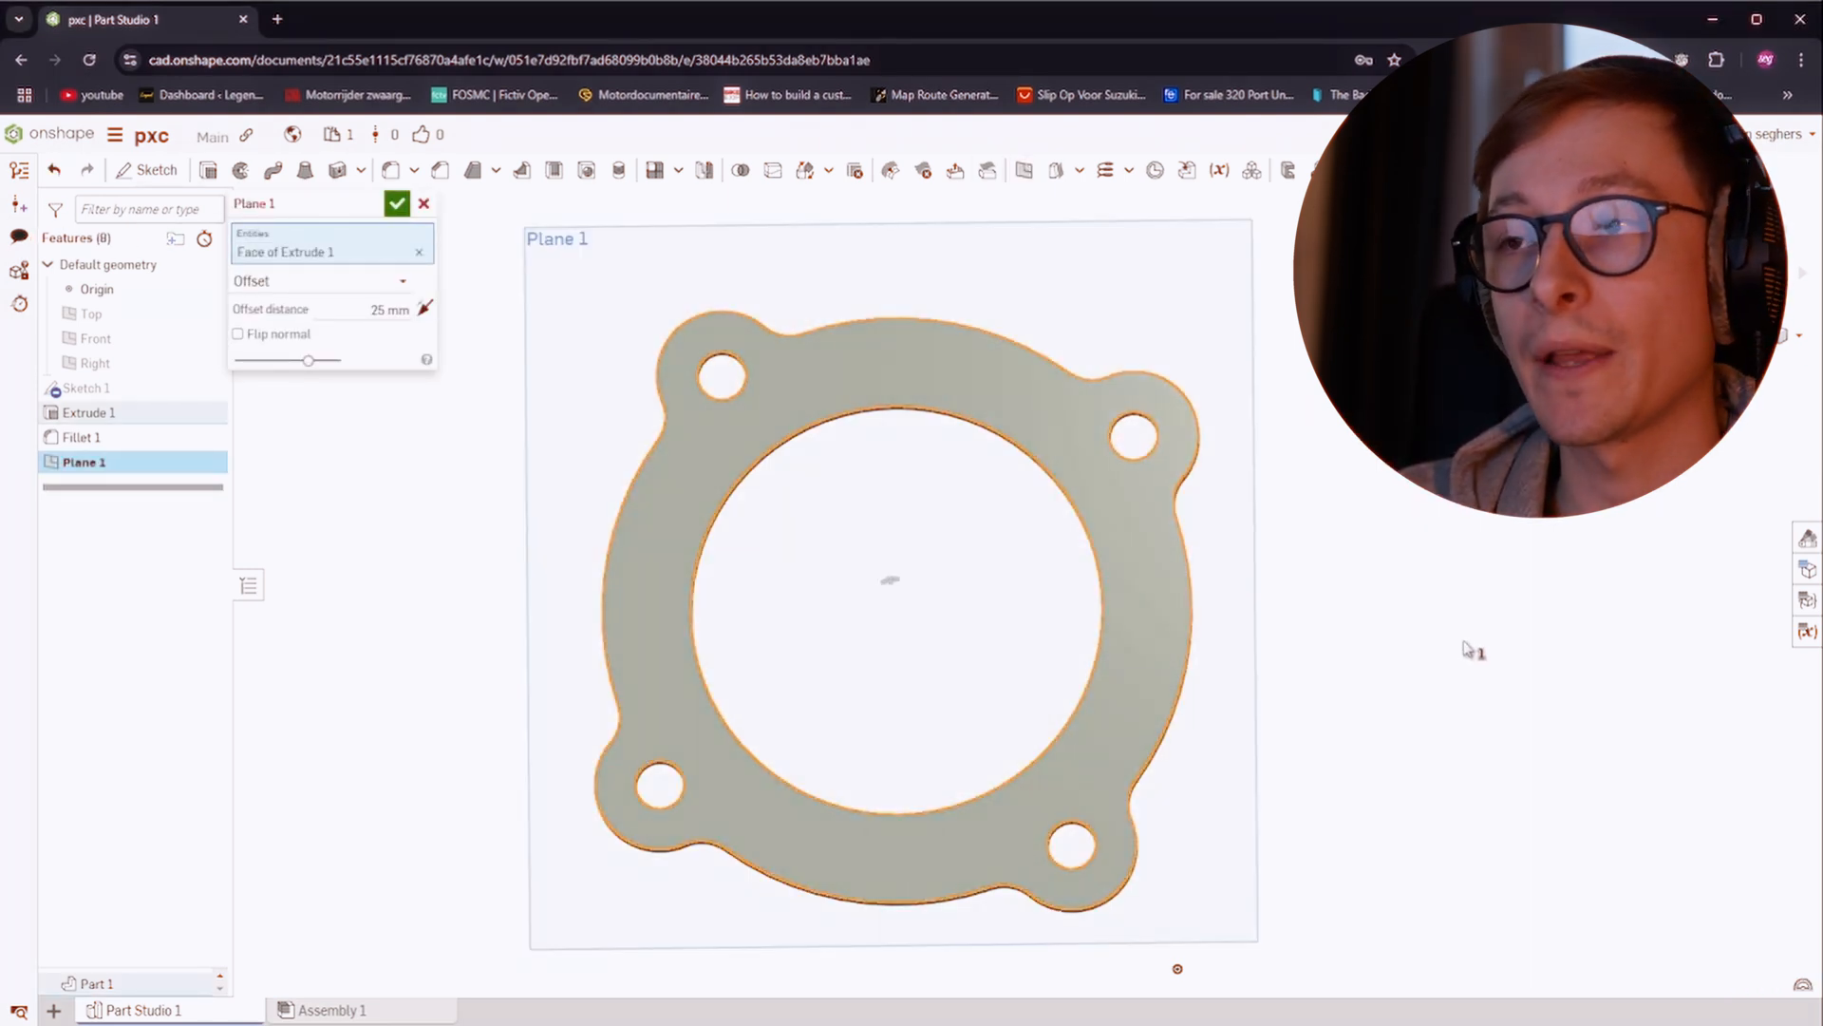
Confirm the 10 mm offset plane and begin a sketch on the ring face
{"action": "left_click_drag", "start_coordinate": [889, 581], "coordinate": [703, 558]}
{"action": "type", "text": "10"}
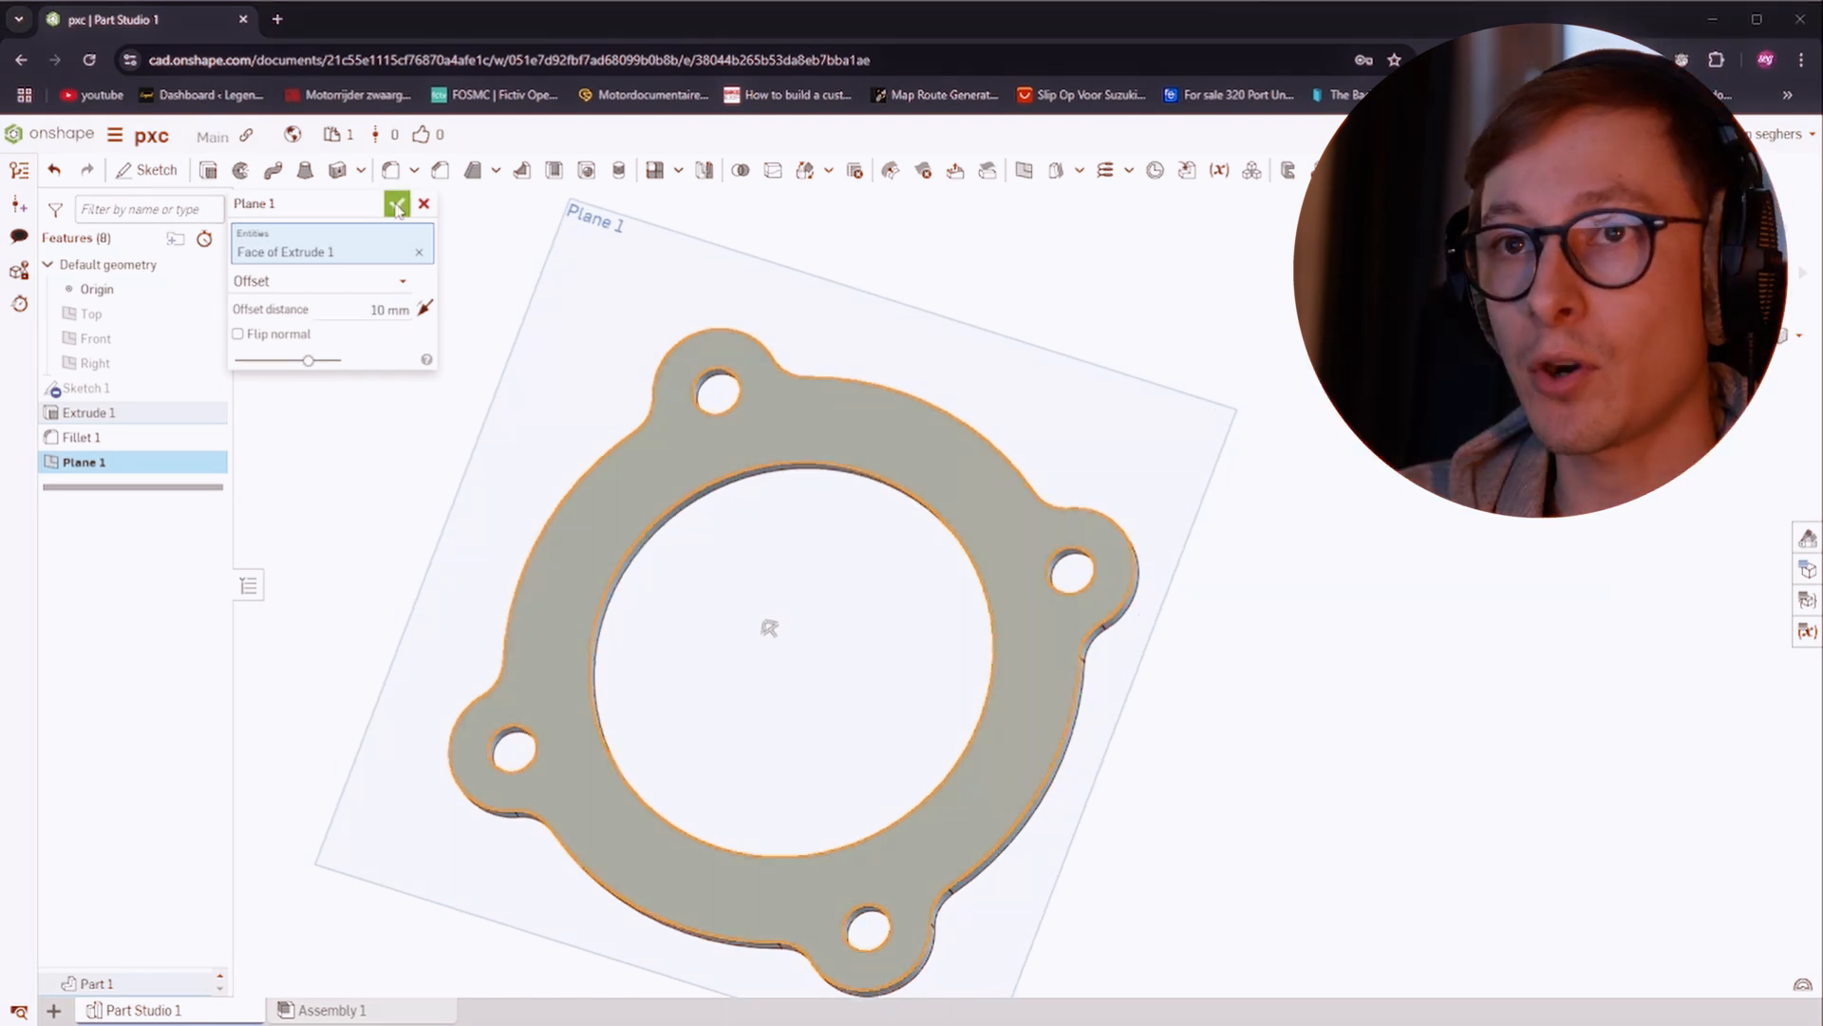
{"action": "left_click", "coordinate": [395, 205]}
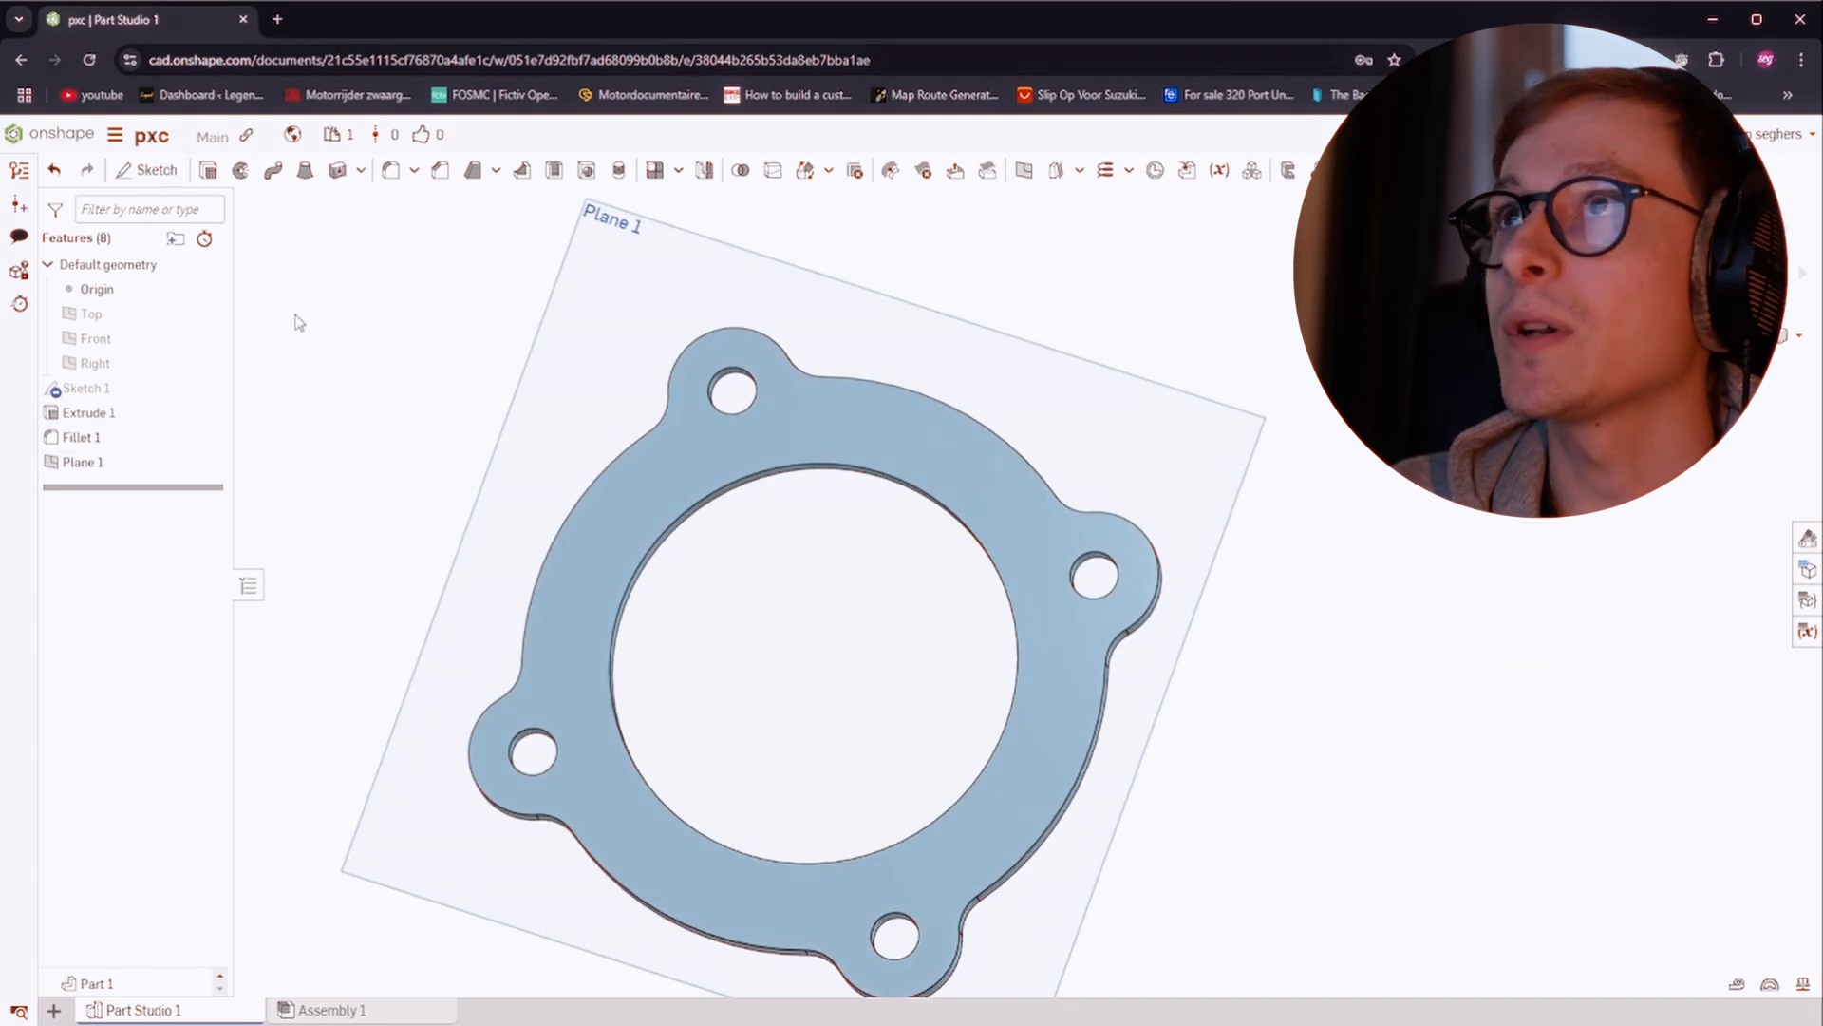
{"action": "left_click", "coordinate": [146, 171]}
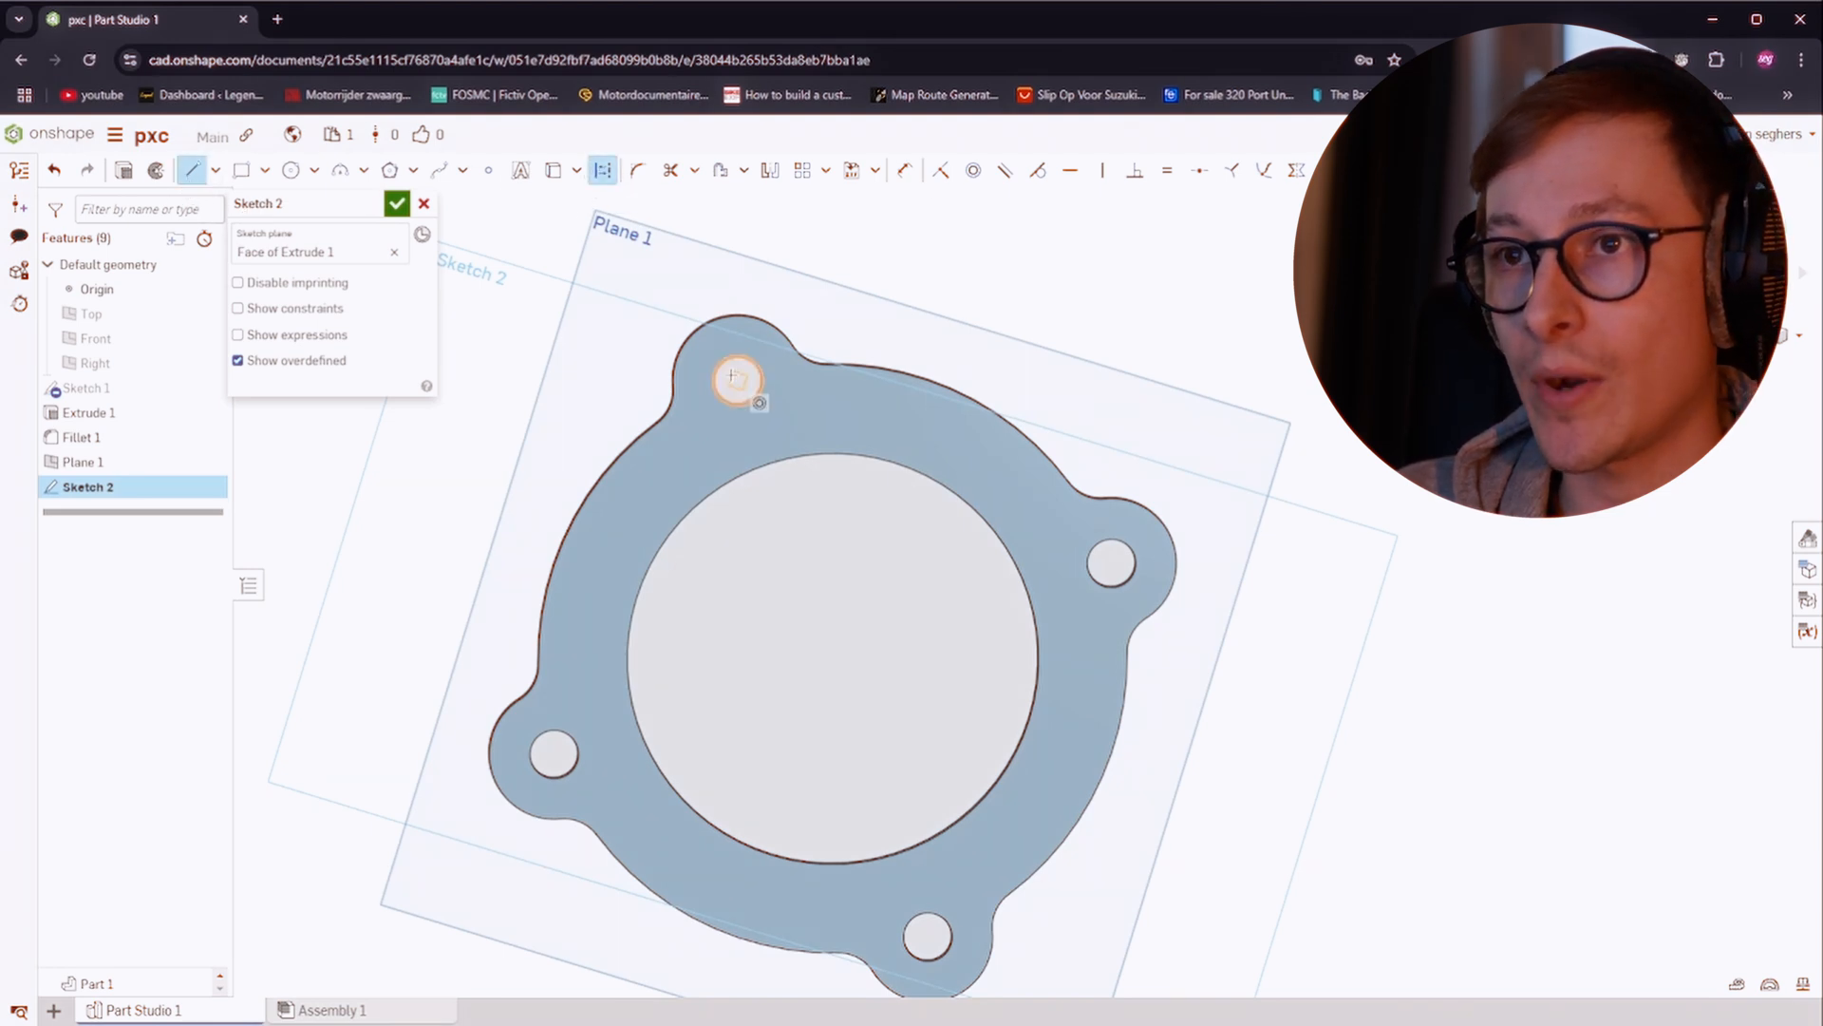
Draw a construction line between opposite bolt holes and close Sketch 2
{"action": "left_click_drag", "start_coordinate": [737, 380], "coordinate": [925, 936]}
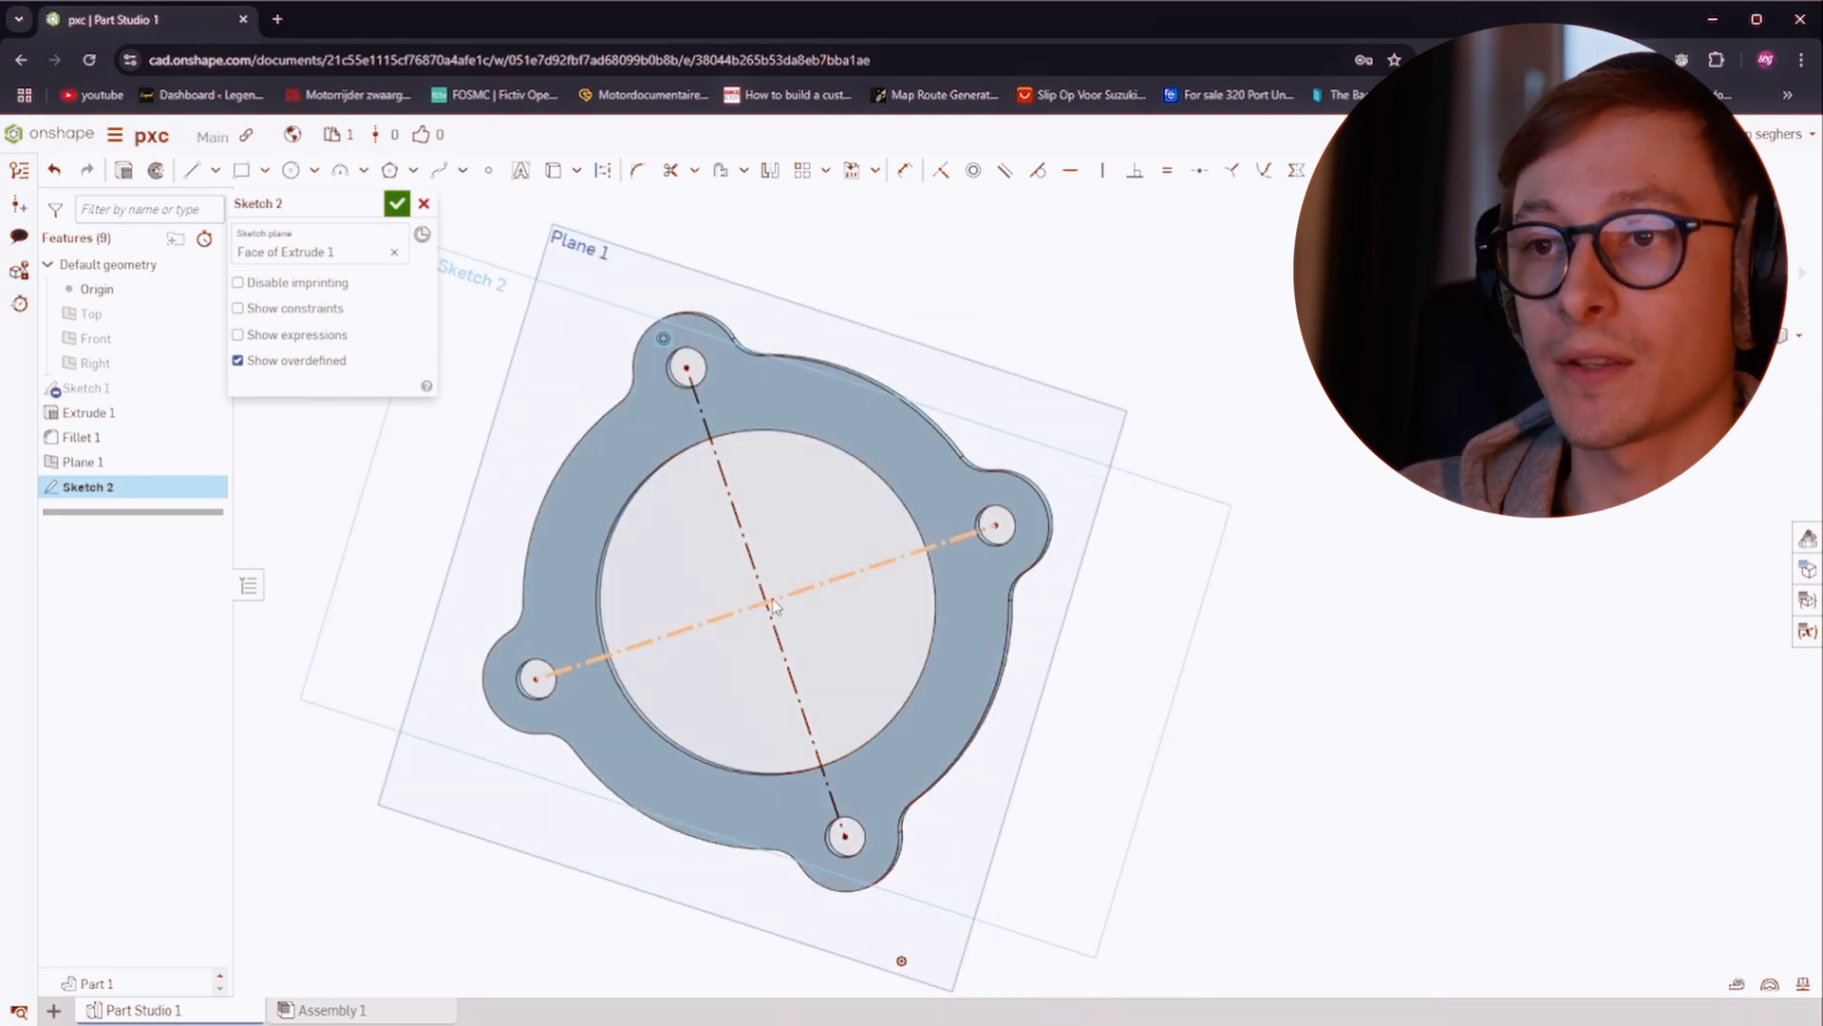
{"action": "left_click", "coordinate": [395, 203]}
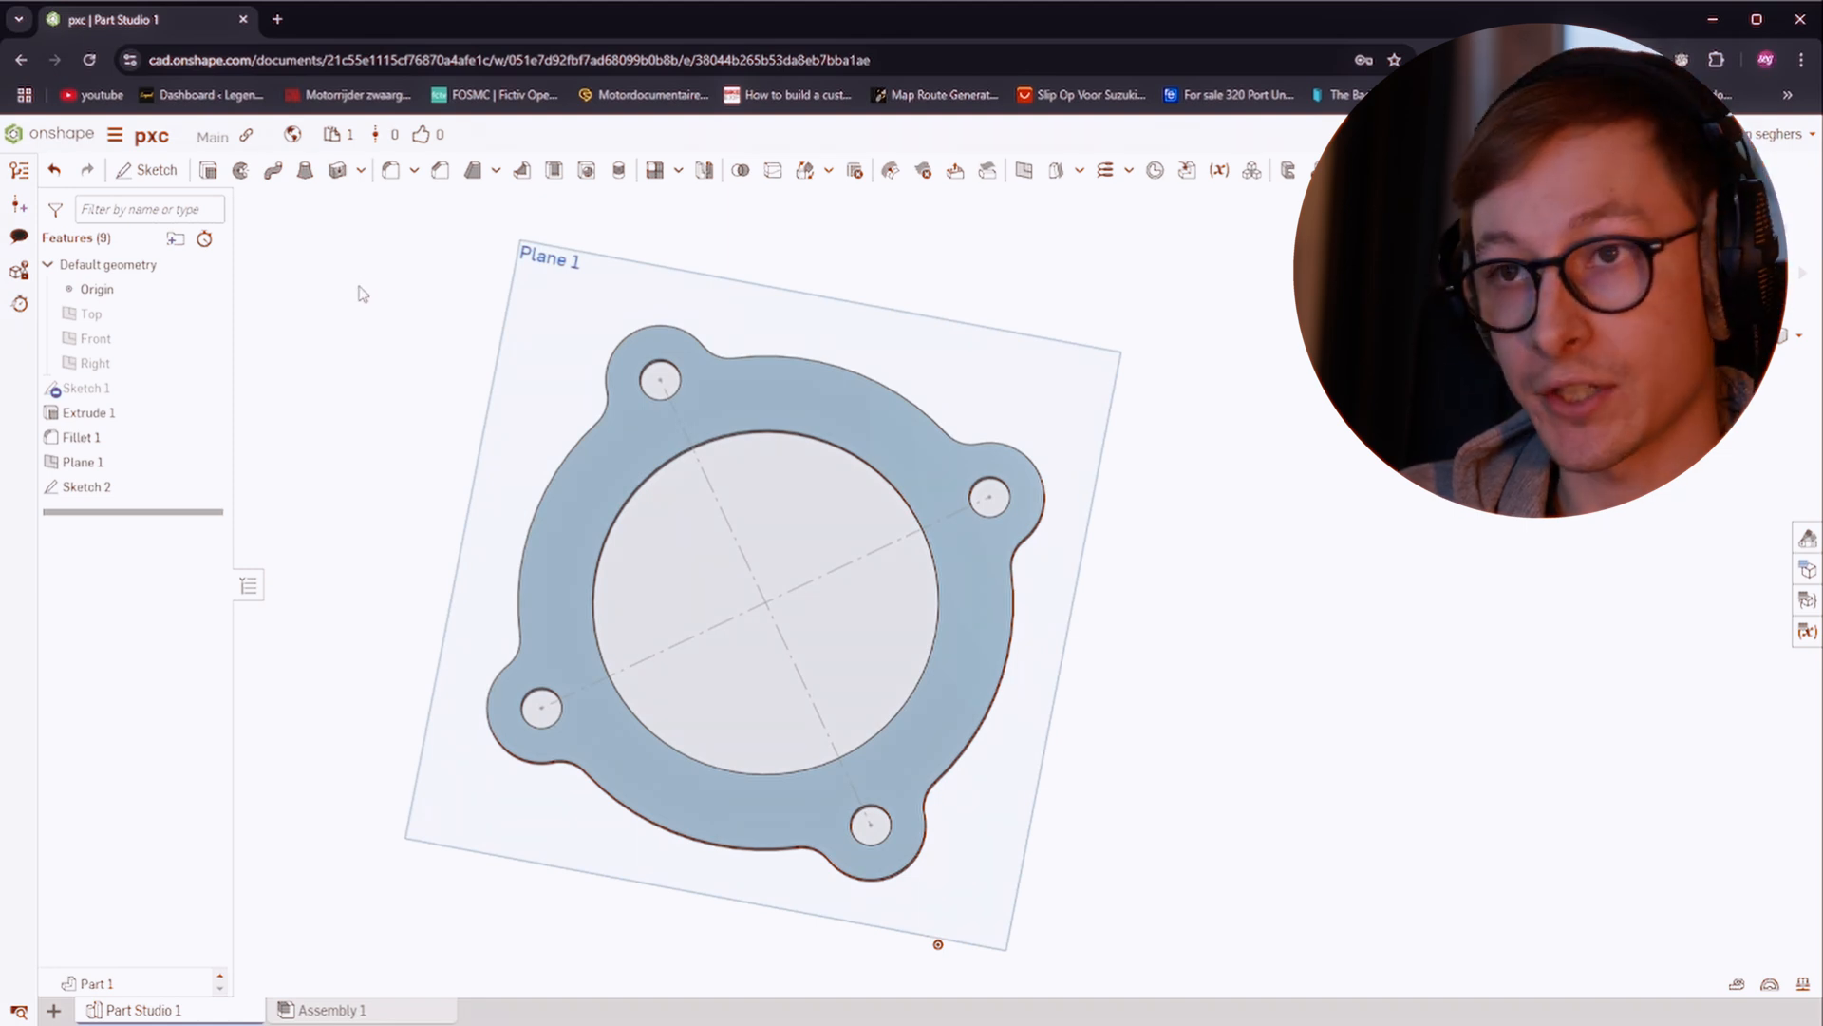
Sketch a centred 30 mm circle on Plane 1 and accept it
{"action": "left_click", "coordinate": [146, 171]}
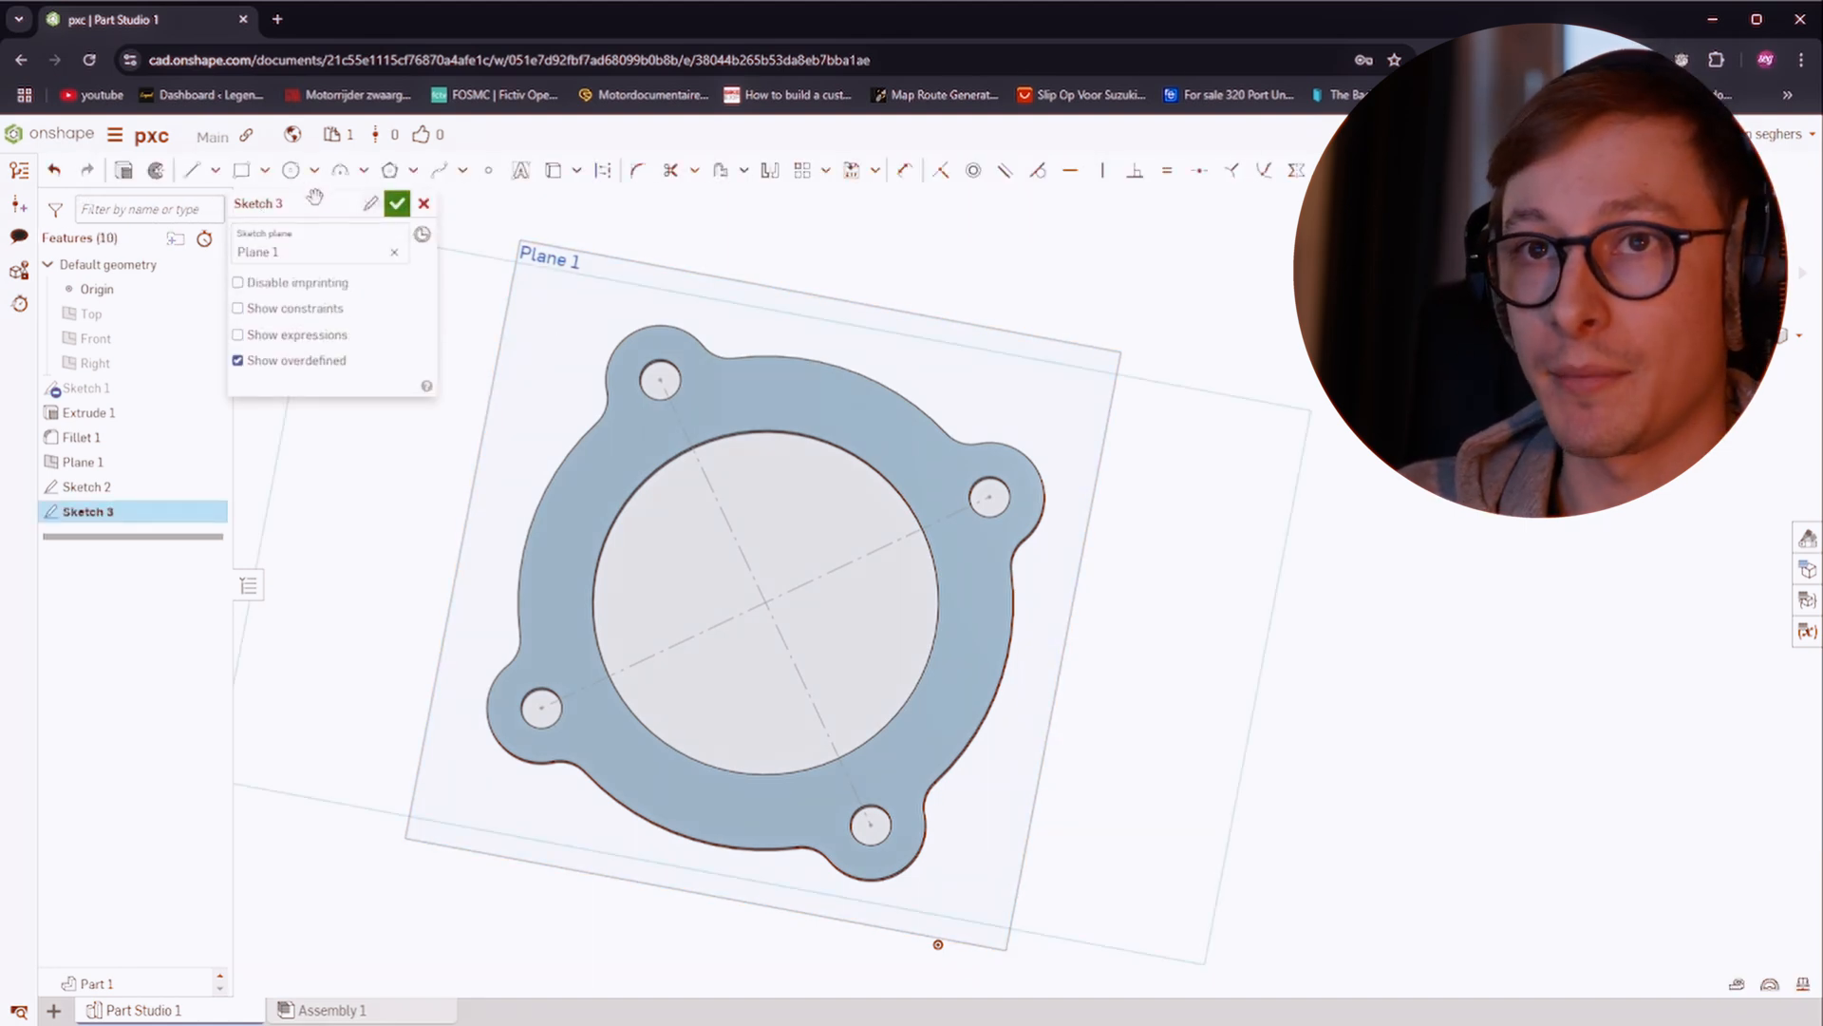
{"action": "left_click", "coordinate": [289, 171]}
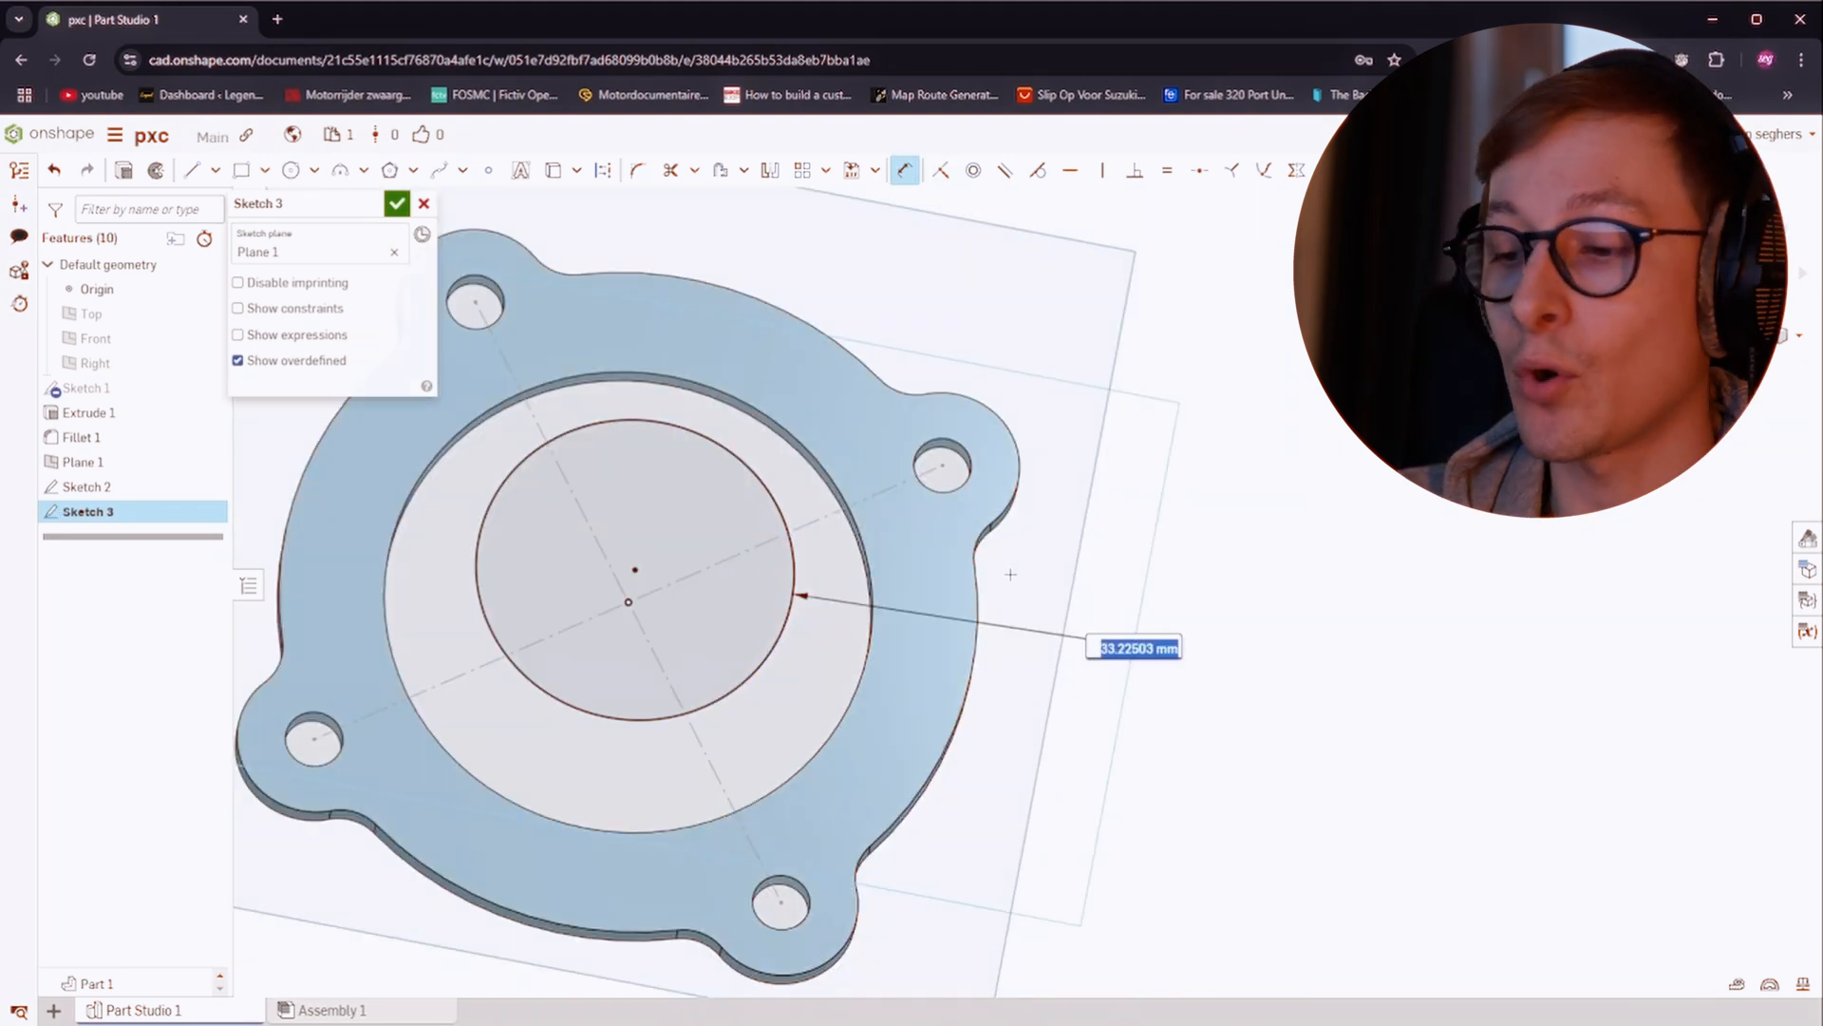
{"action": "type", "text": "30"}
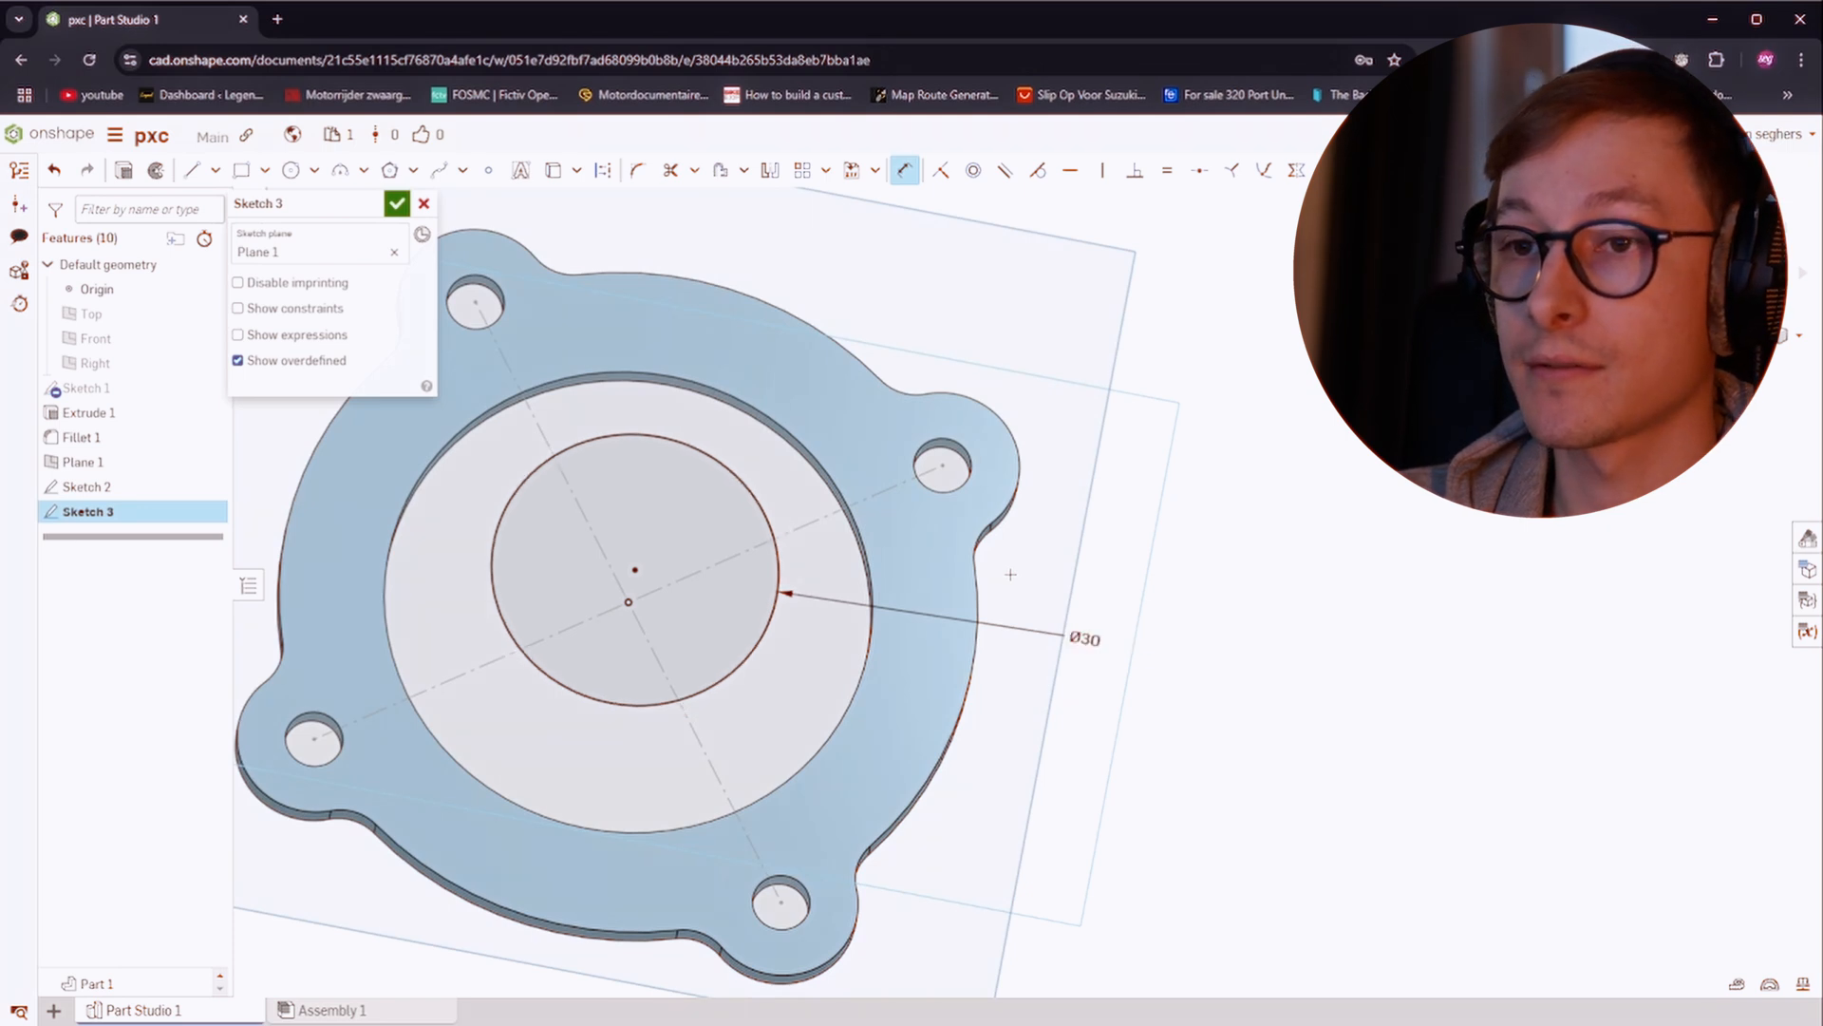
{"action": "left_click", "coordinate": [395, 203]}
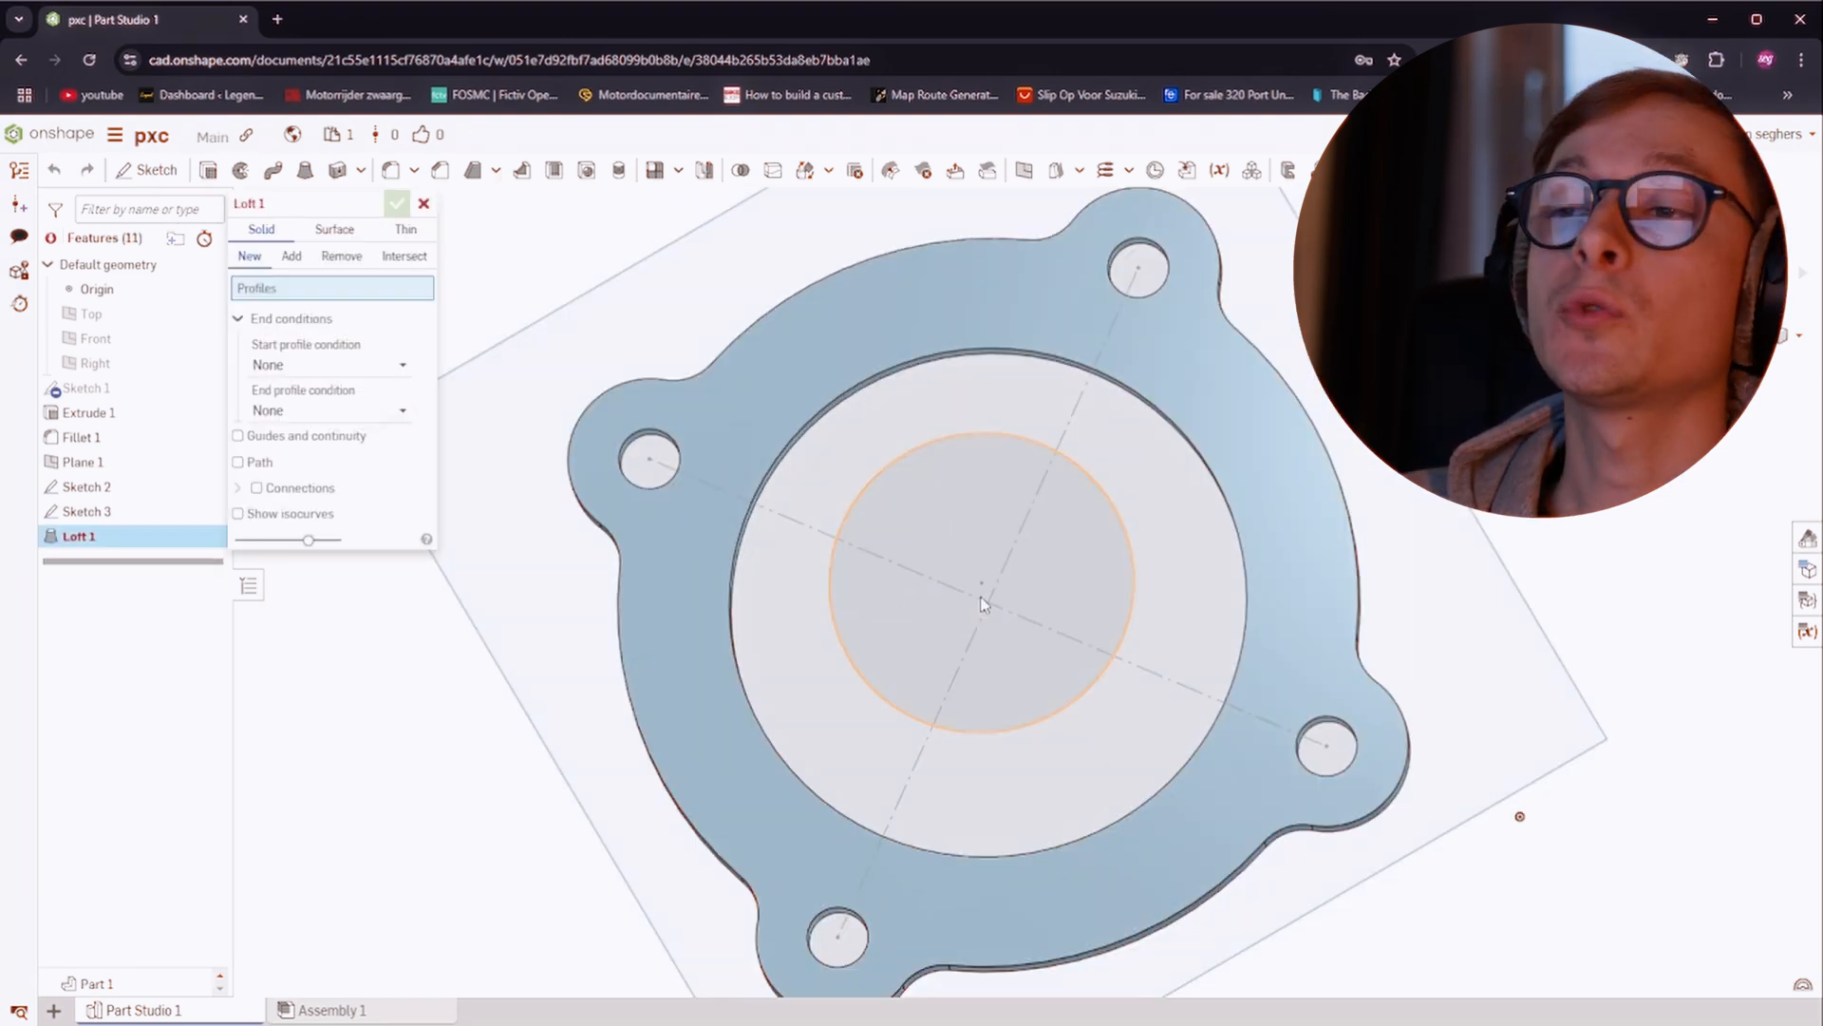
Loft a solid dome from the ring opening face to the 30 mm circle
{"action": "left_click", "coordinate": [986, 606]}
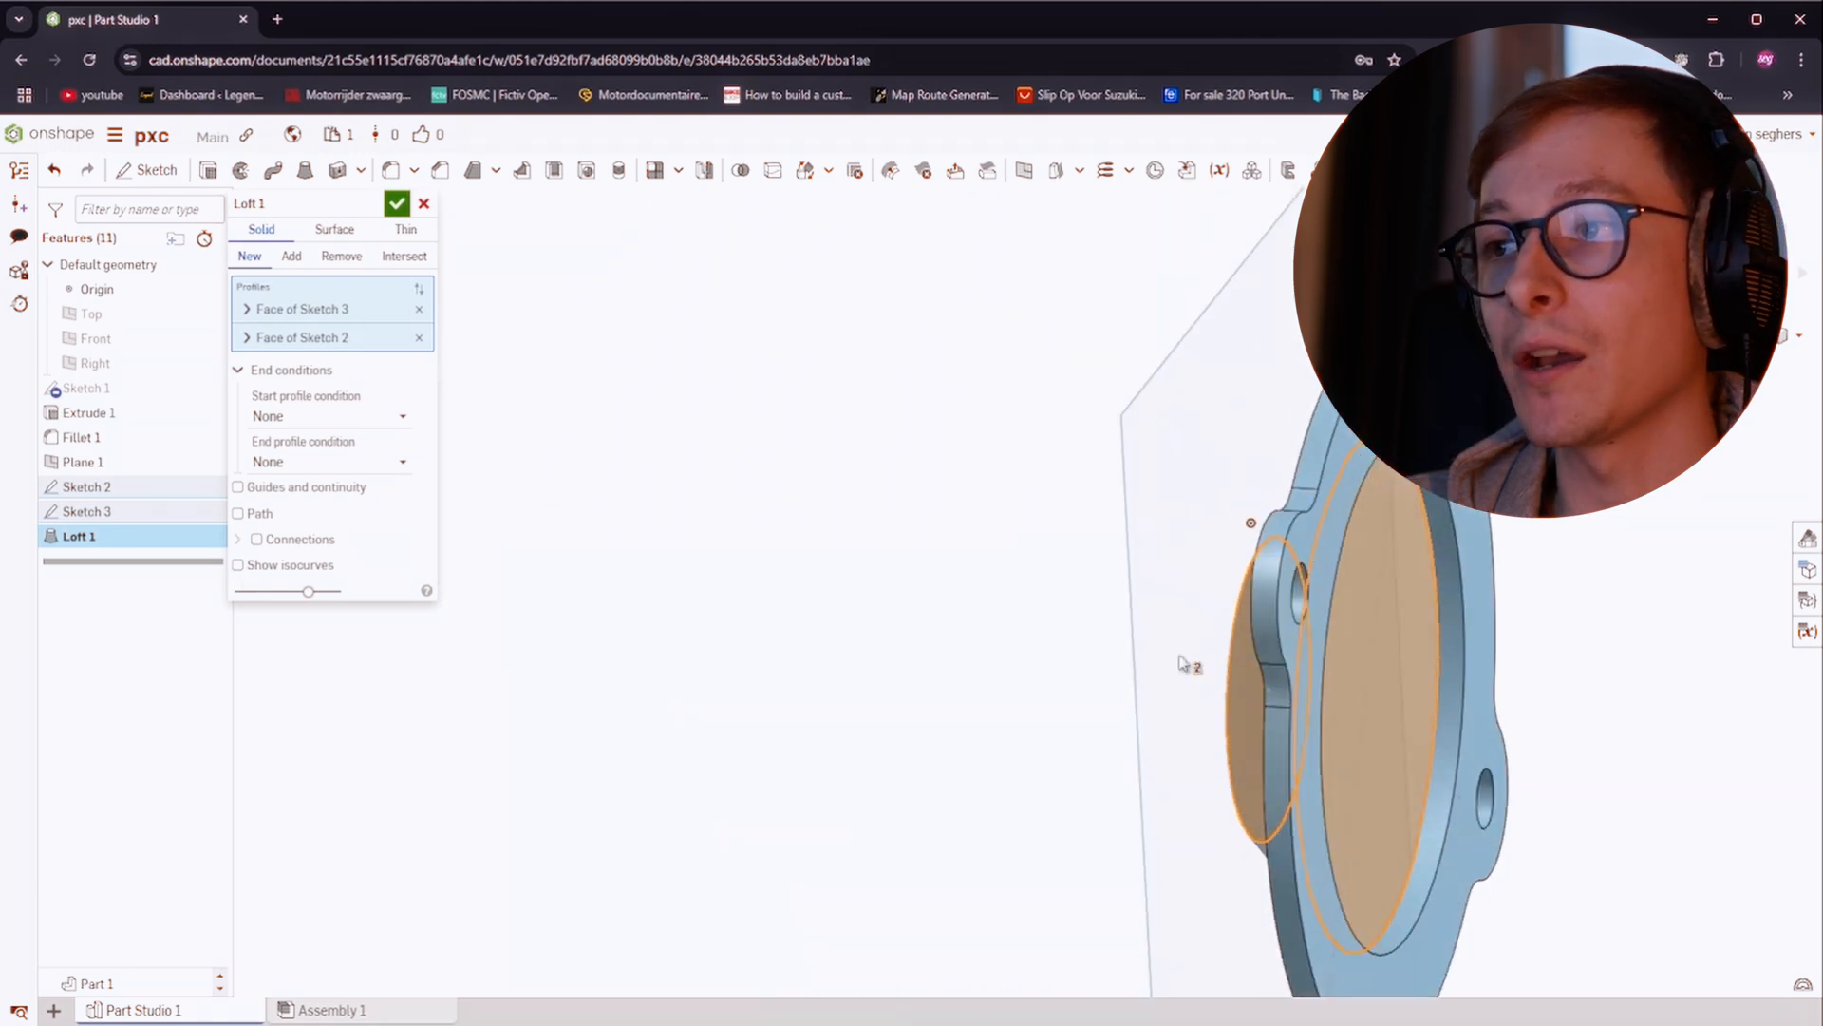
{"action": "left_click", "coordinate": [396, 203]}
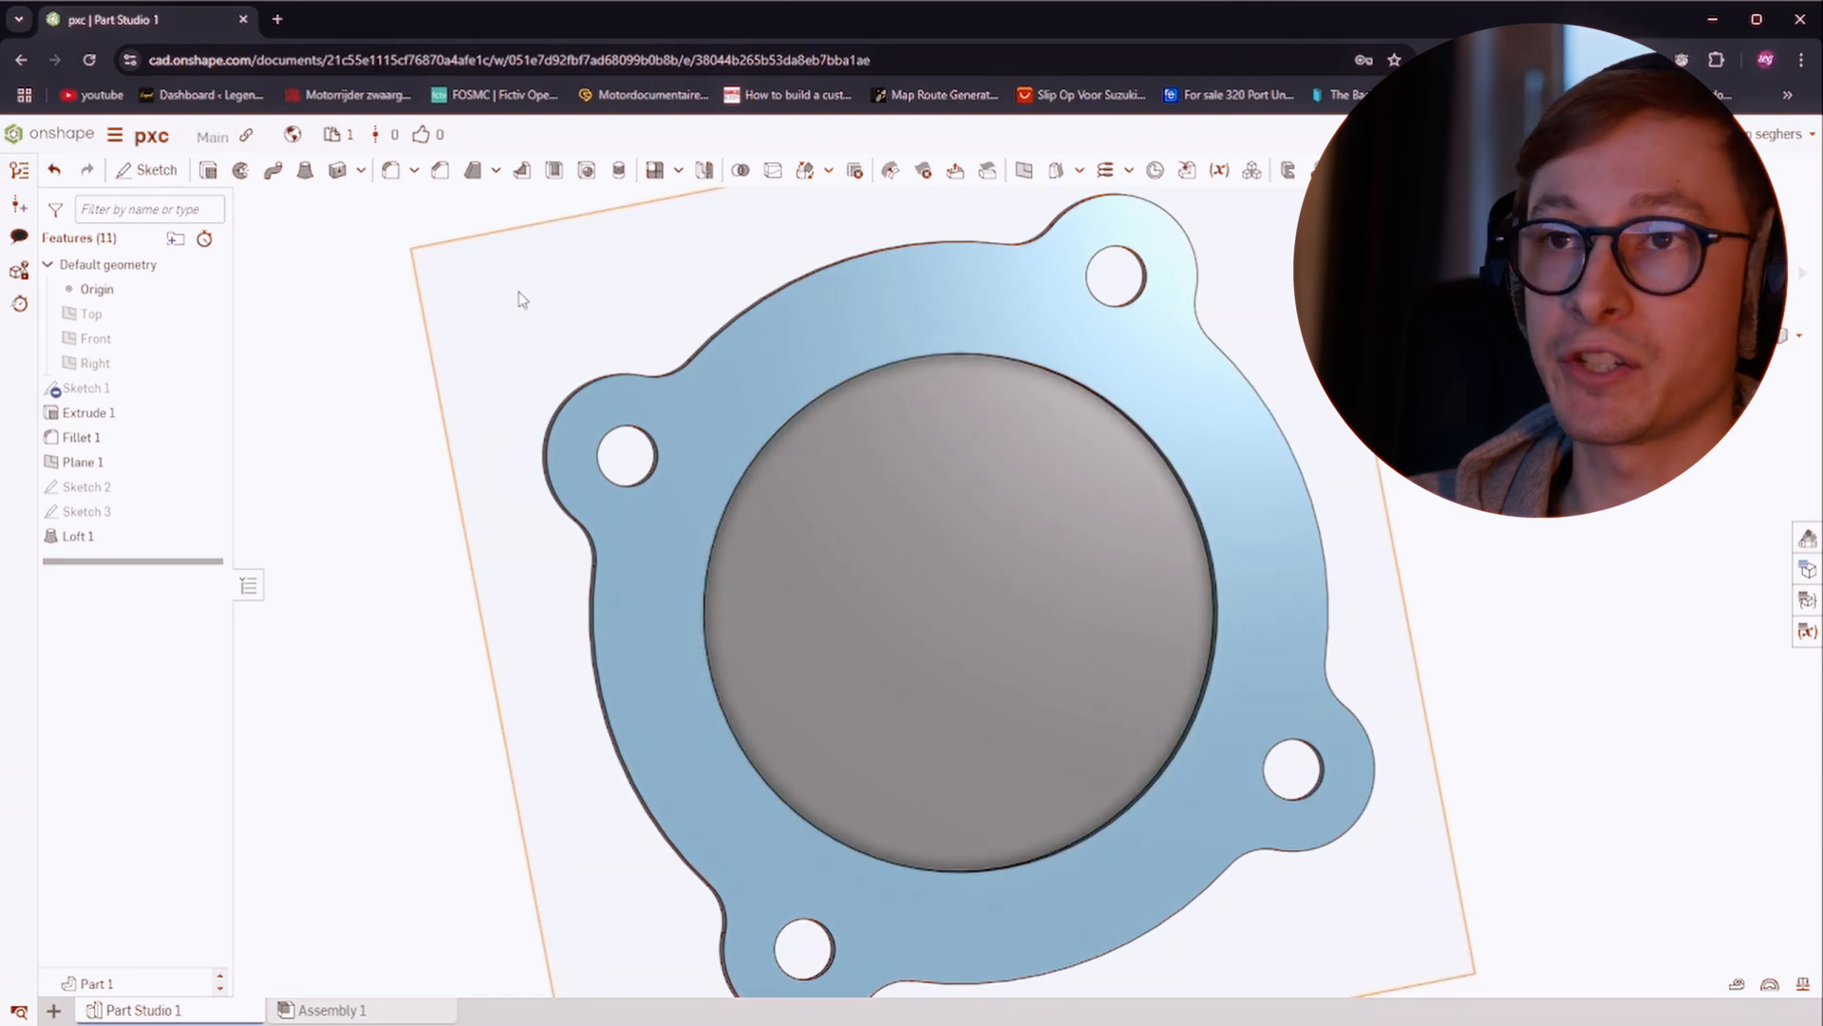
{"action": "mouse_move", "coordinate": [555, 171]}
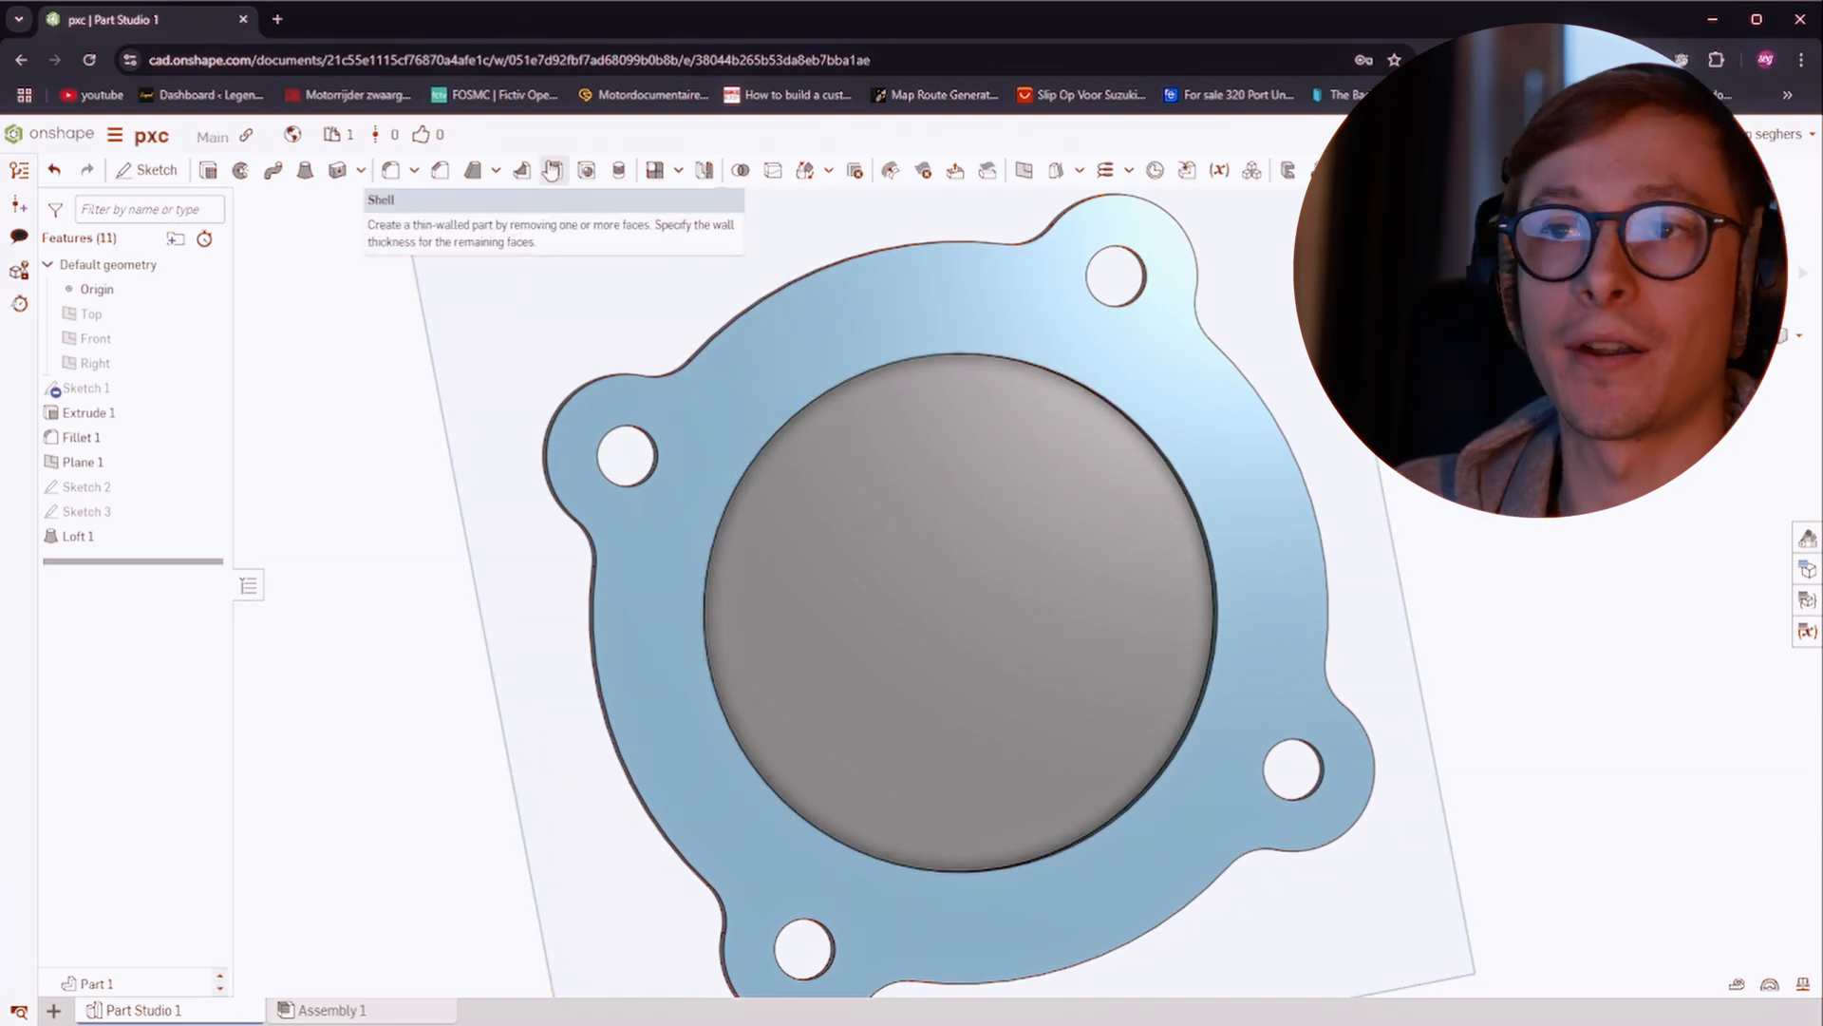
Shell the dome to a 2.5 mm wall, removing its wide flange-side face
{"action": "left_click", "coordinate": [553, 171]}
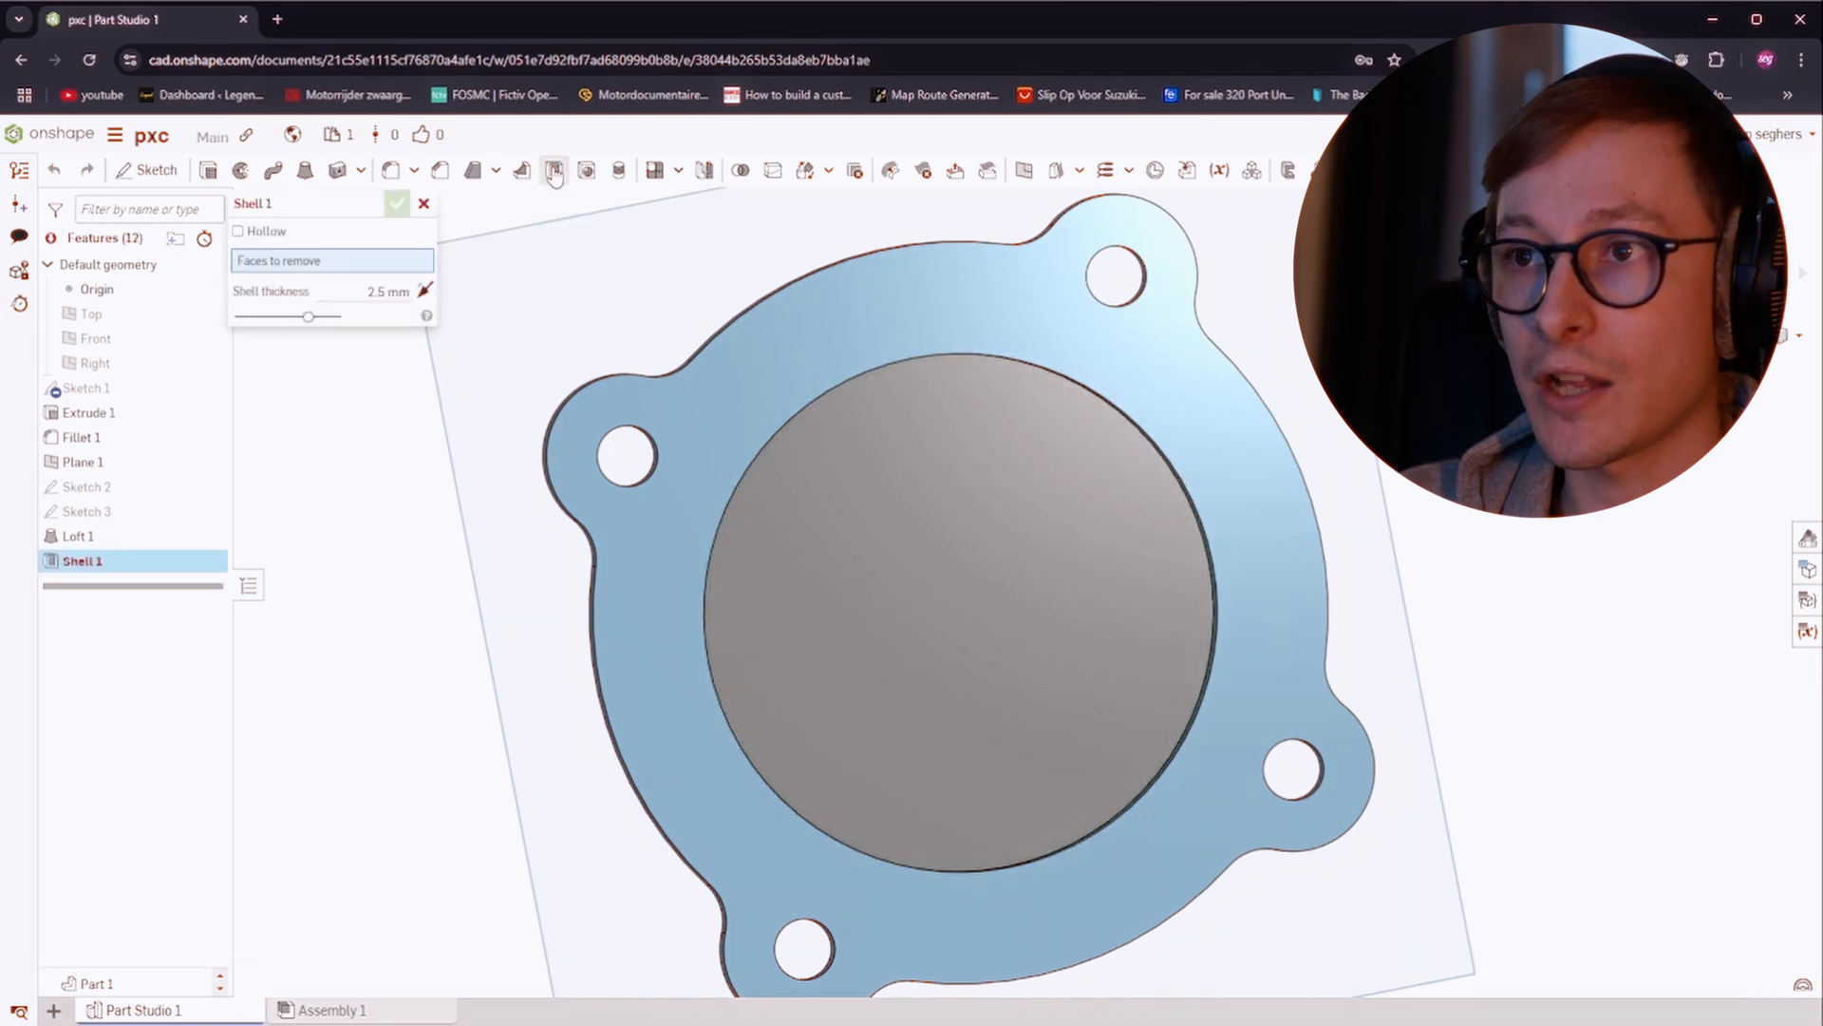
{"action": "left_click", "coordinate": [963, 593]}
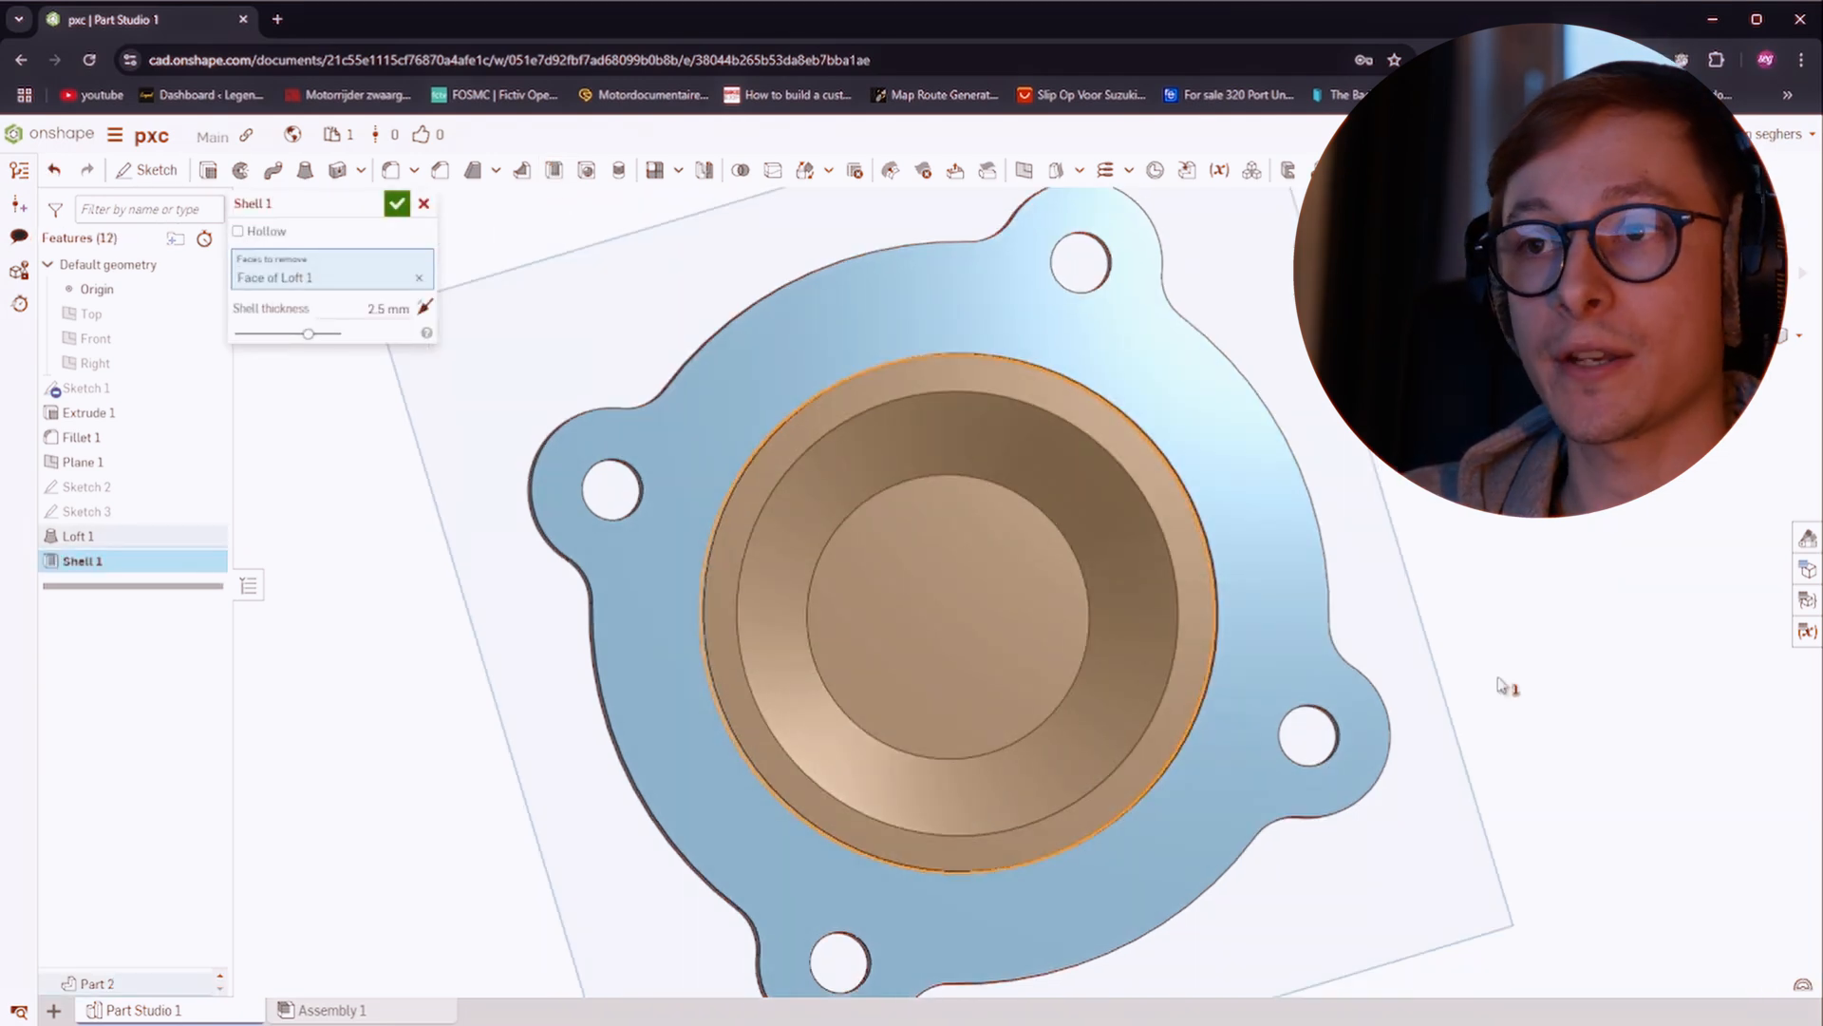
{"action": "left_click", "coordinate": [395, 203]}
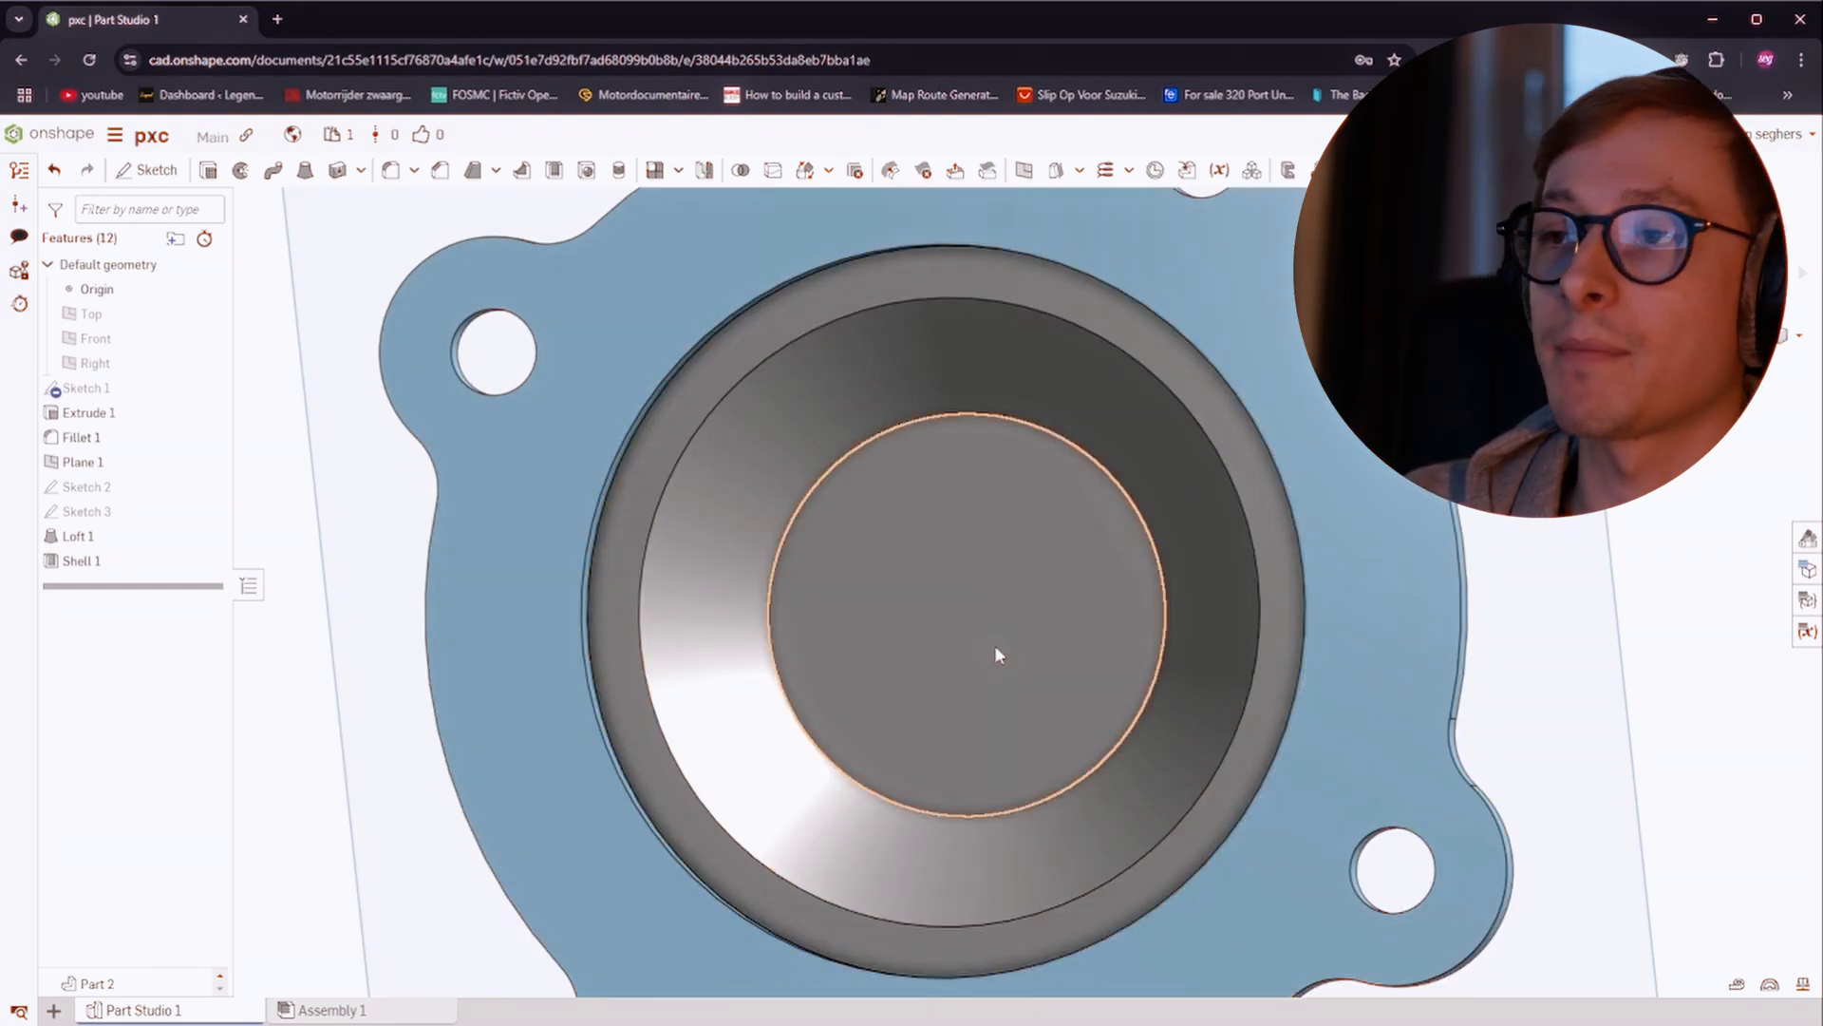
{"action": "left_click_drag", "start_coordinate": [993, 655], "coordinate": [947, 608]}
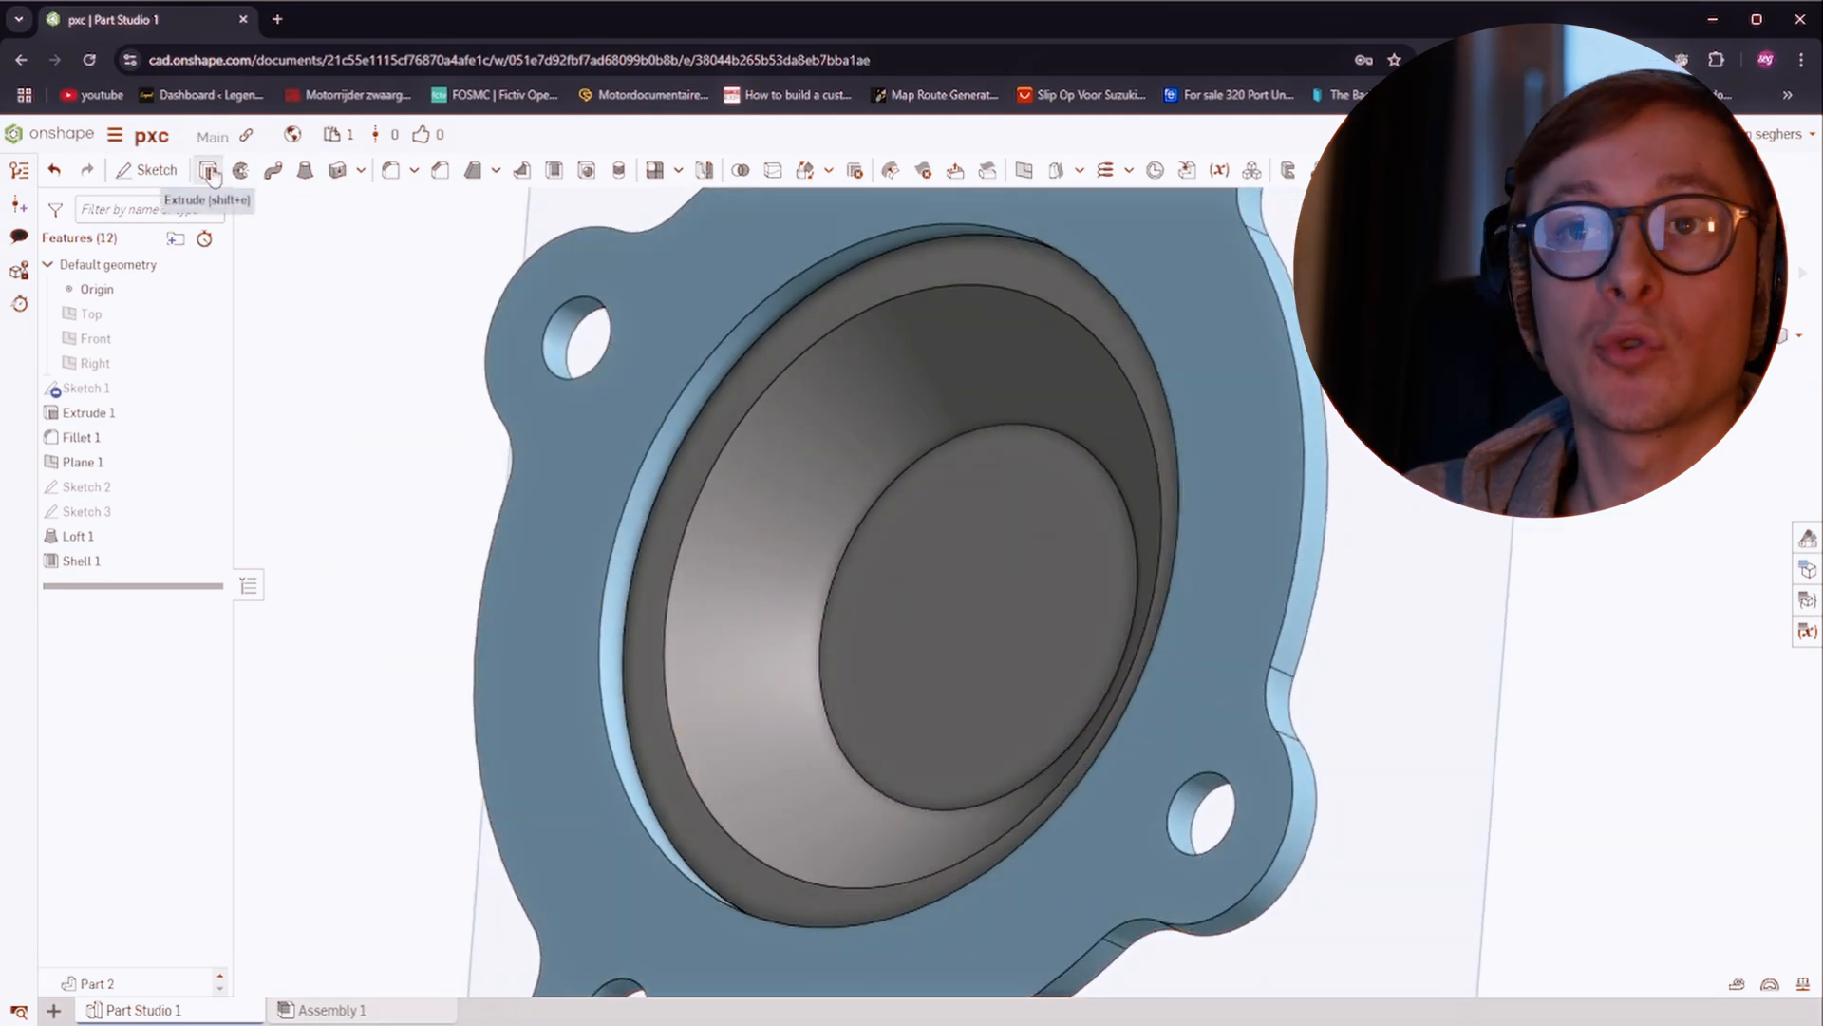
Extrude the dome's rim as a ring ending Up to face at the flange face
{"action": "left_click", "coordinate": [207, 171]}
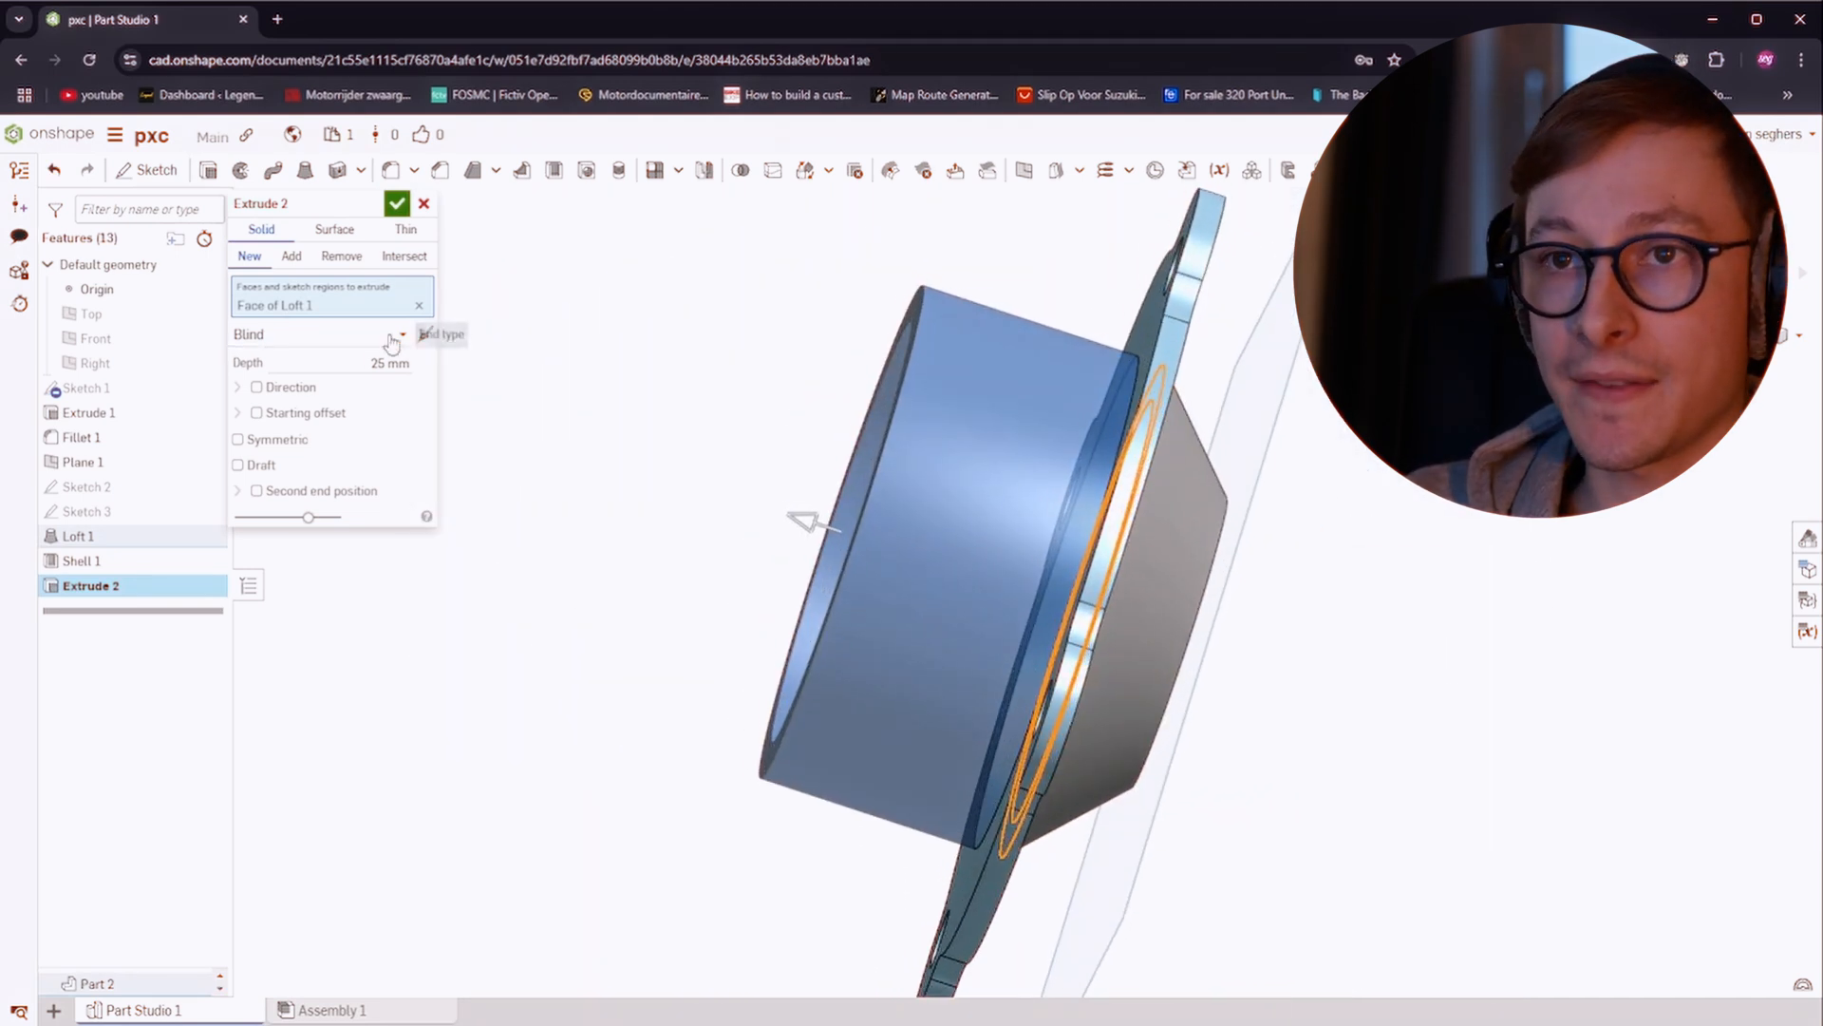
{"action": "left_click", "coordinate": [323, 334]}
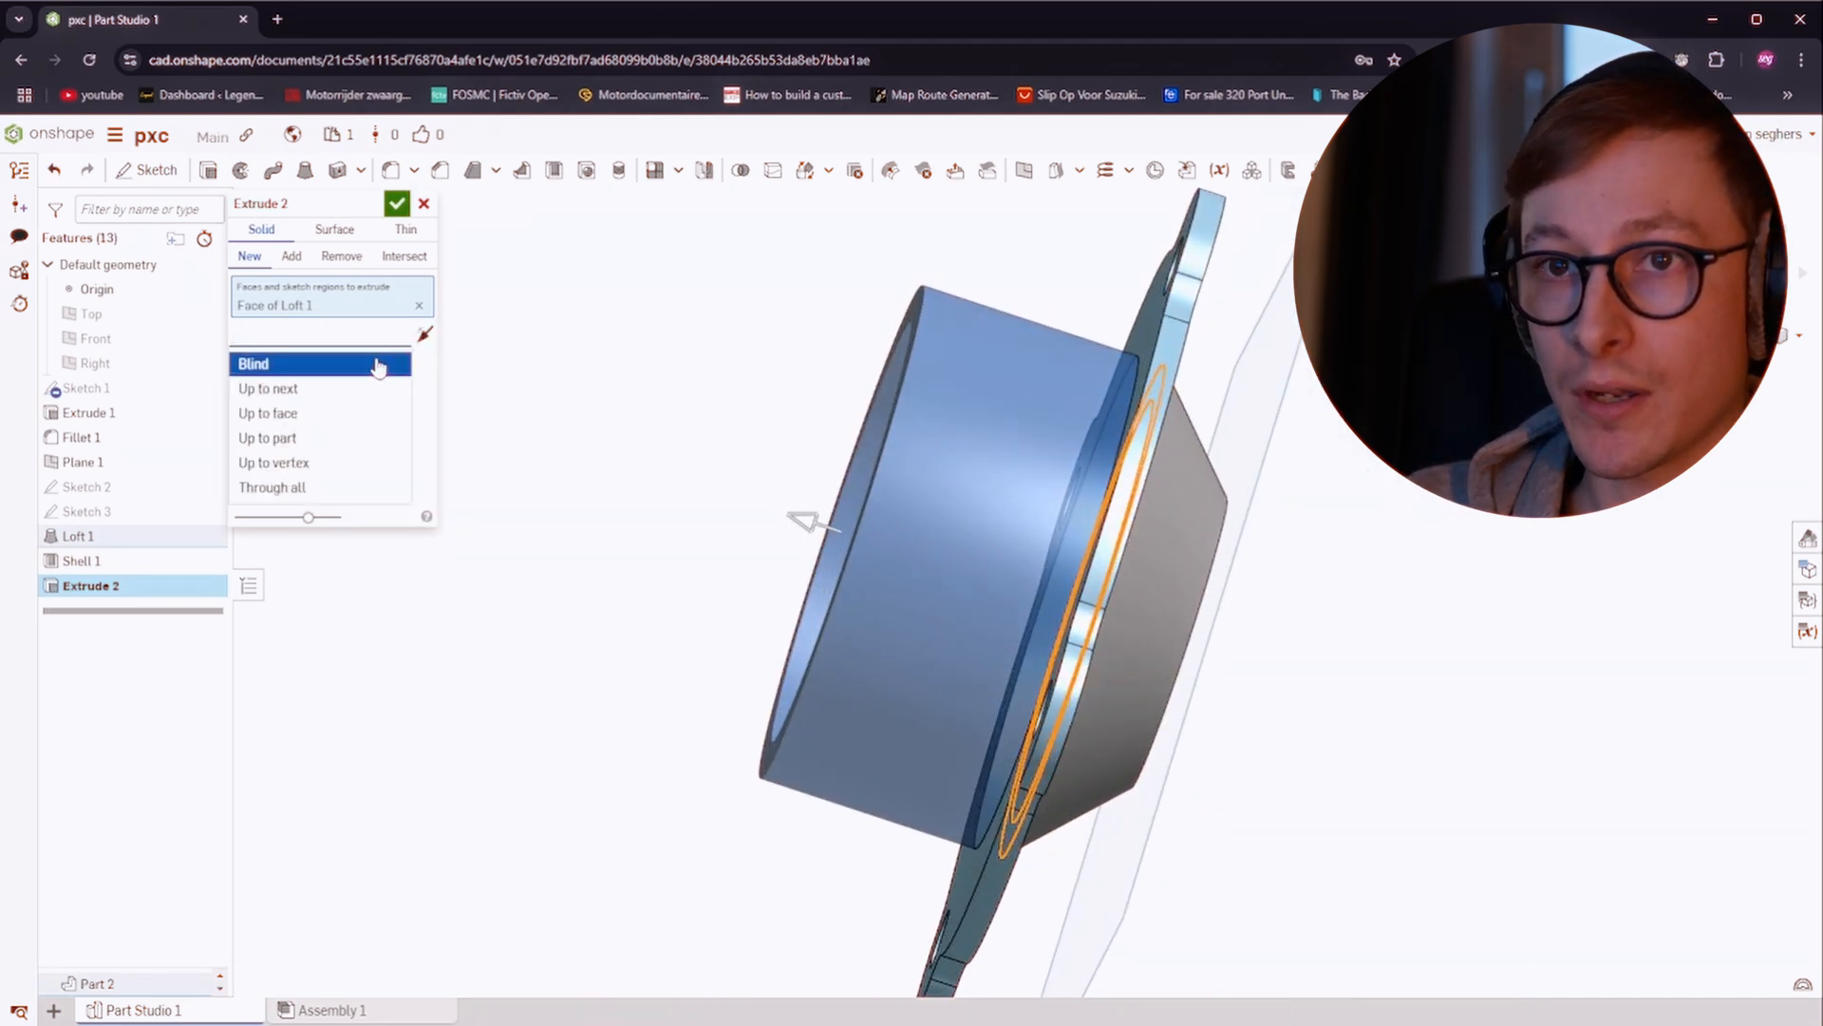
{"action": "left_click", "coordinate": [266, 414]}
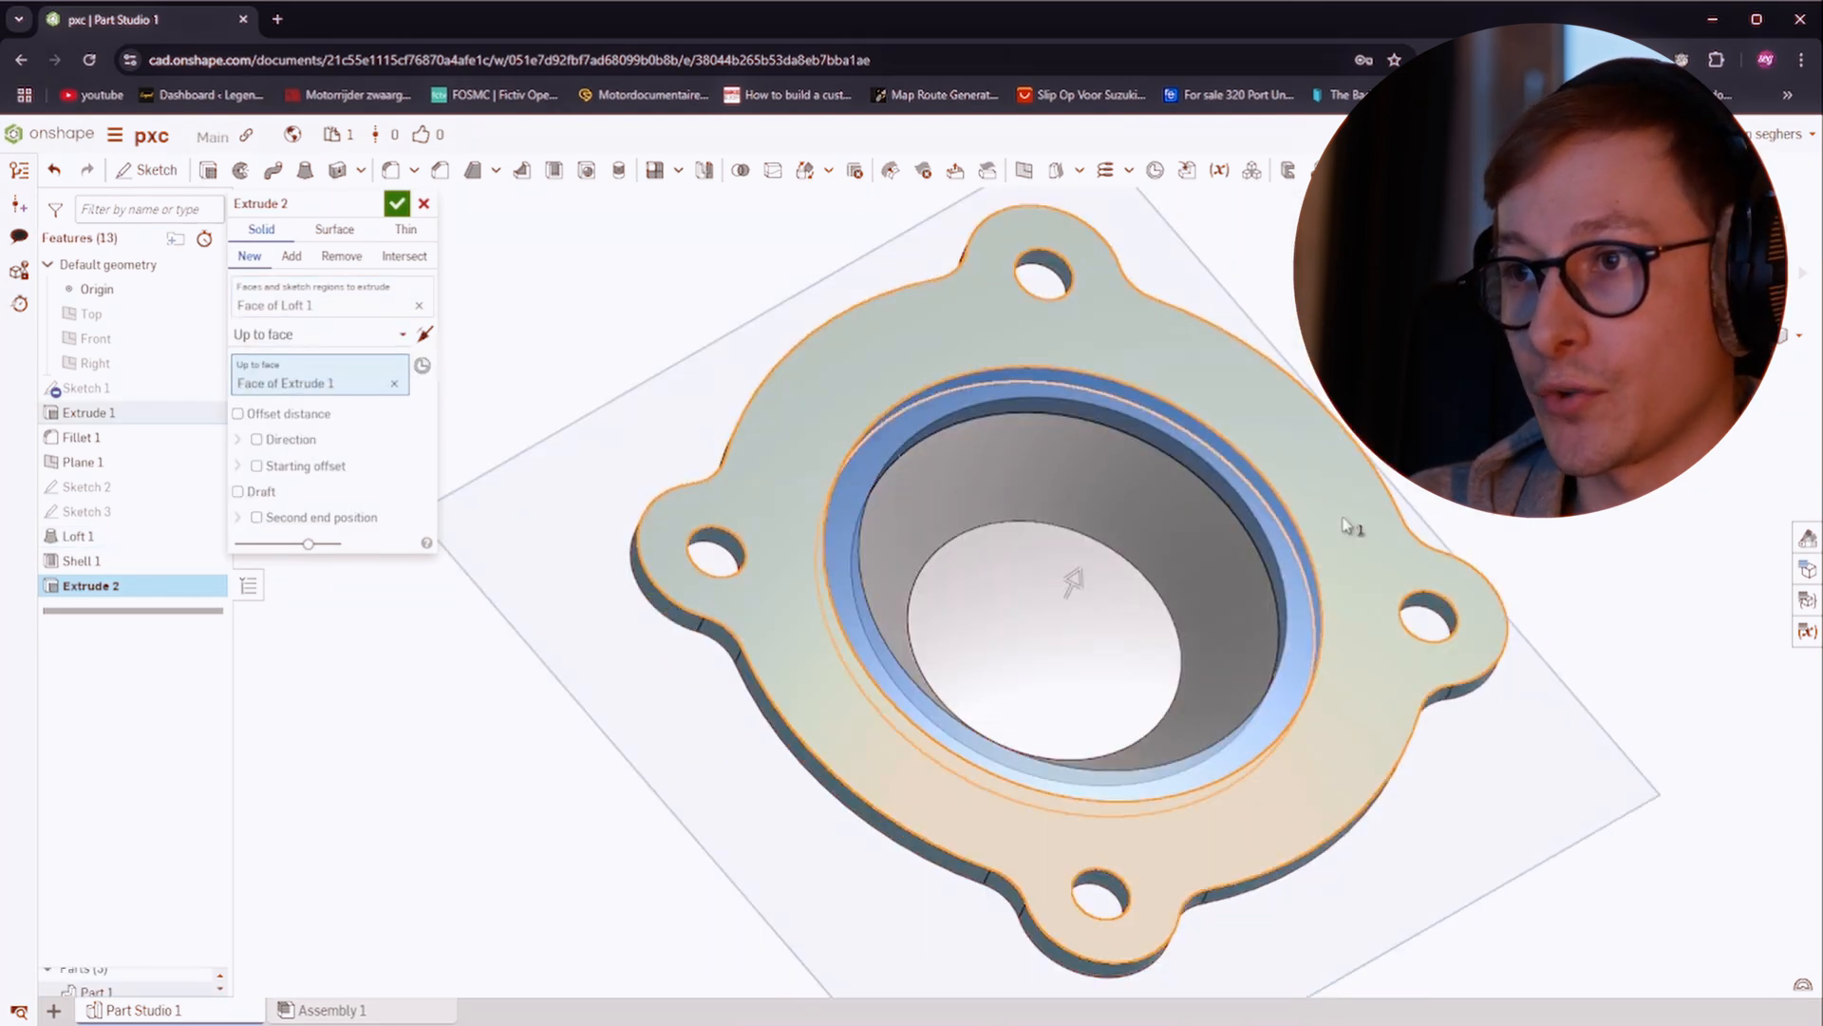
{"action": "left_click", "coordinate": [397, 203]}
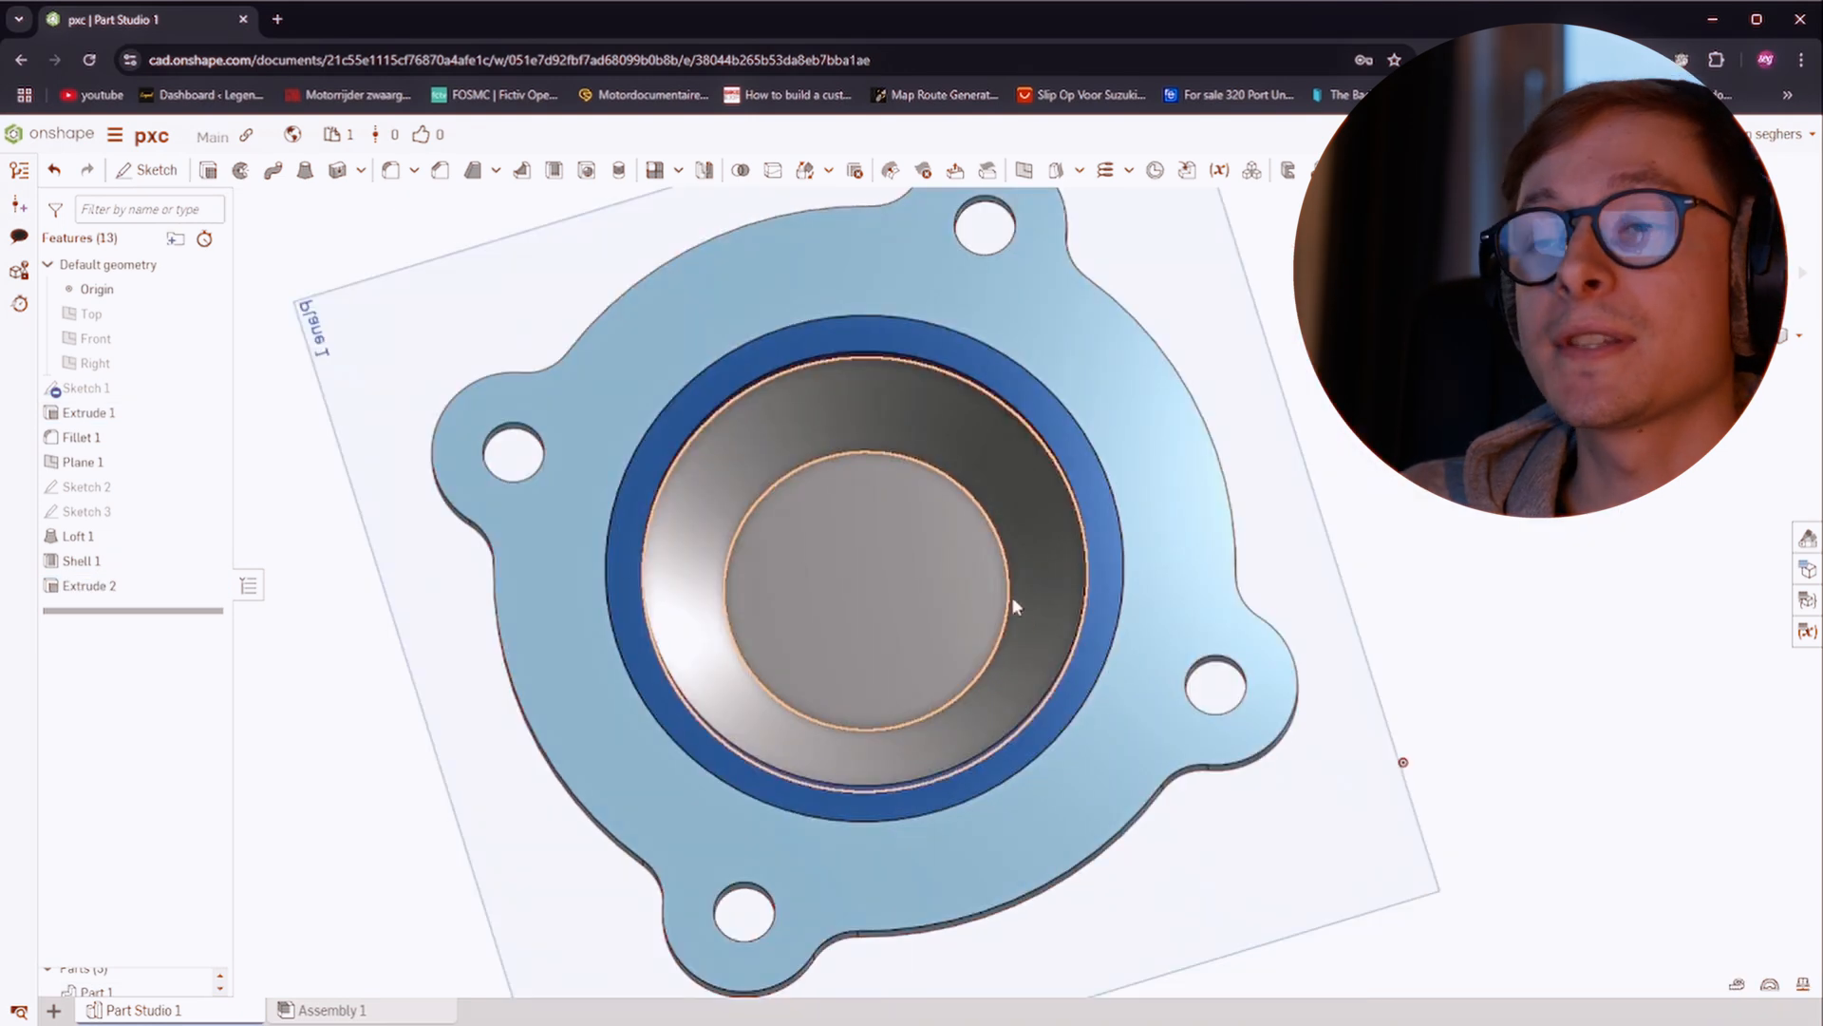
{"action": "left_click_drag", "start_coordinate": [1012, 604], "coordinate": [843, 651]}
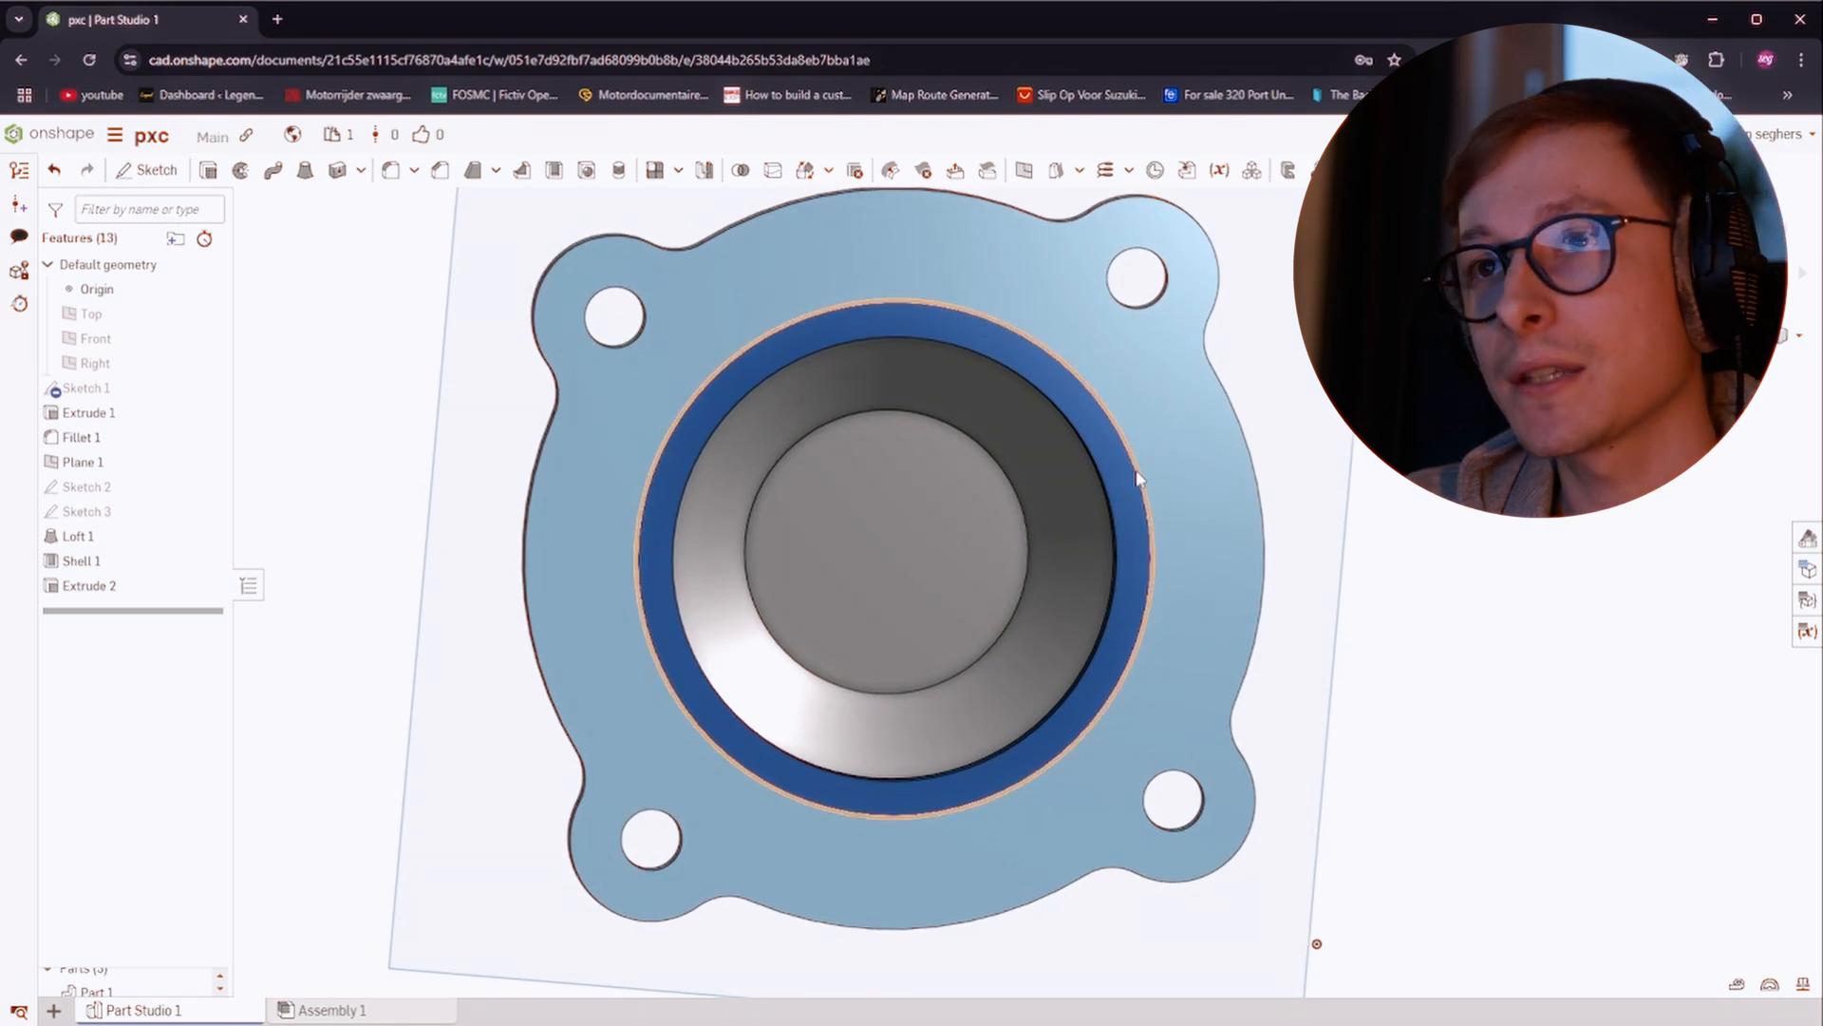
{"action": "mouse_move", "coordinate": [739, 171]}
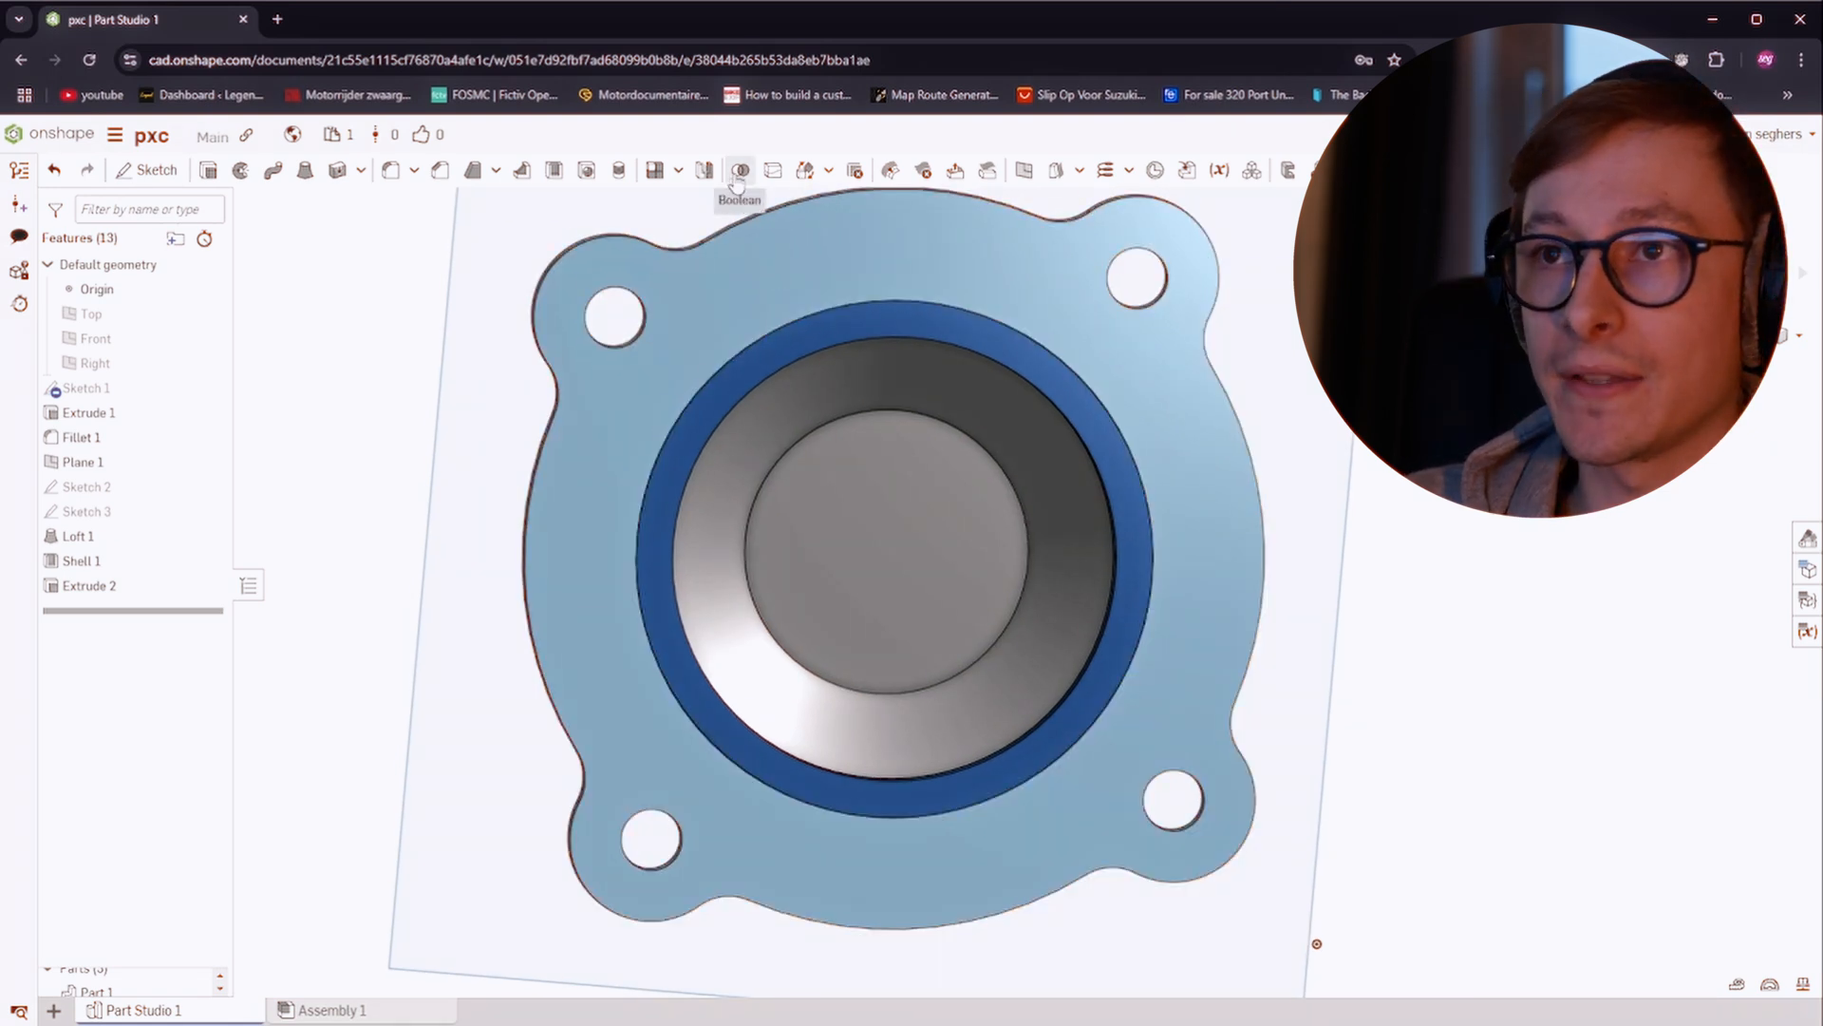
Boolean-union Part 1 and Part 3 into one solid cover and inspect it
{"action": "left_click", "coordinate": [739, 171]}
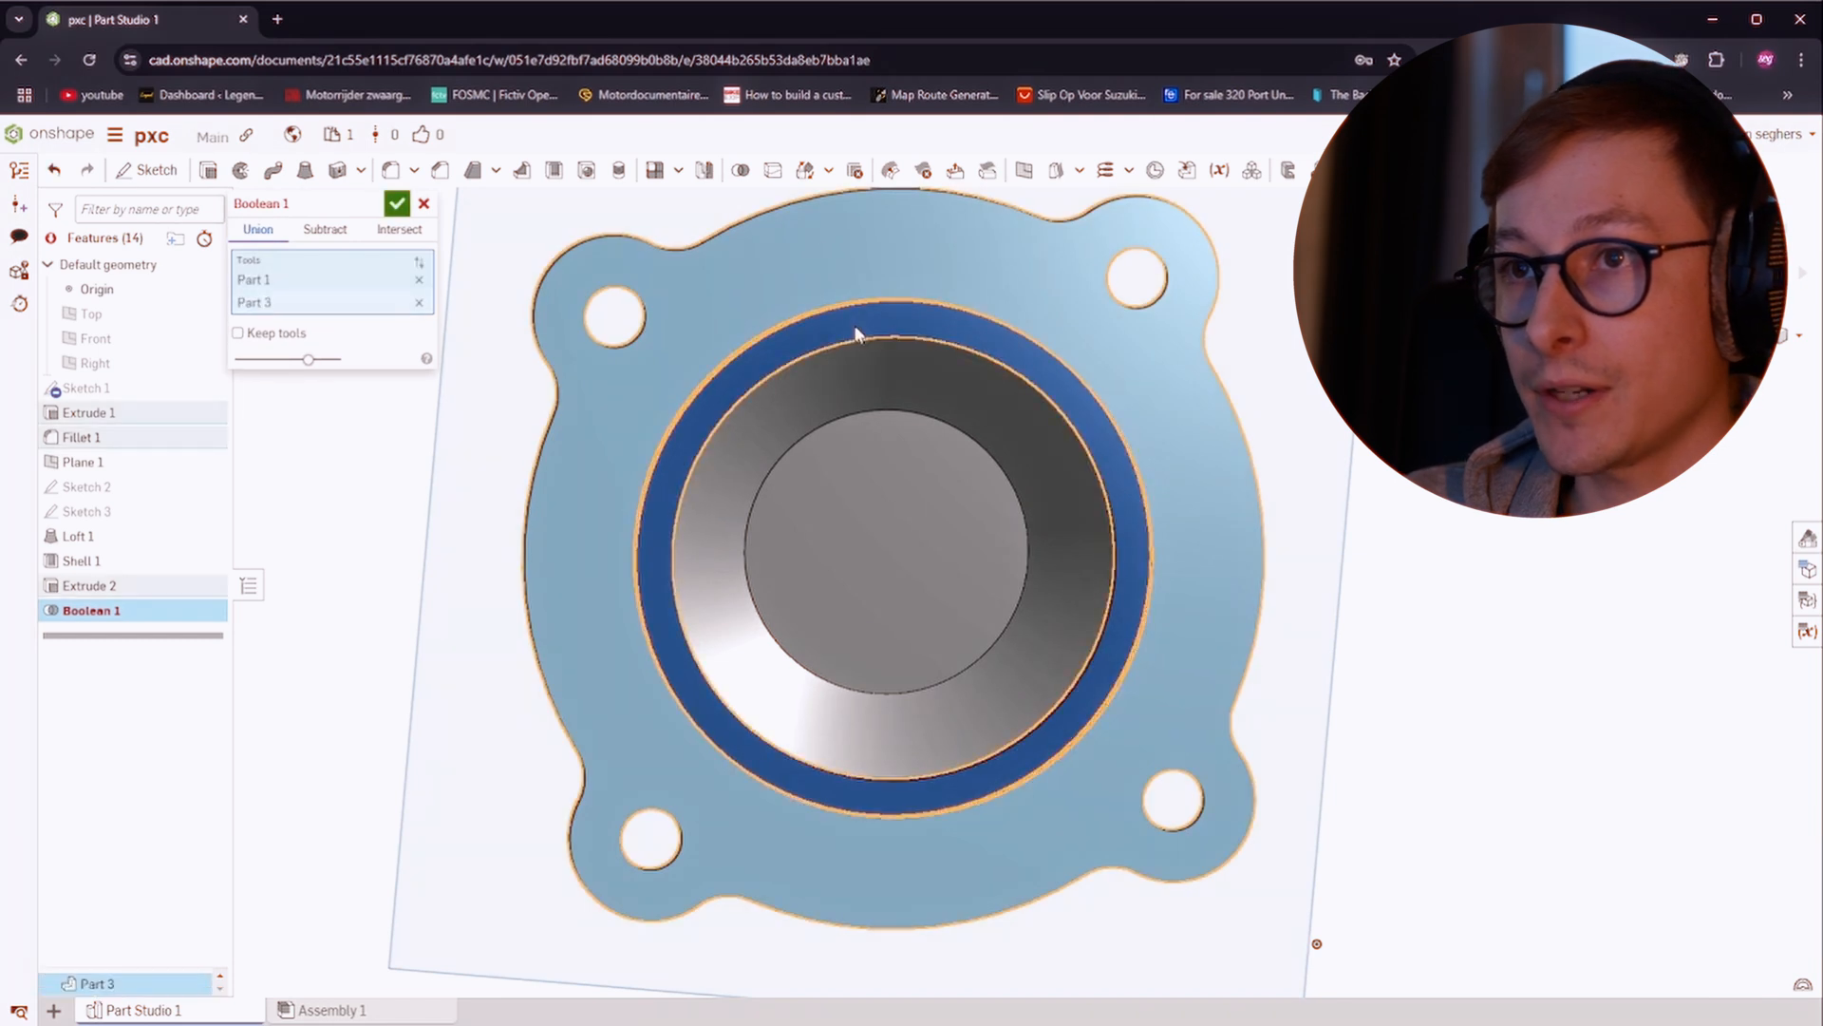
{"action": "left_click", "coordinate": [395, 203]}
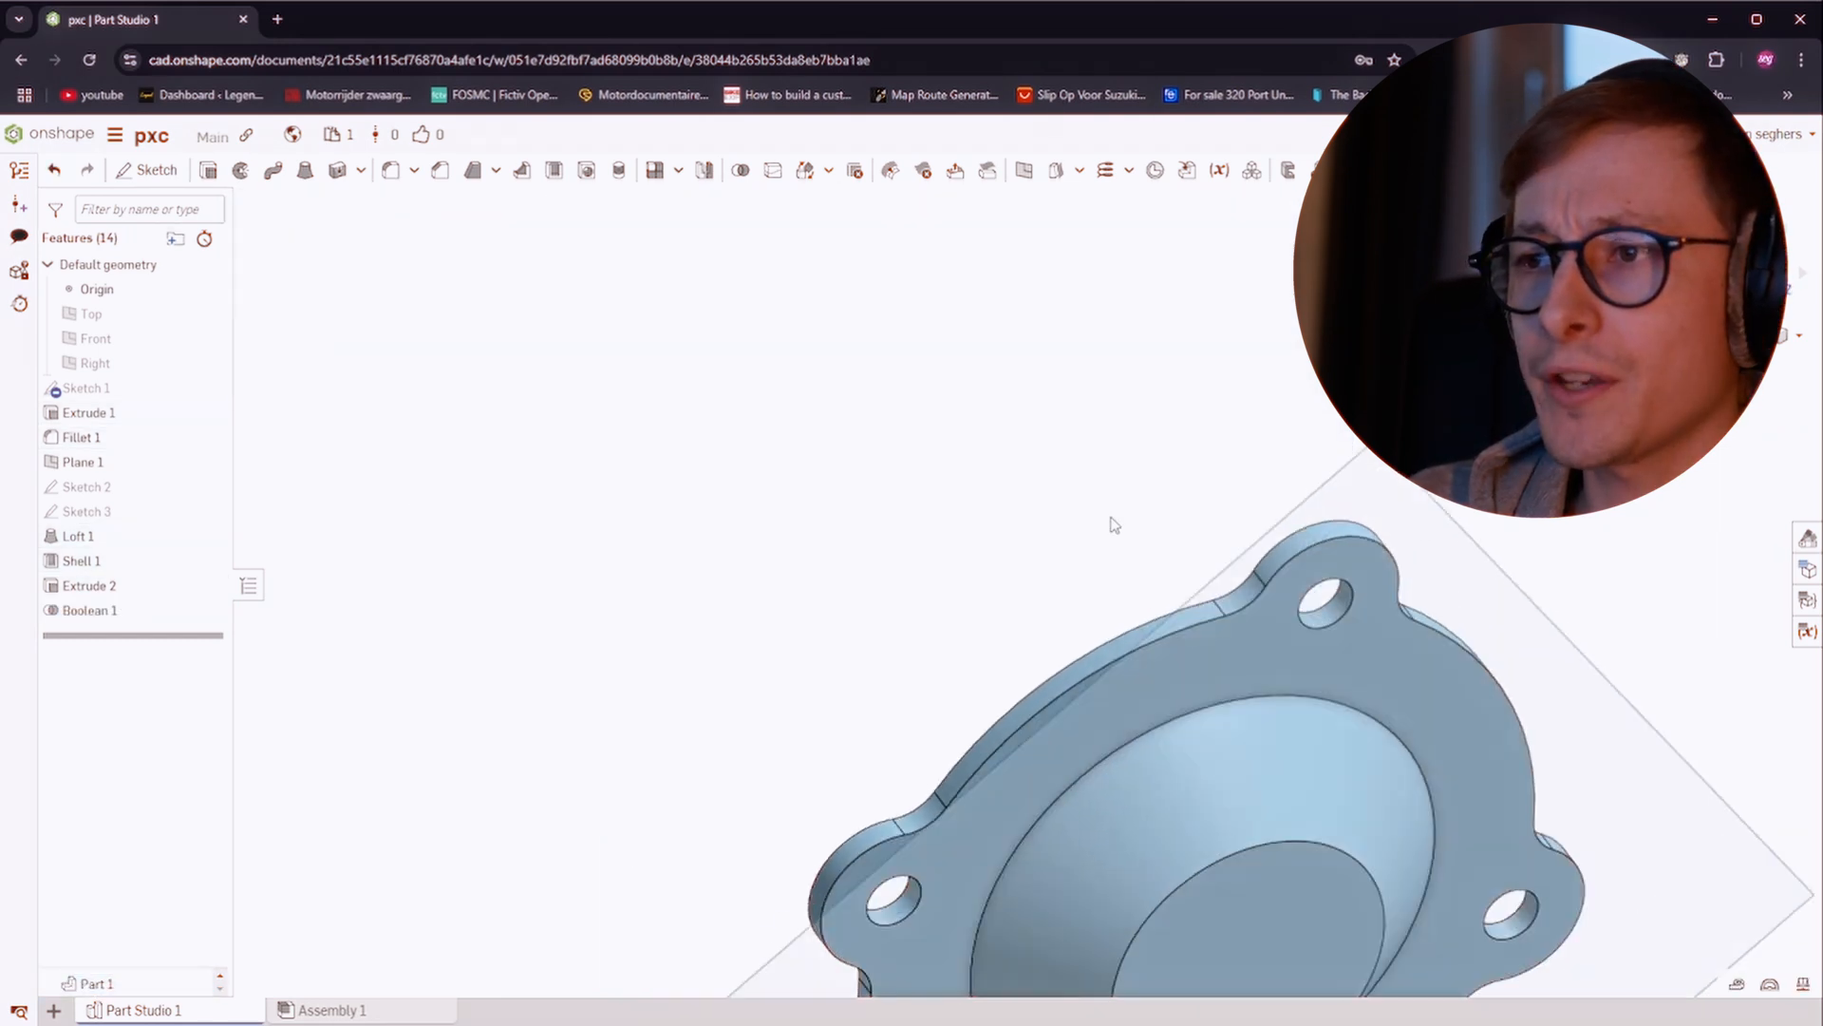
{"action": "left_click_drag", "start_coordinate": [1111, 524], "coordinate": [971, 402]}
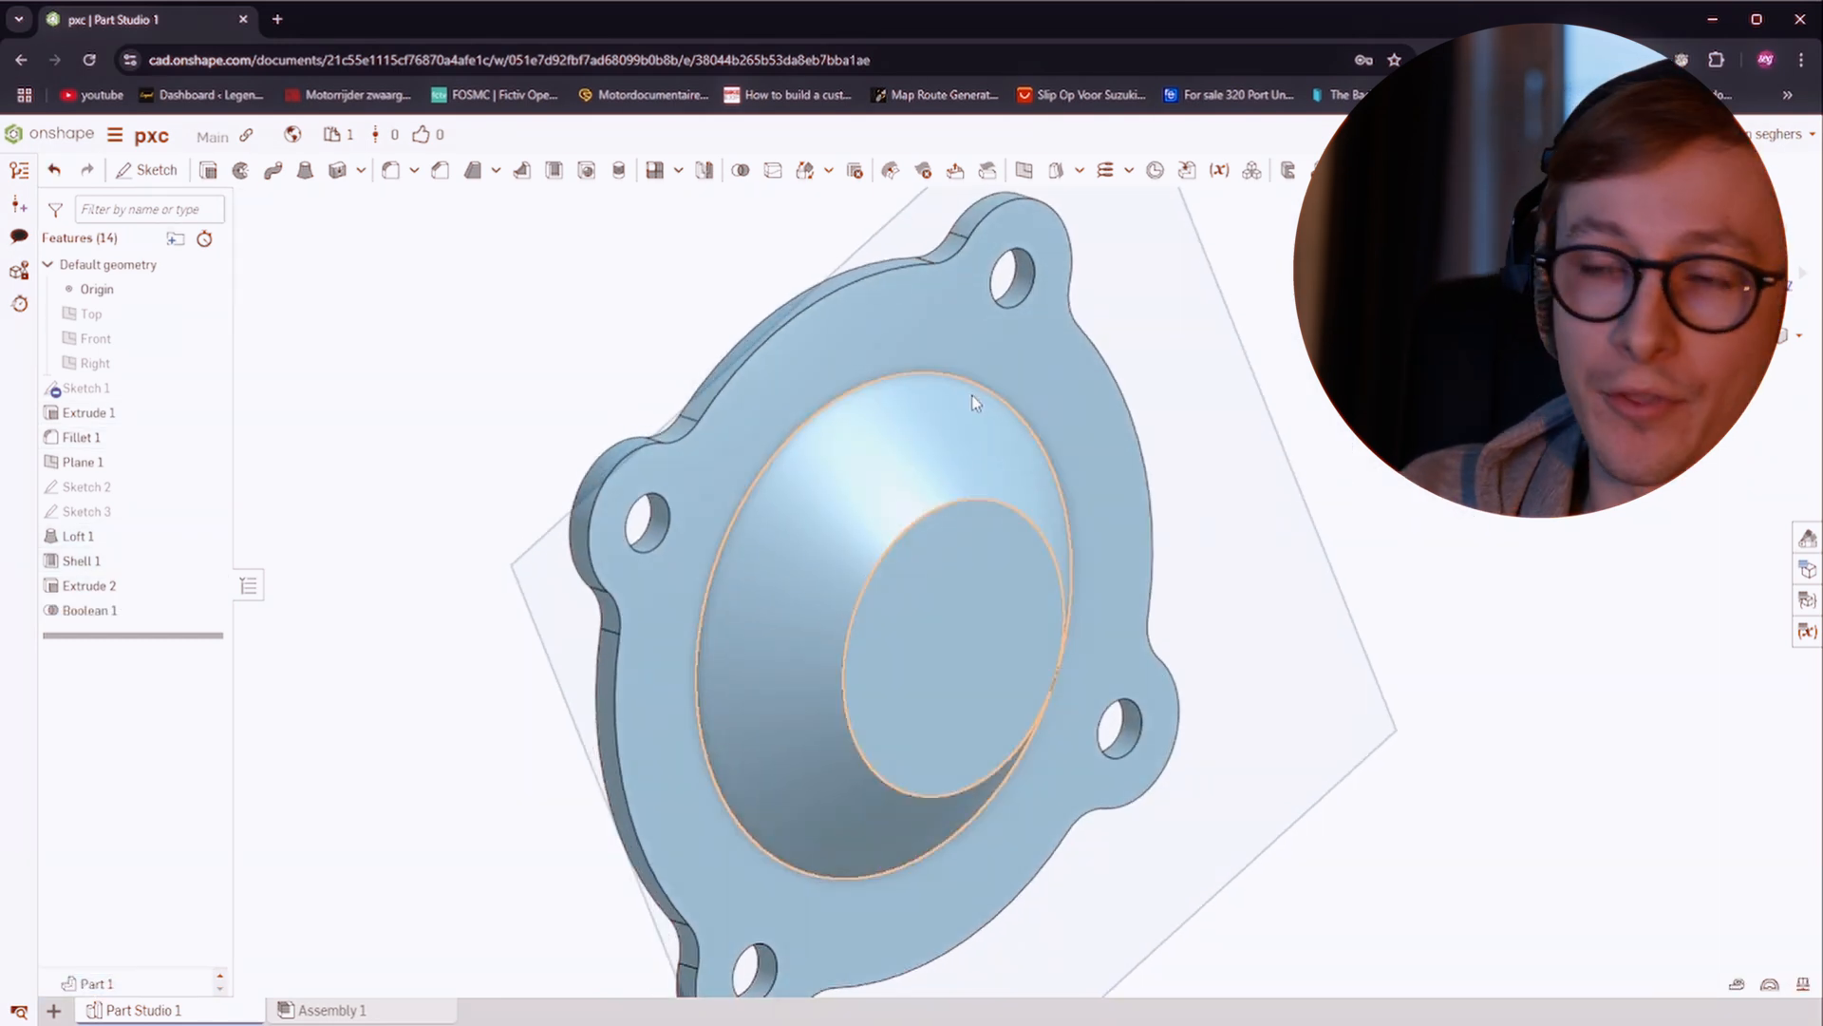
{"action": "left_click_drag", "start_coordinate": [971, 401], "coordinate": [849, 459]}
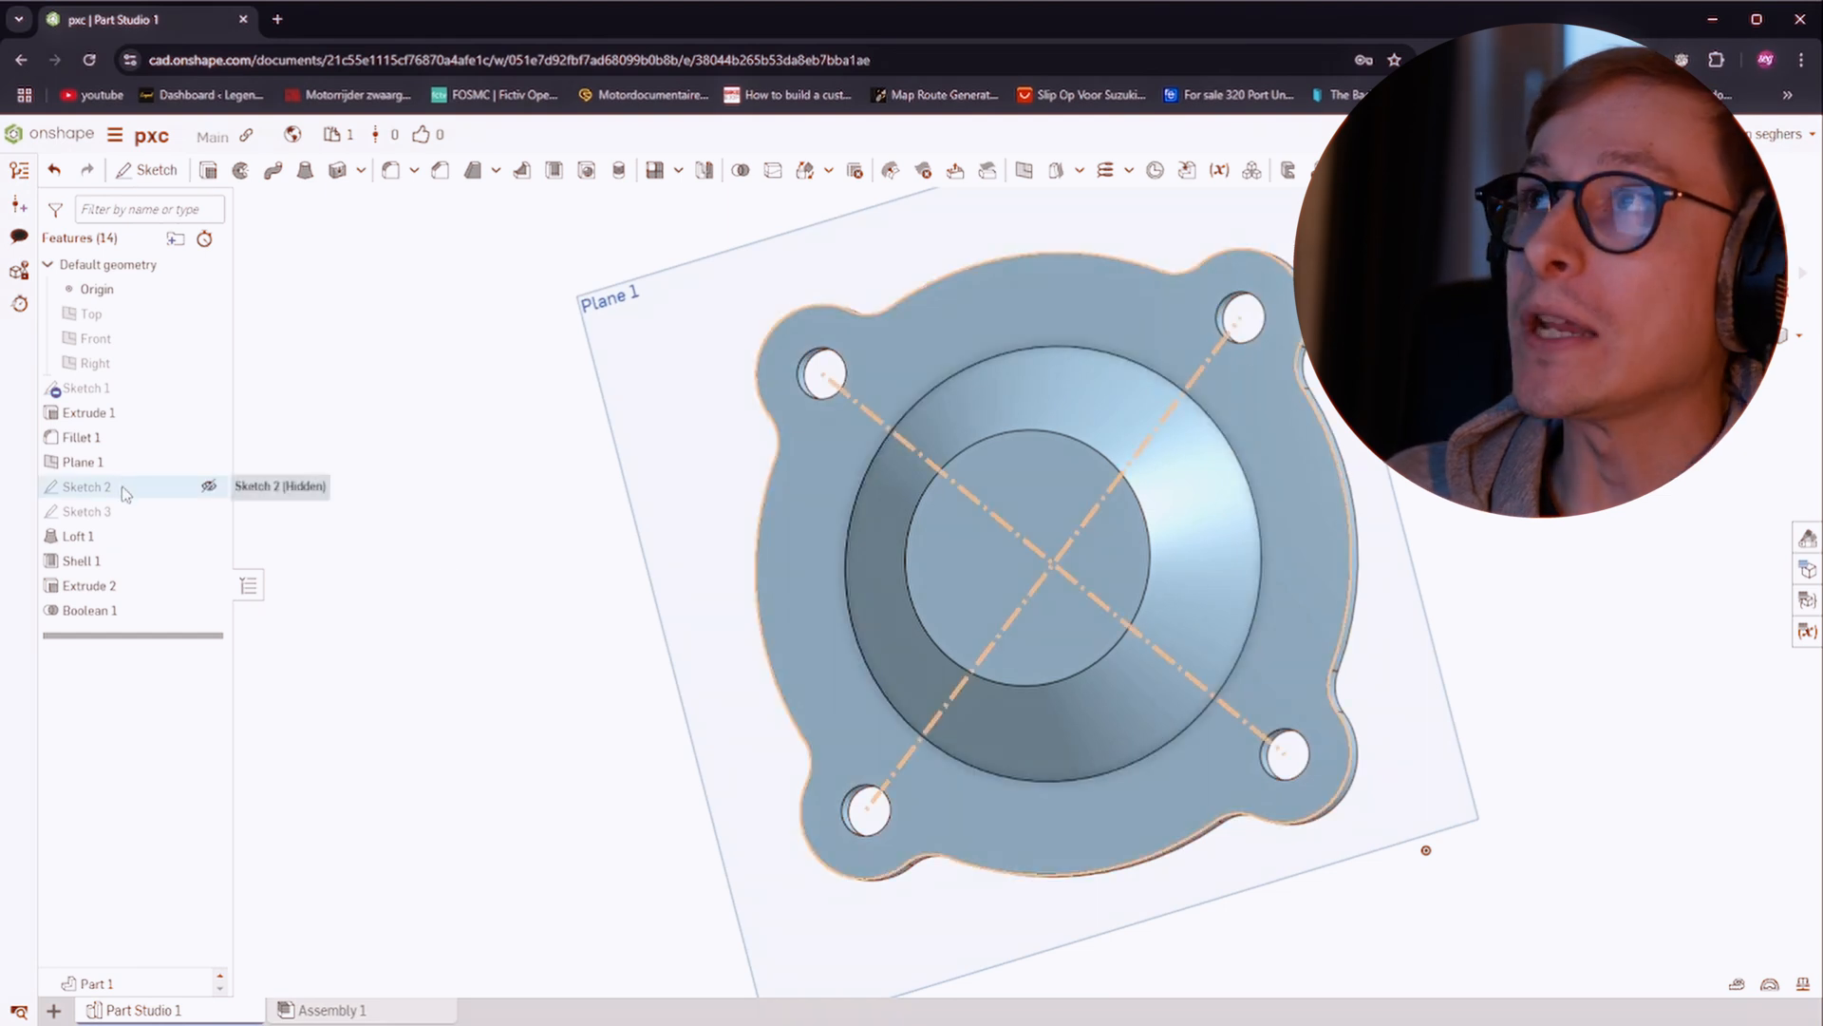
Edit Sketch 2 to add a line 2 mm inside one tab's outer edge
{"action": "double_click", "coordinate": [87, 486]}
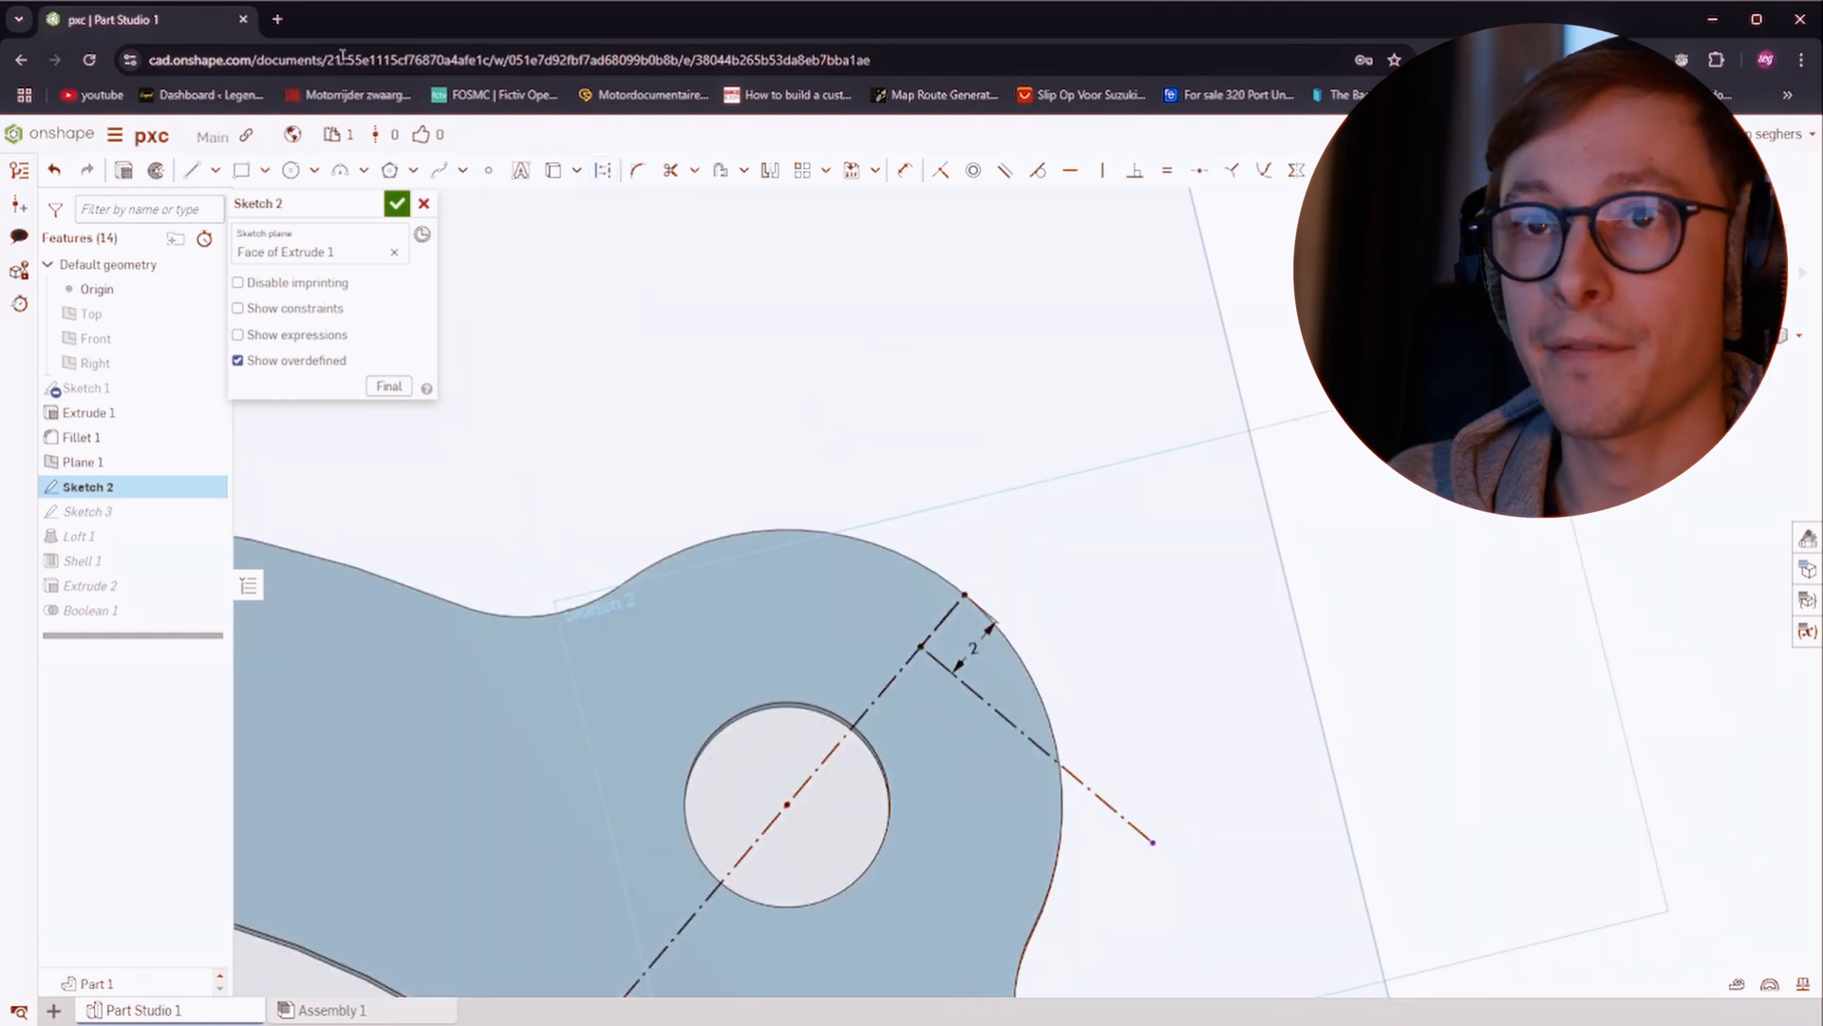
{"action": "left_click", "coordinate": [266, 171]}
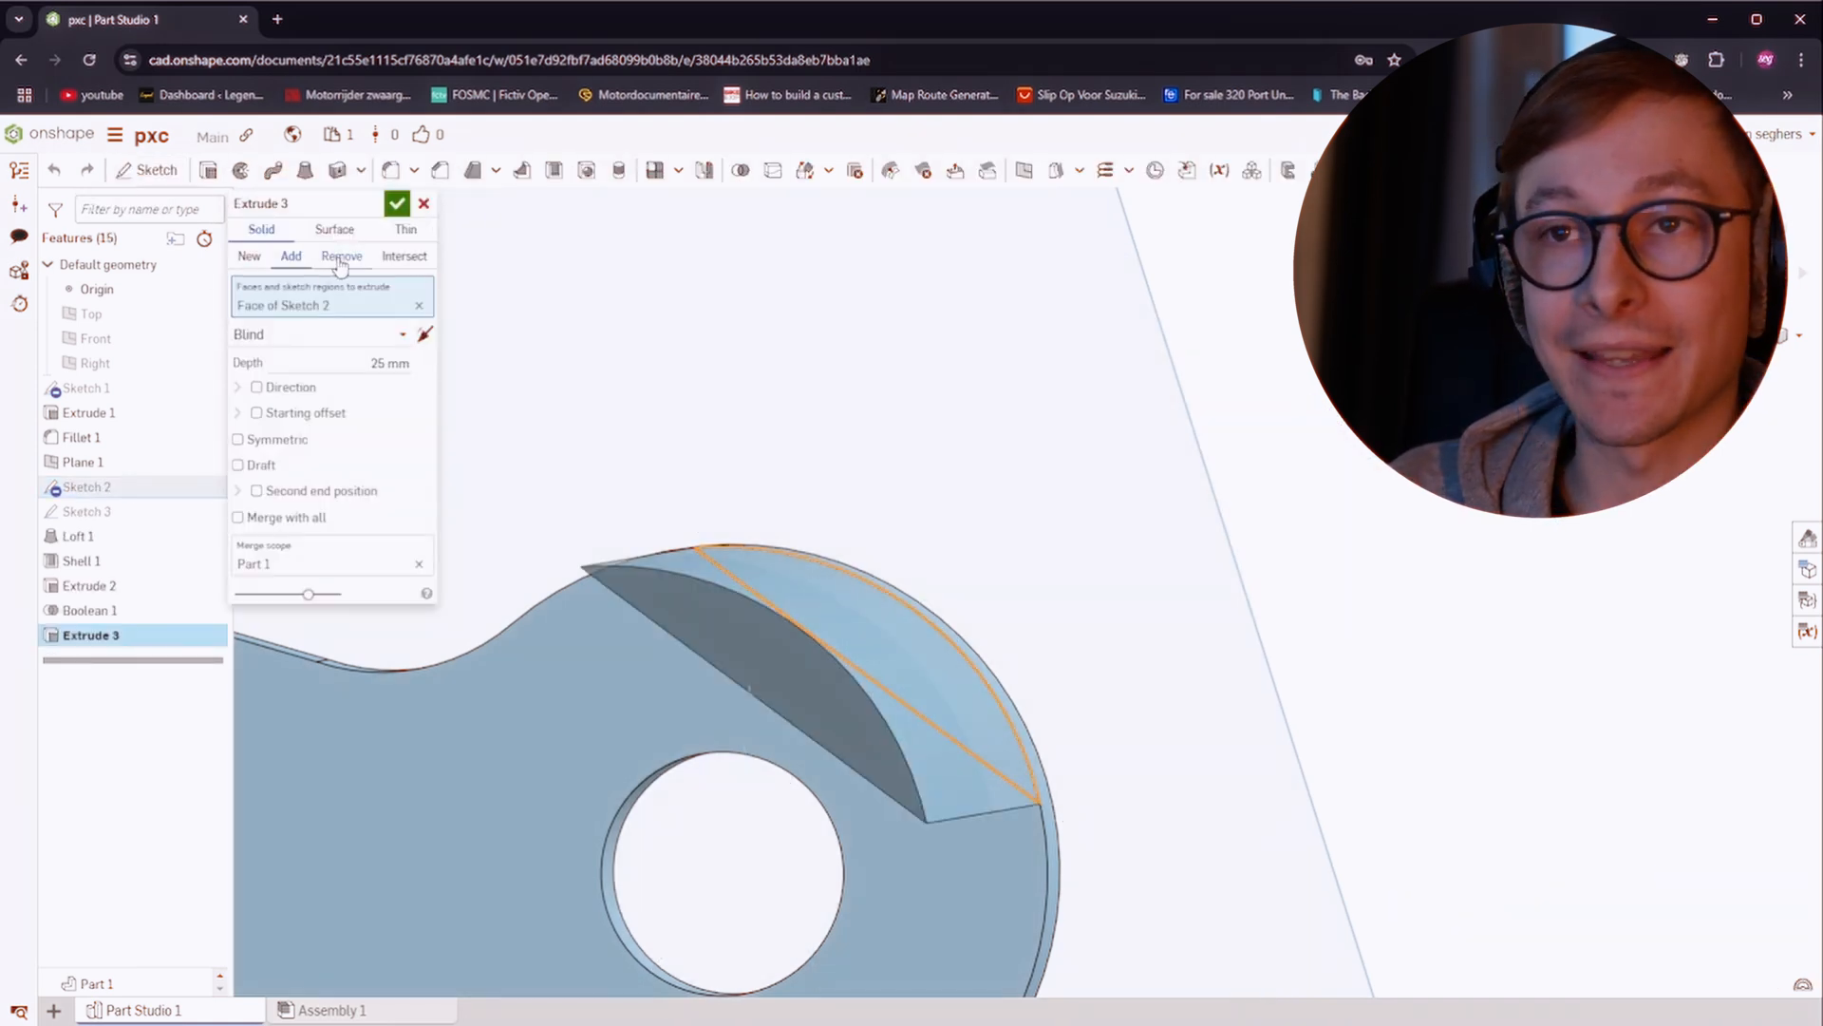
Remove-extrude the sliver beyond the line to flatten the tab edge
{"action": "left_click", "coordinate": [342, 254]}
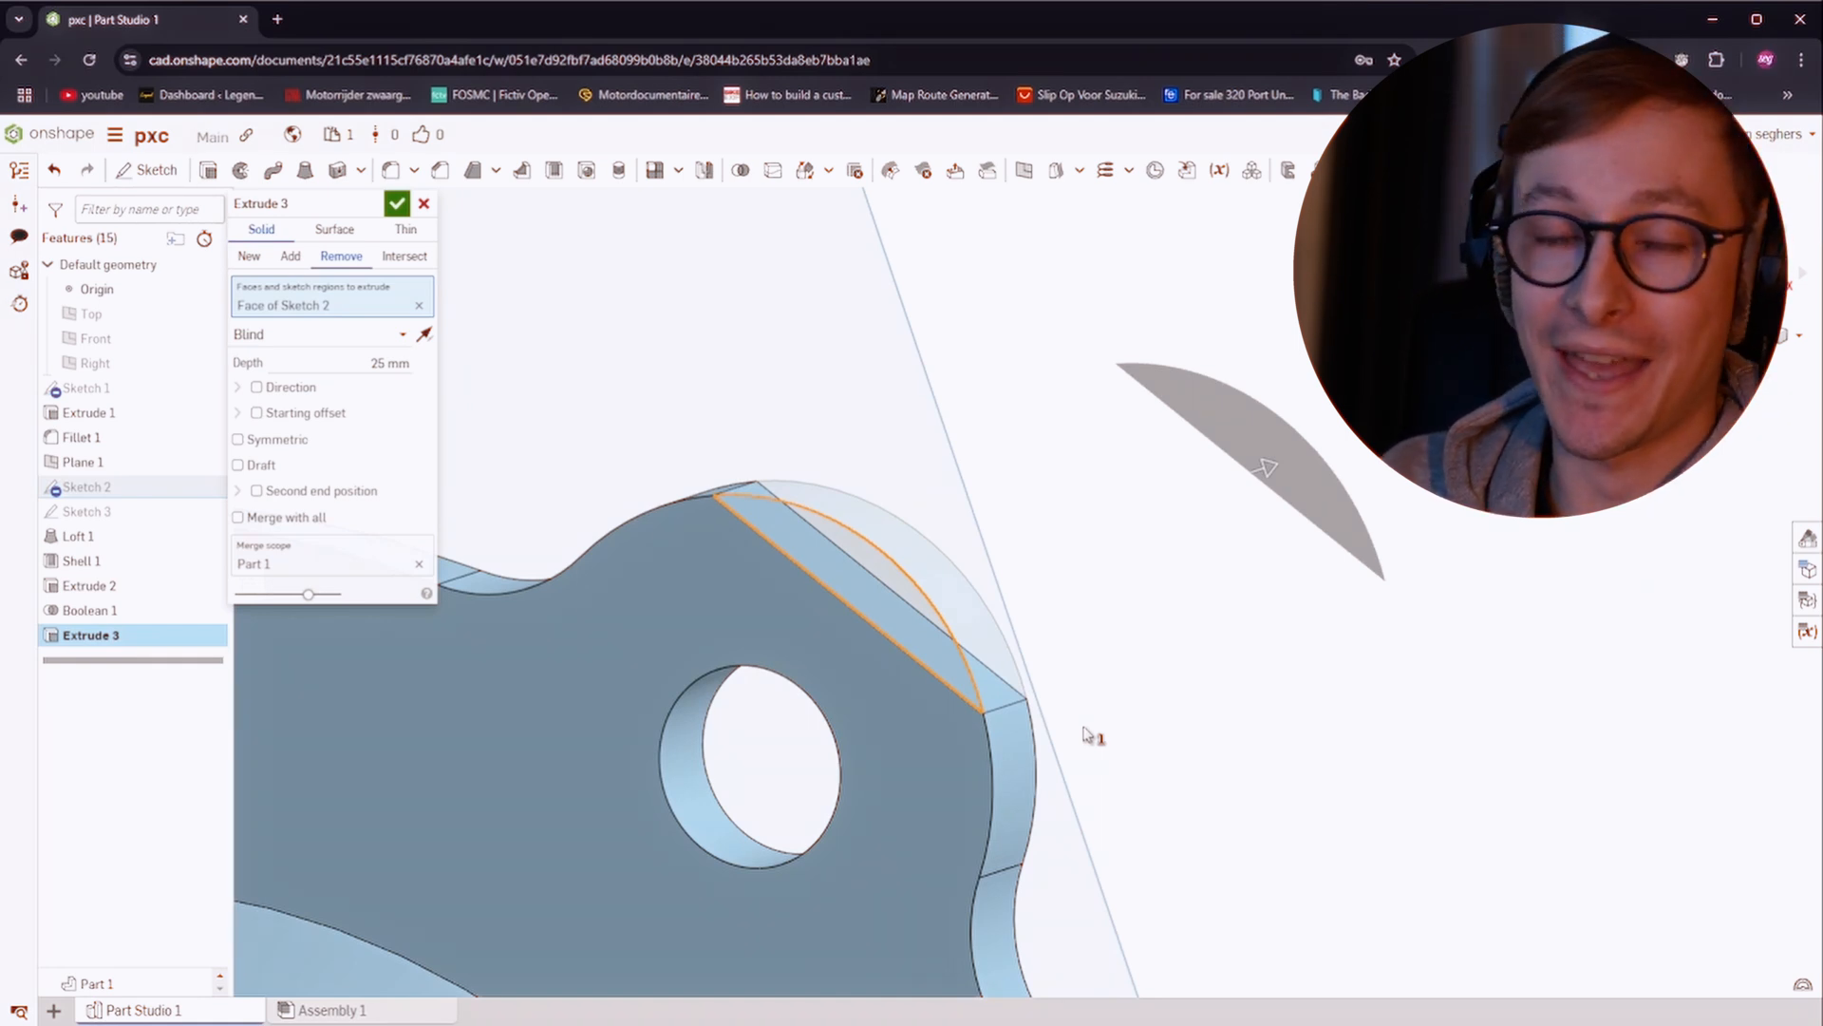
{"action": "left_click", "coordinate": [395, 204]}
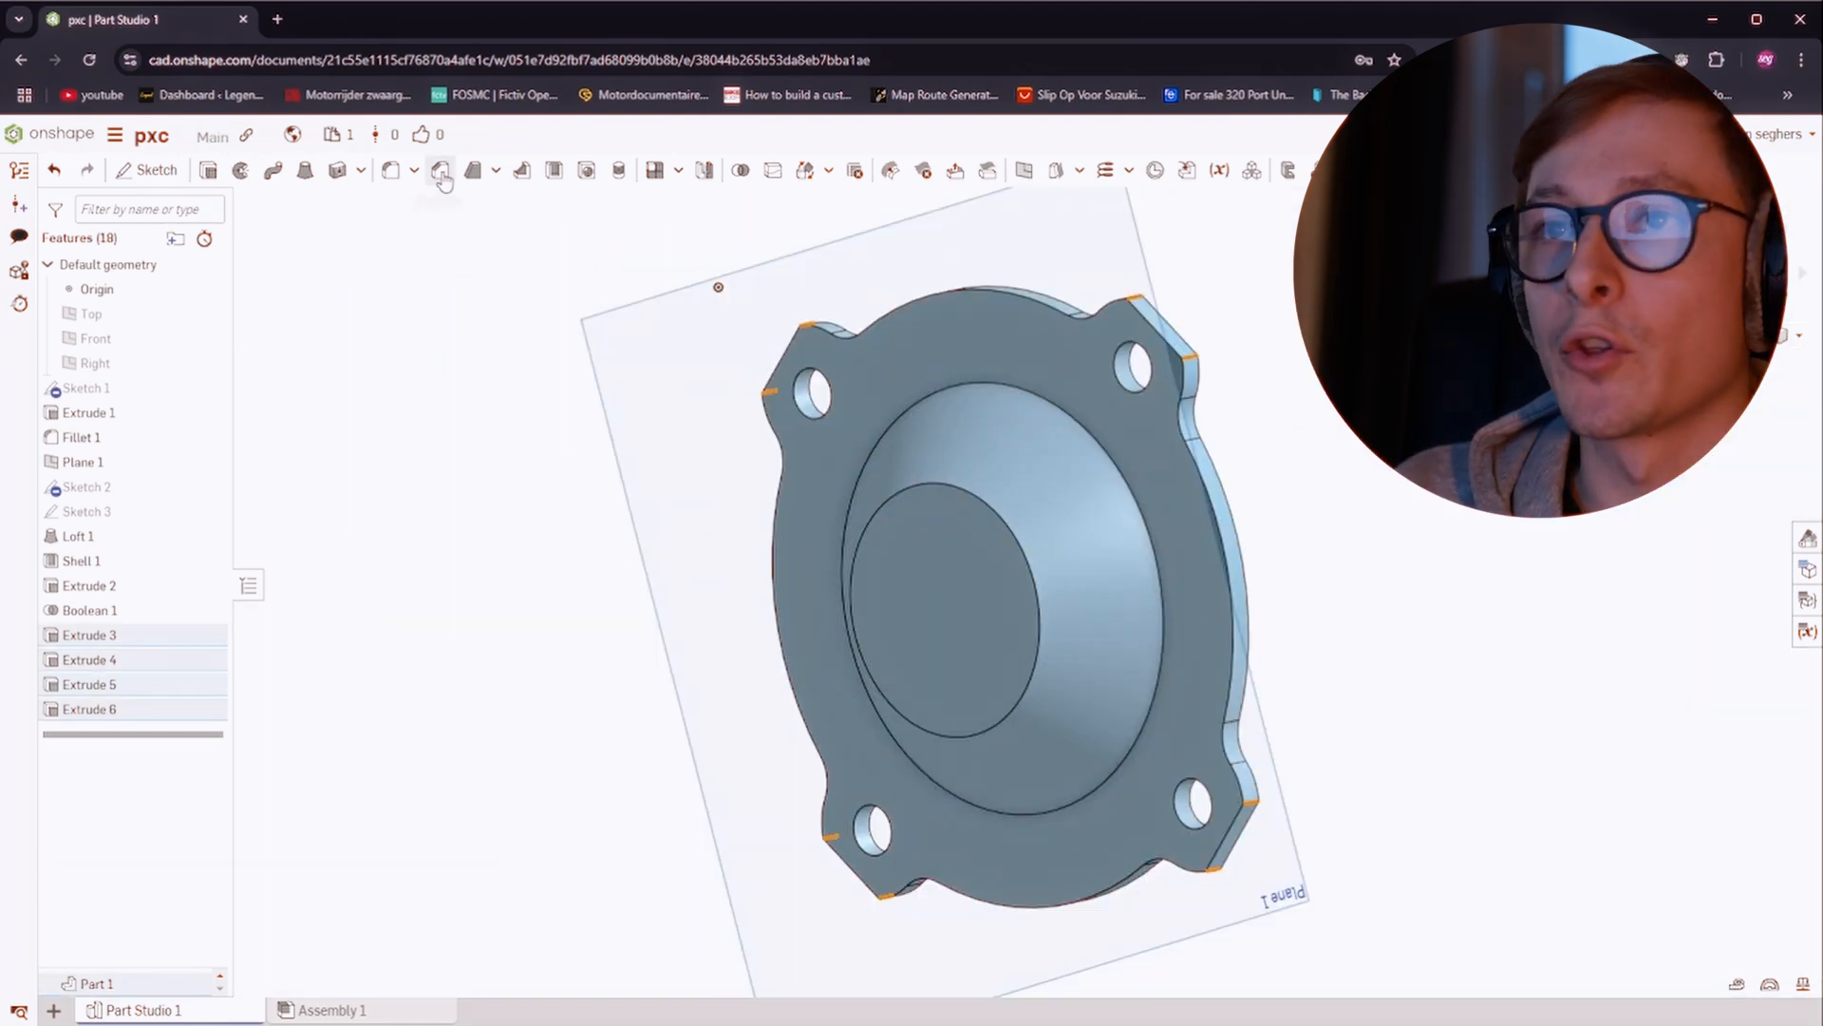
Fillet the tab-flat corners and round the dome's top edge at 5 mm
{"action": "left_click", "coordinate": [441, 171]}
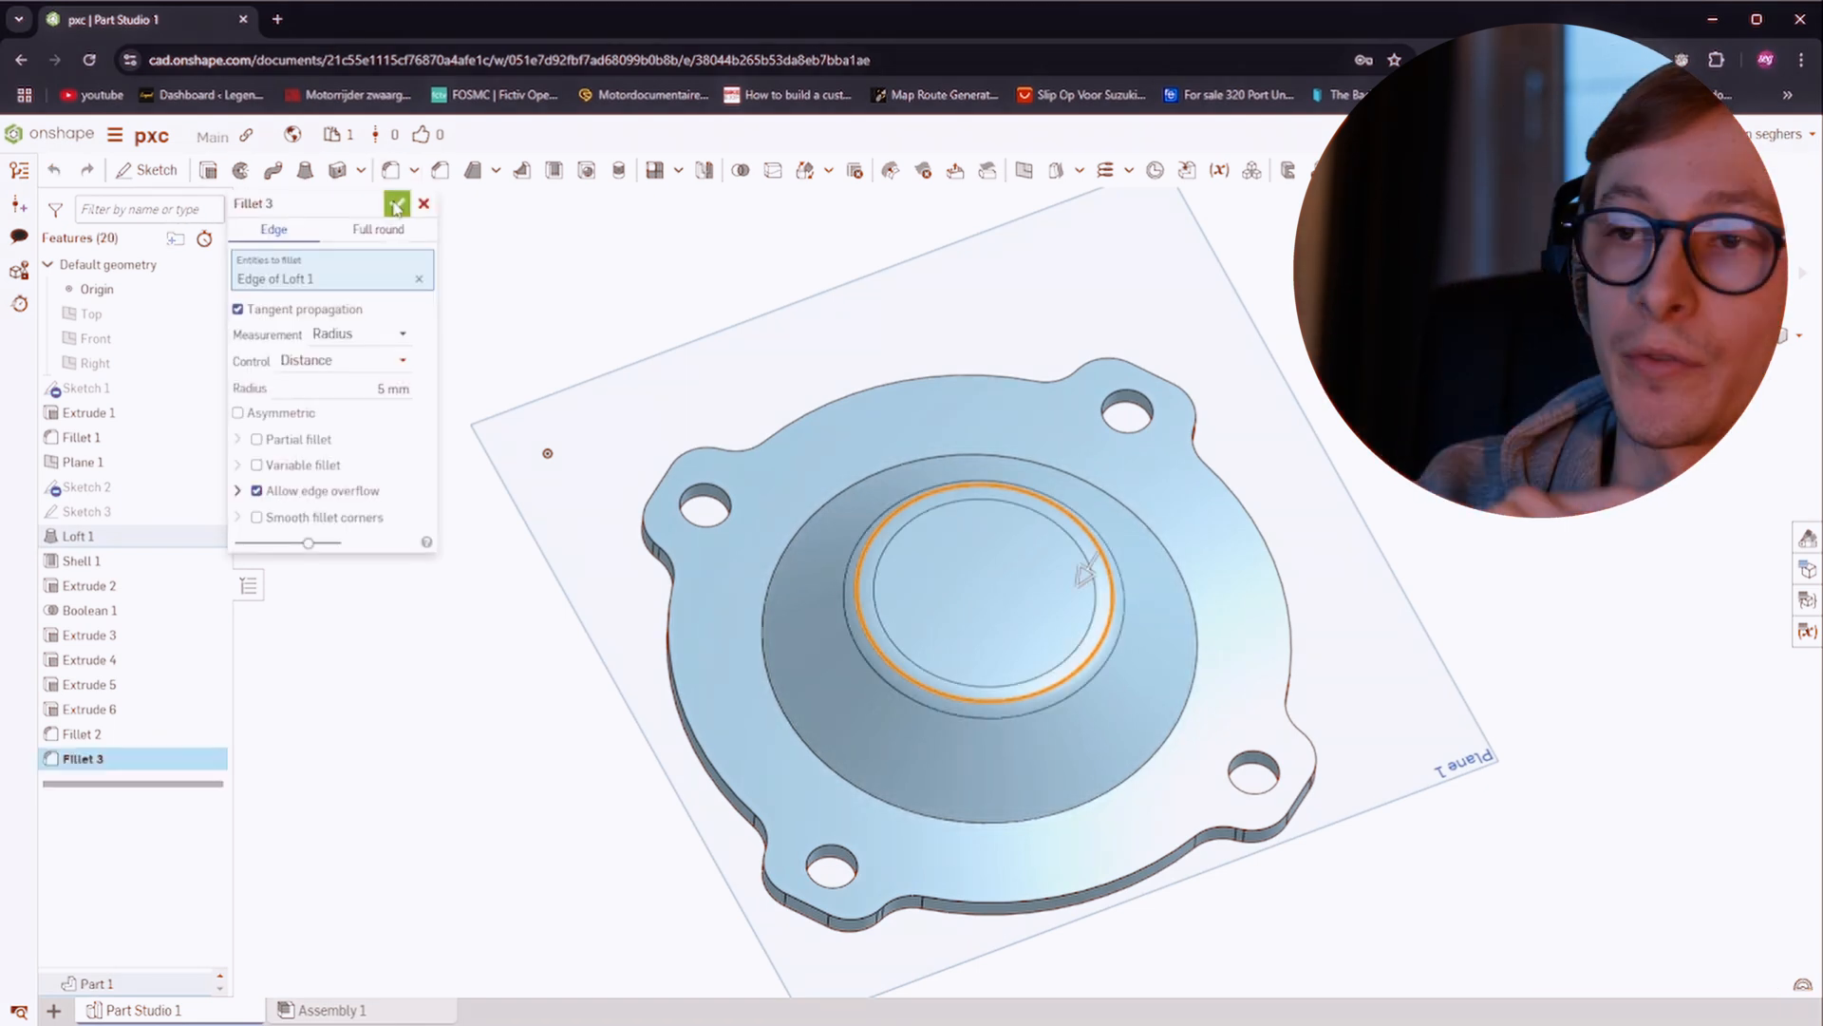
{"action": "left_click", "coordinate": [395, 203]}
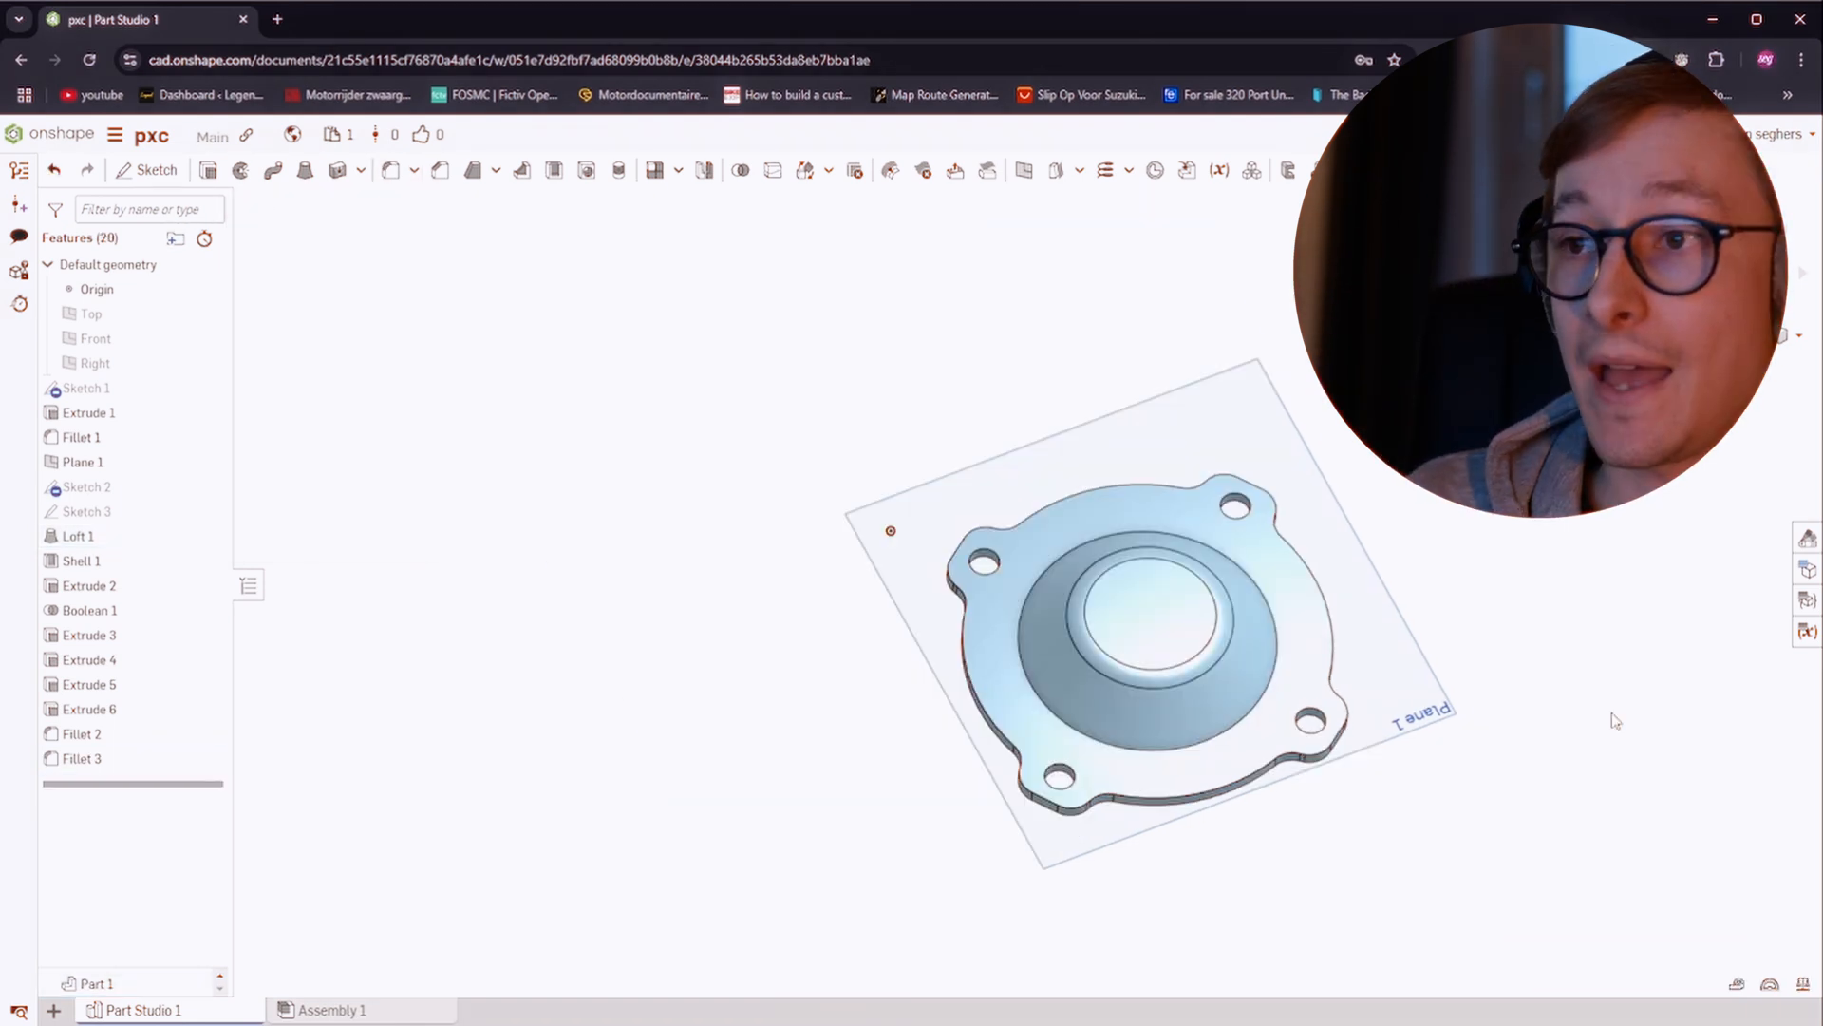